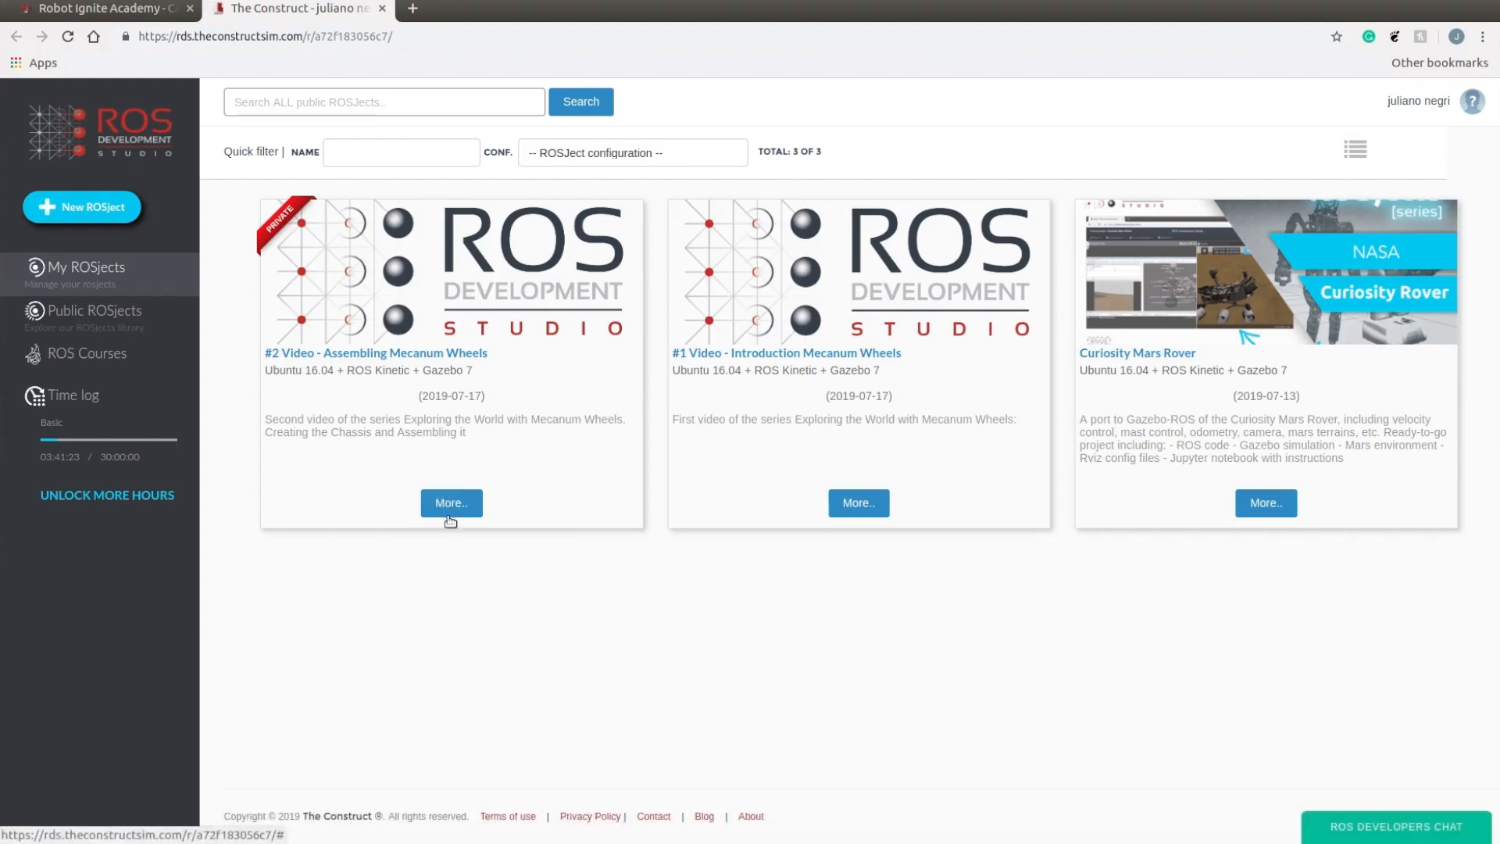
mouse_move(450, 524)
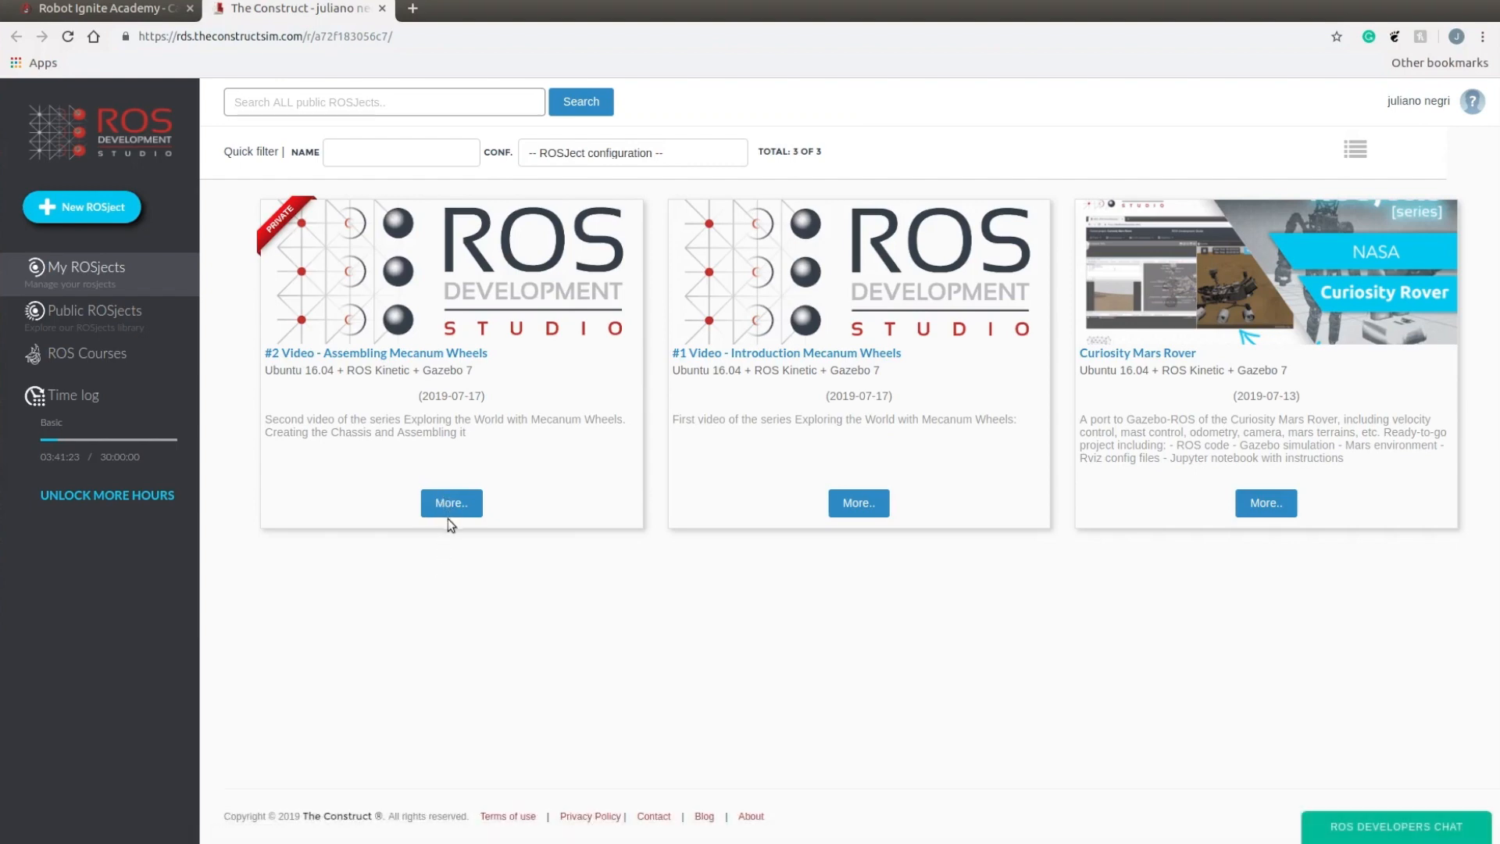
Step: Show the More.. details of the '#2 Video - Assembling Mecanum Wheels' ROSject card
left_click(450, 503)
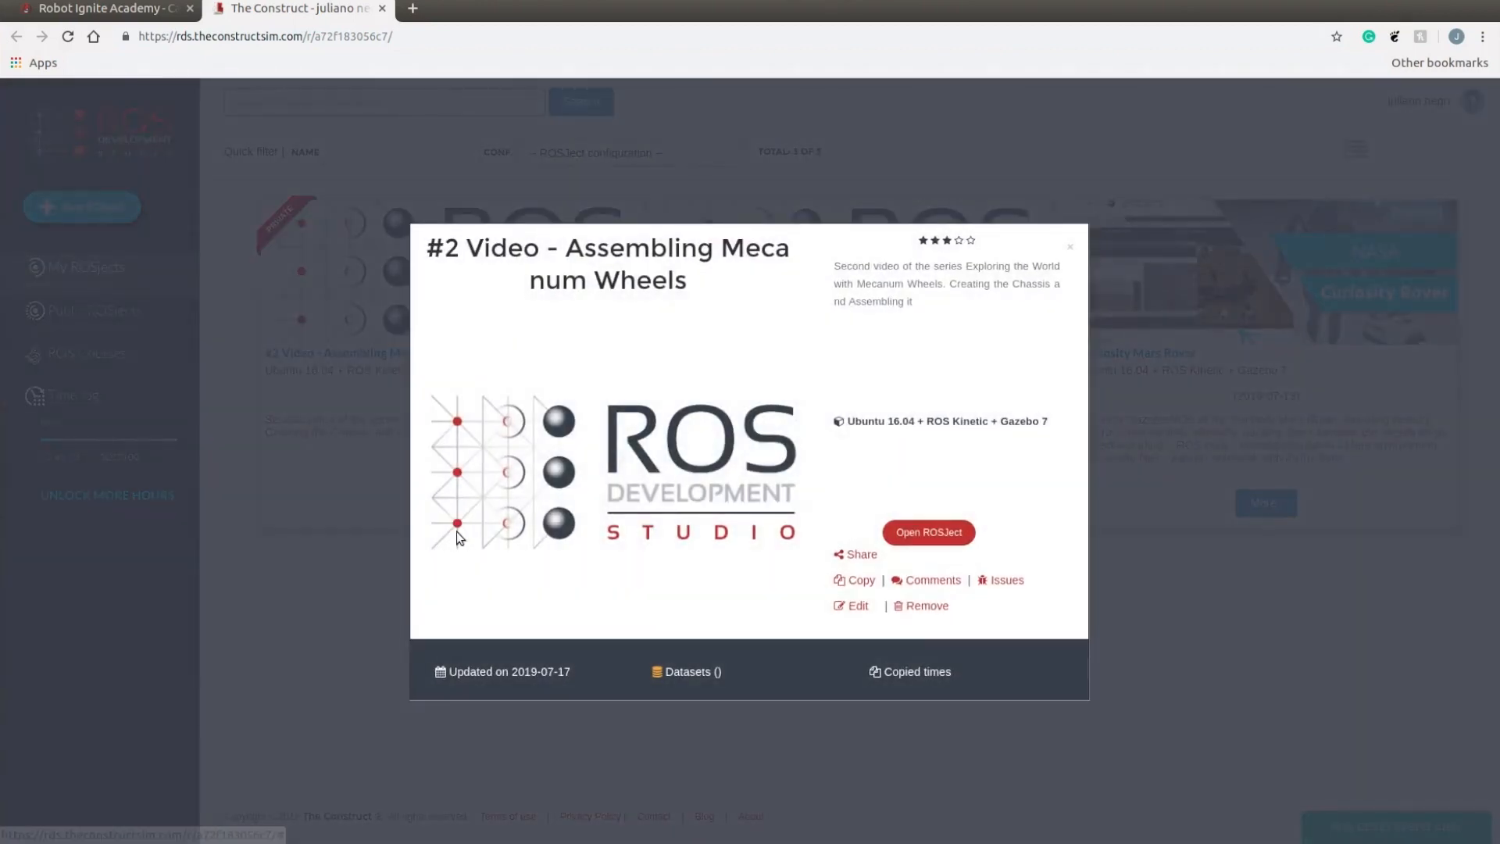
mouse_move(989, 547)
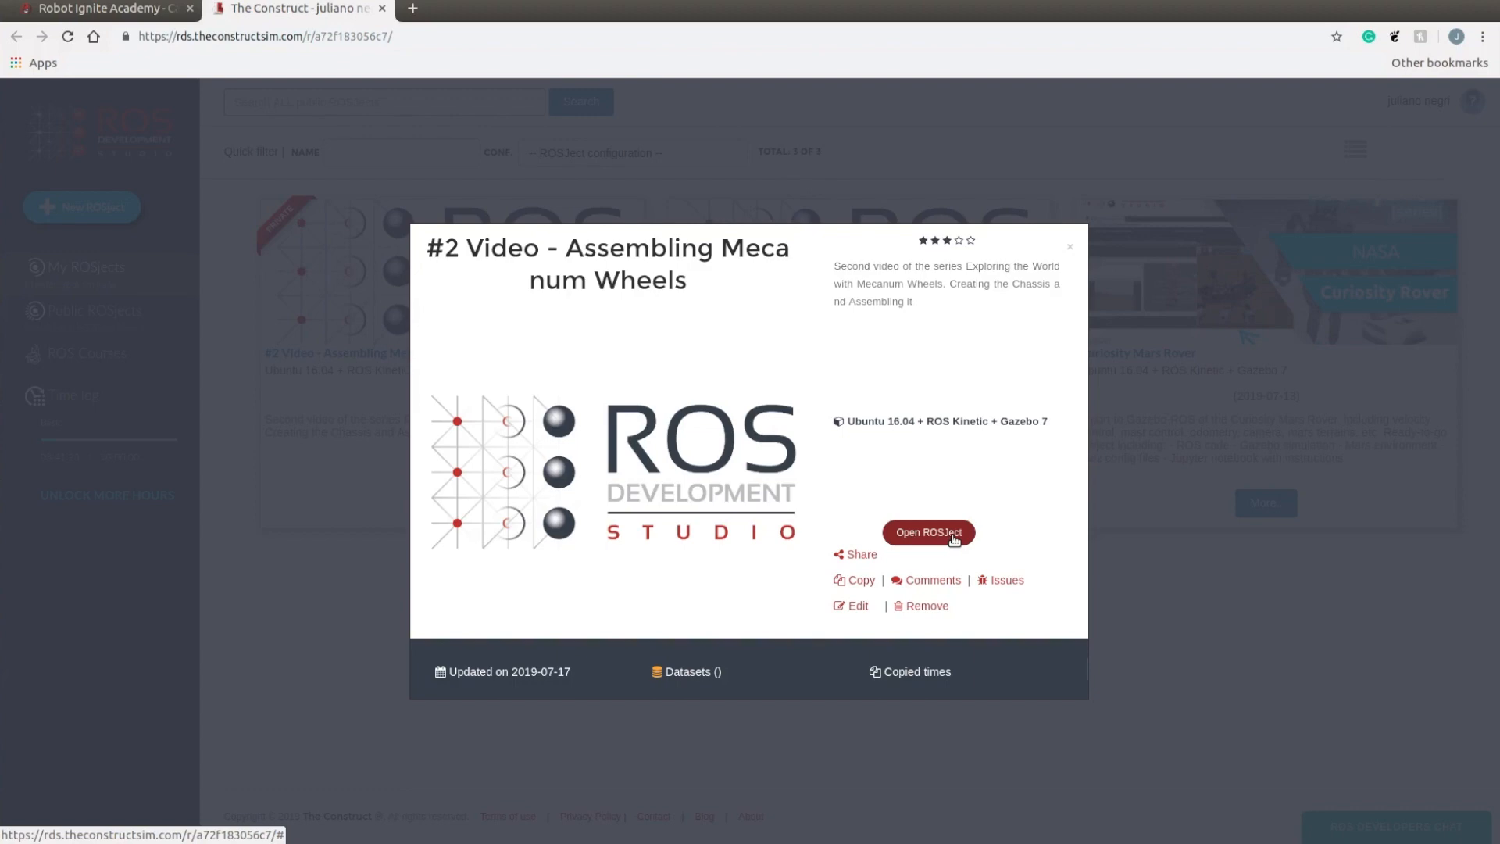
Step: Launch the '#2 Video - Assembling Mecanum Wheels' ROSject with Open ROSject
left_click(927, 532)
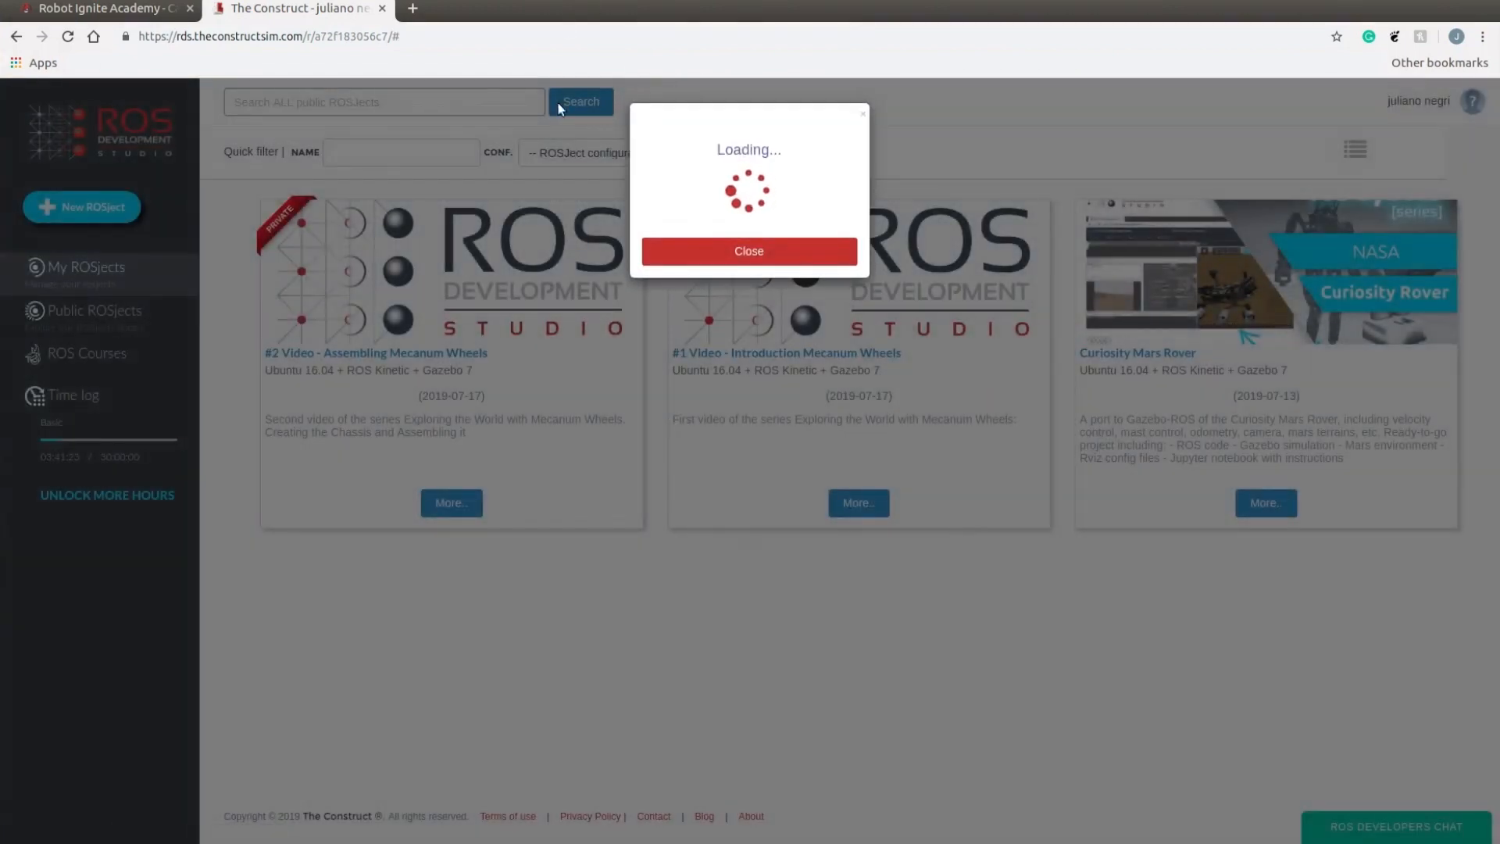
mouse_move(585, 738)
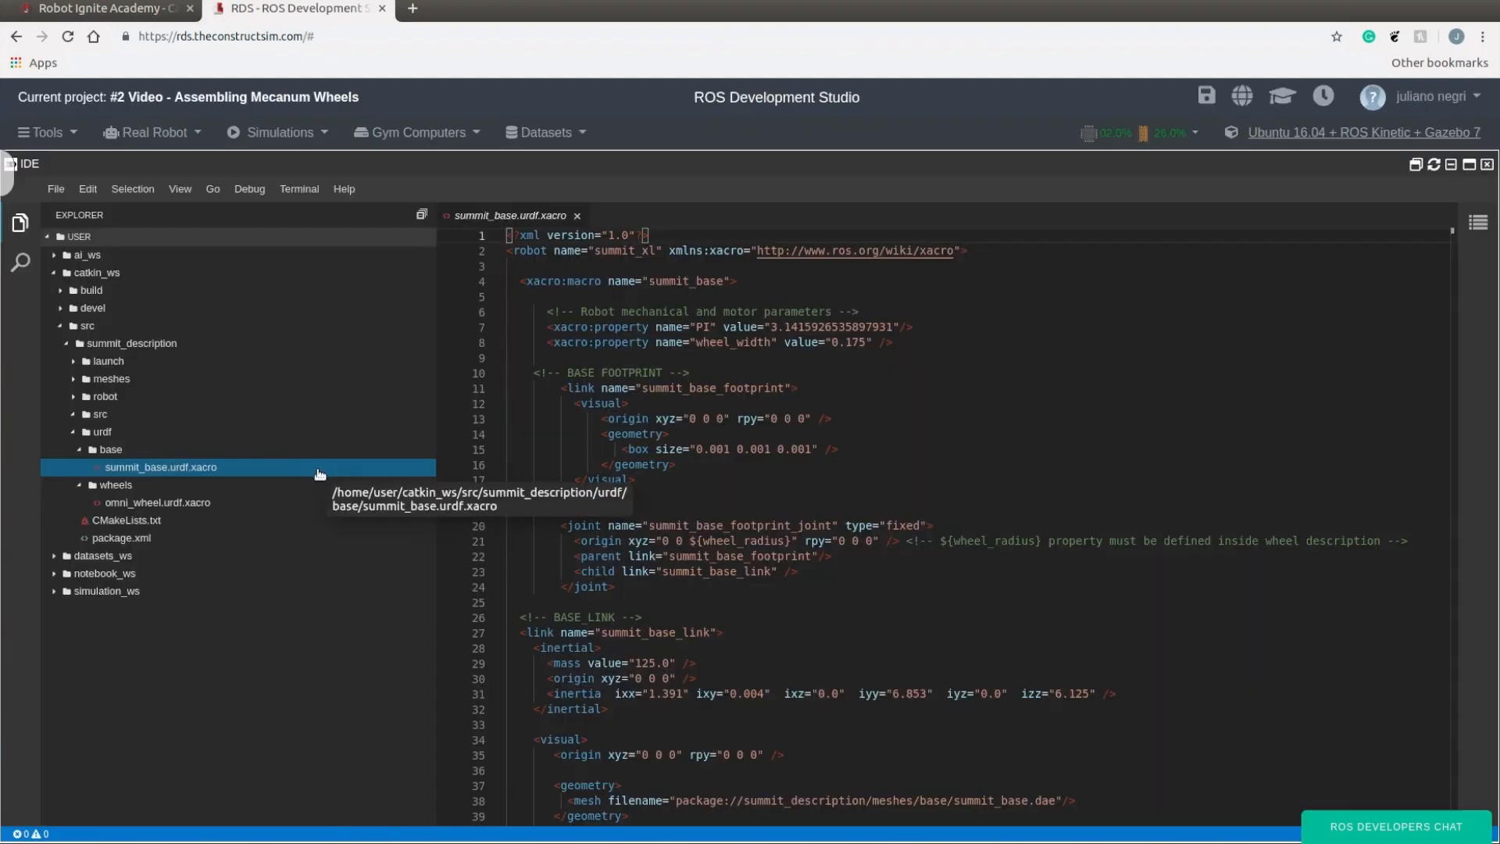
mouse_move(1282, 423)
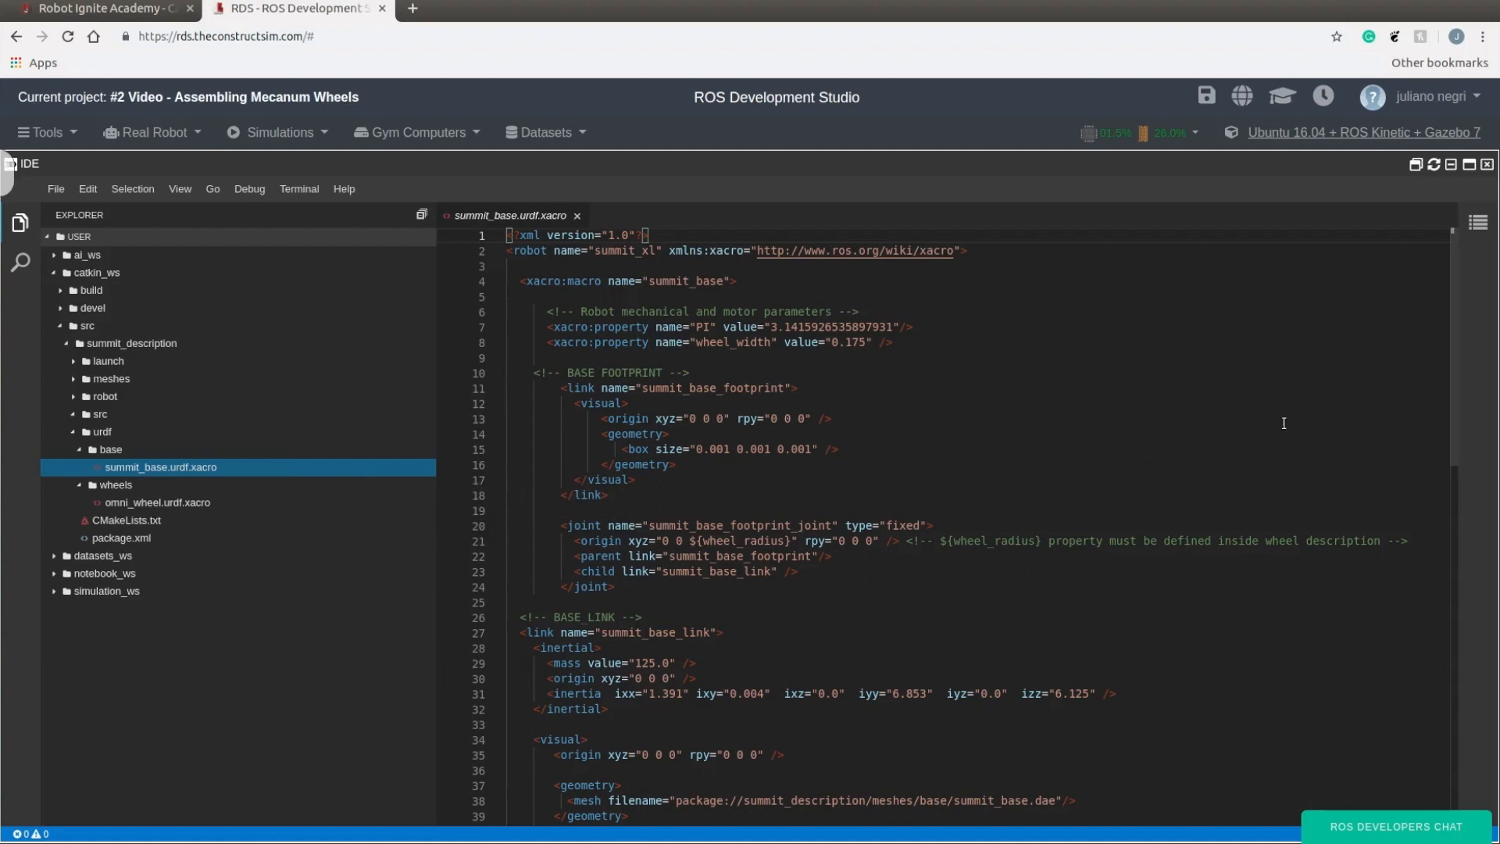
left_click(643, 587)
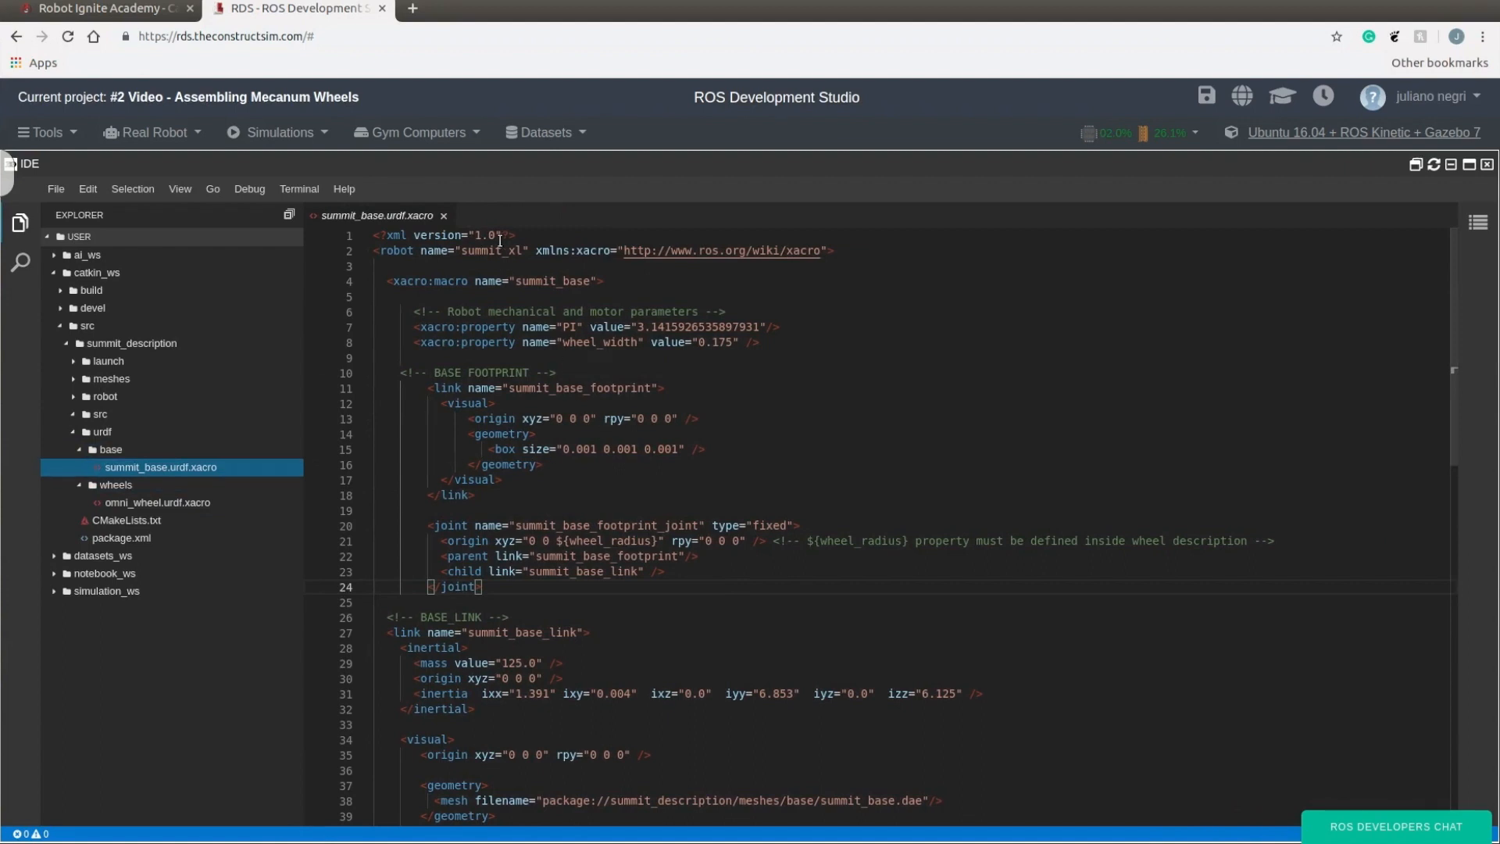
mouse_move(520, 263)
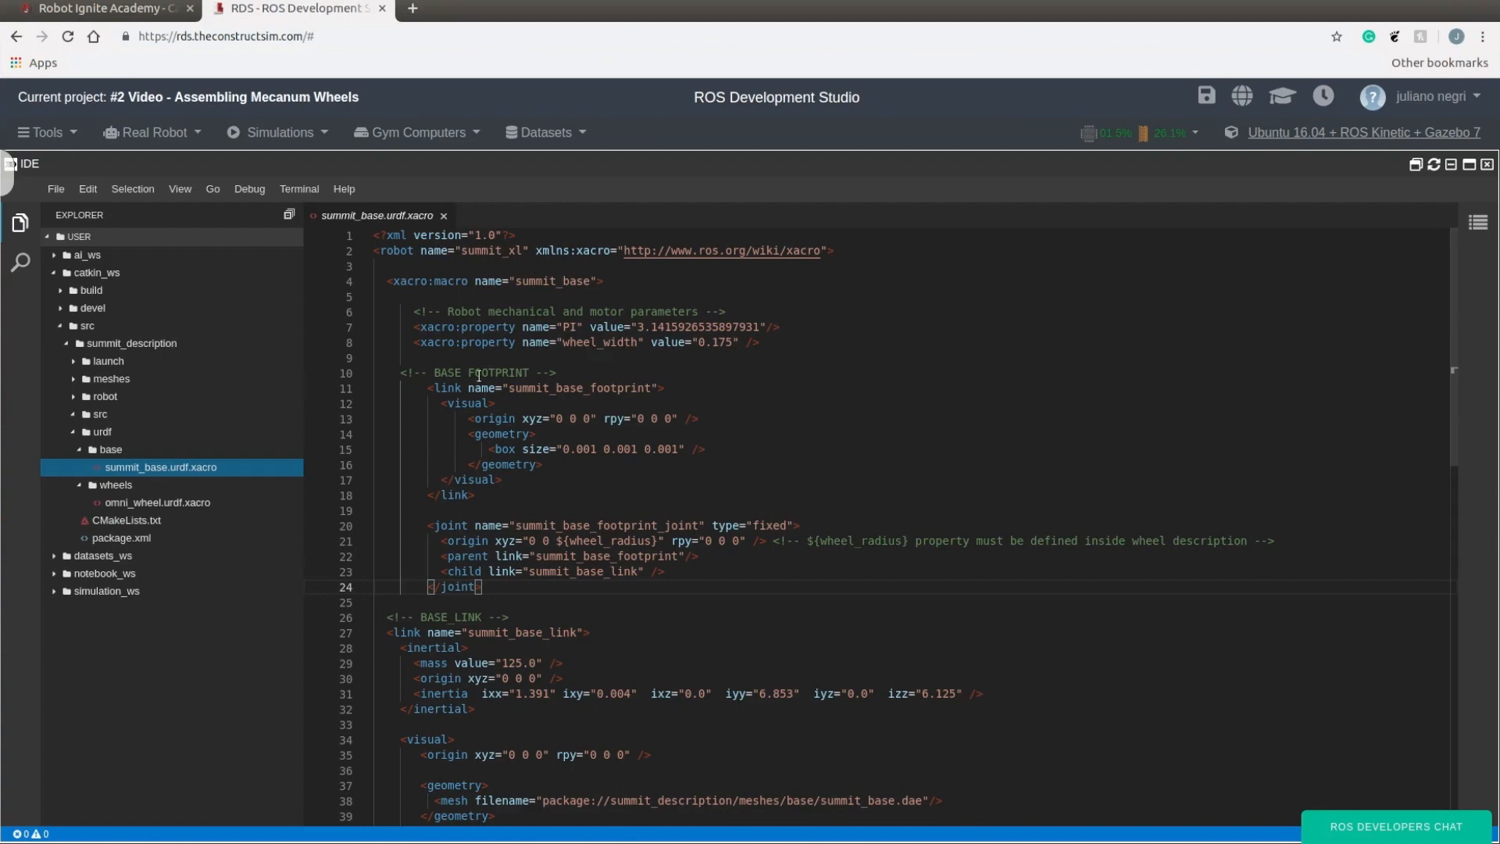
scroll("down", 3)
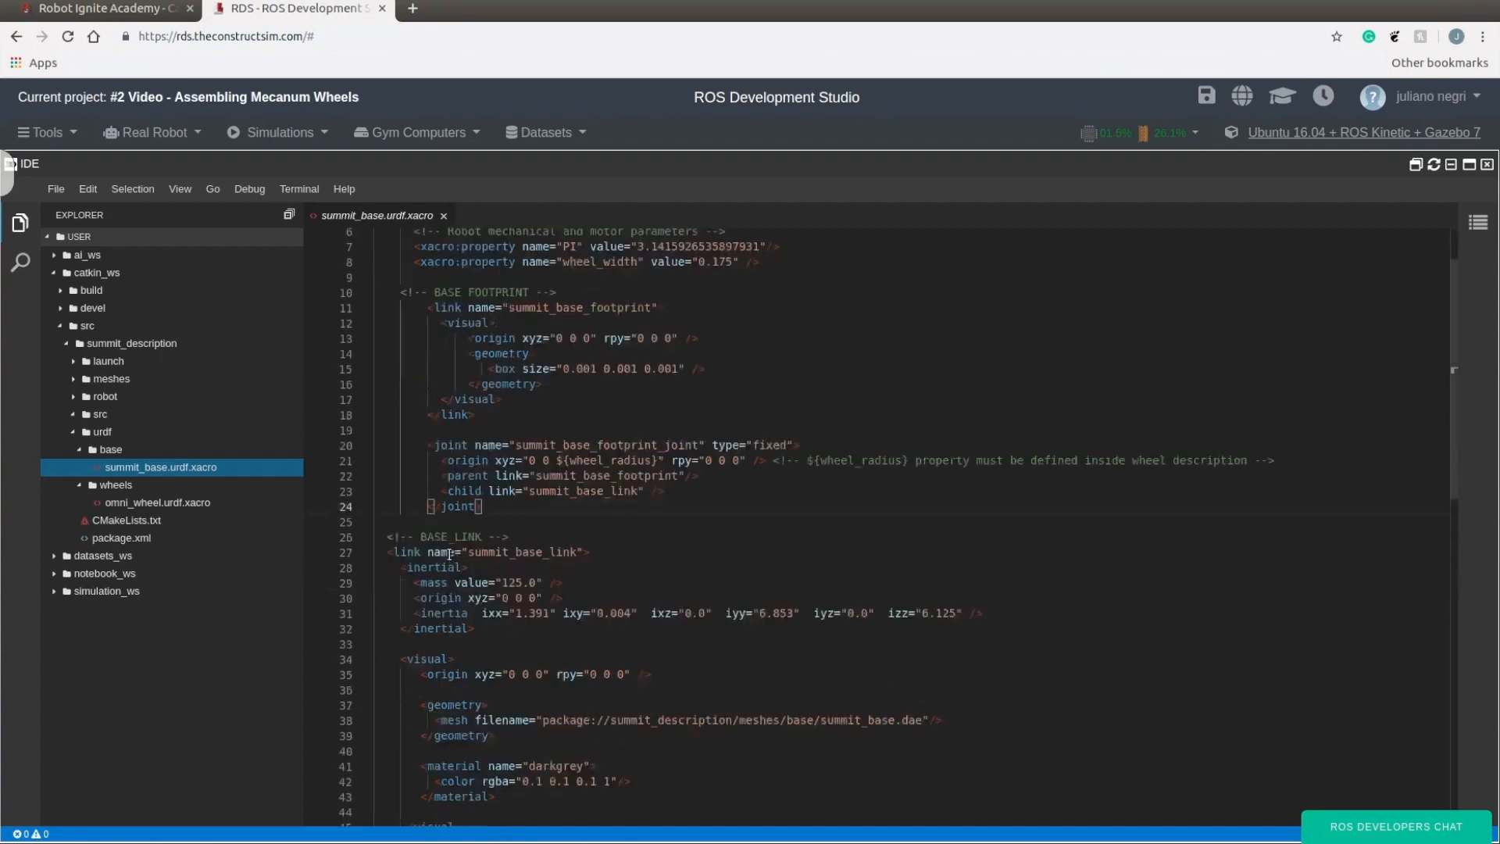
scroll("down", 3)
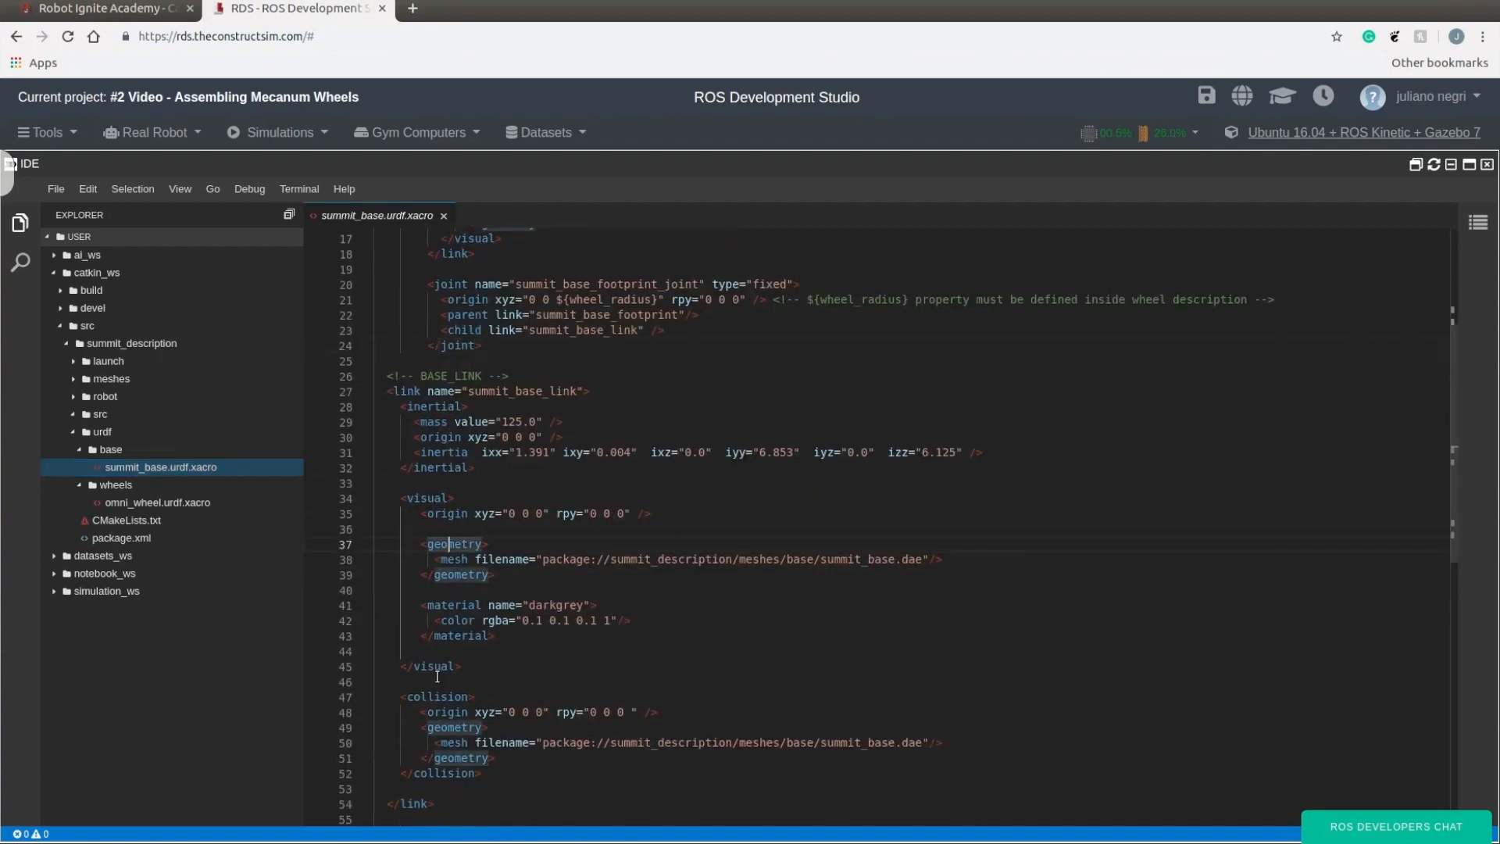
scroll("up", 3)
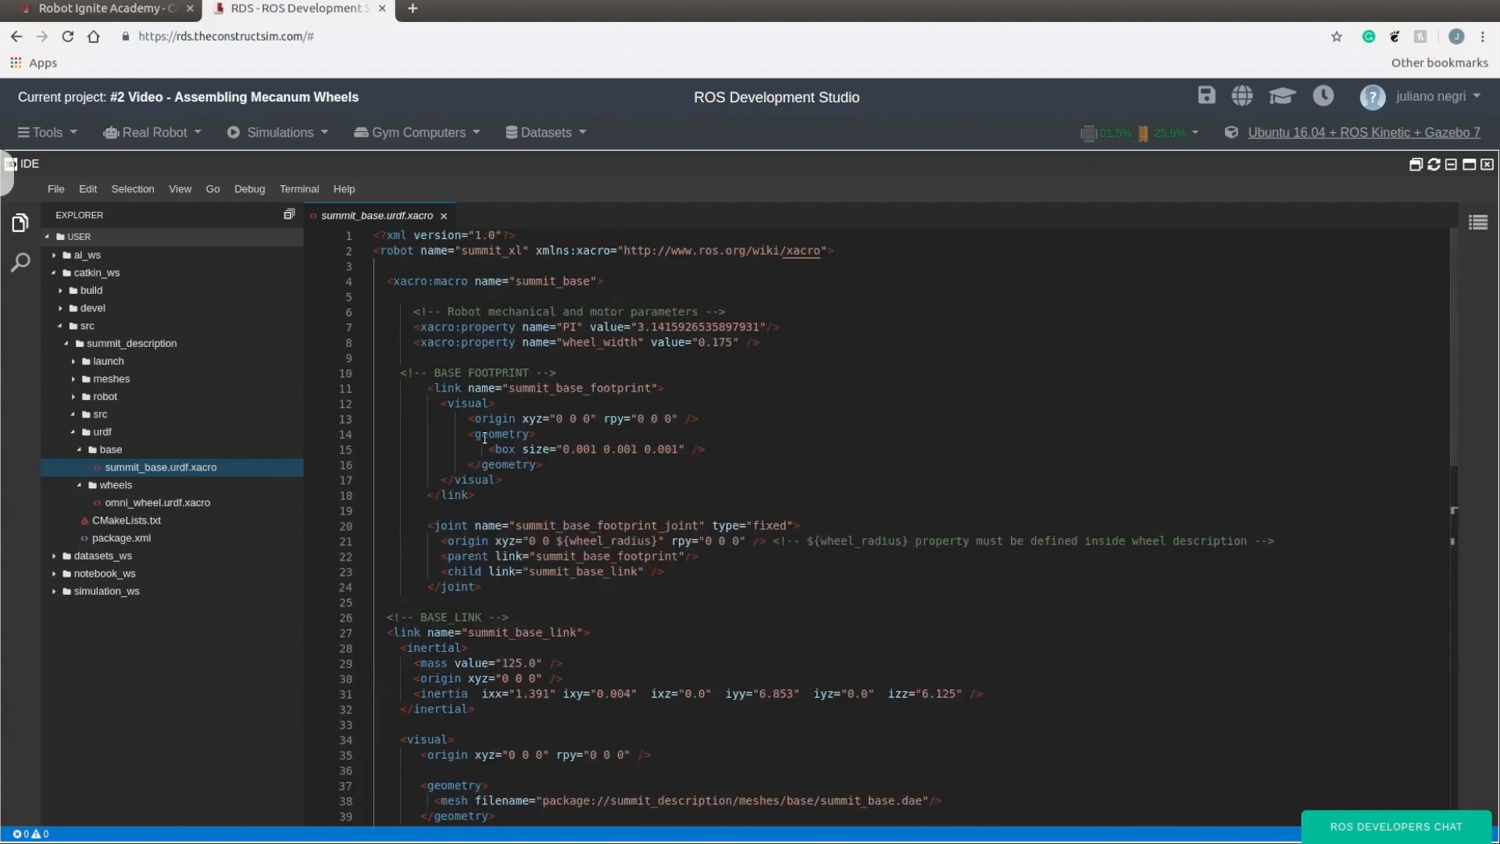
scroll("down", 3)
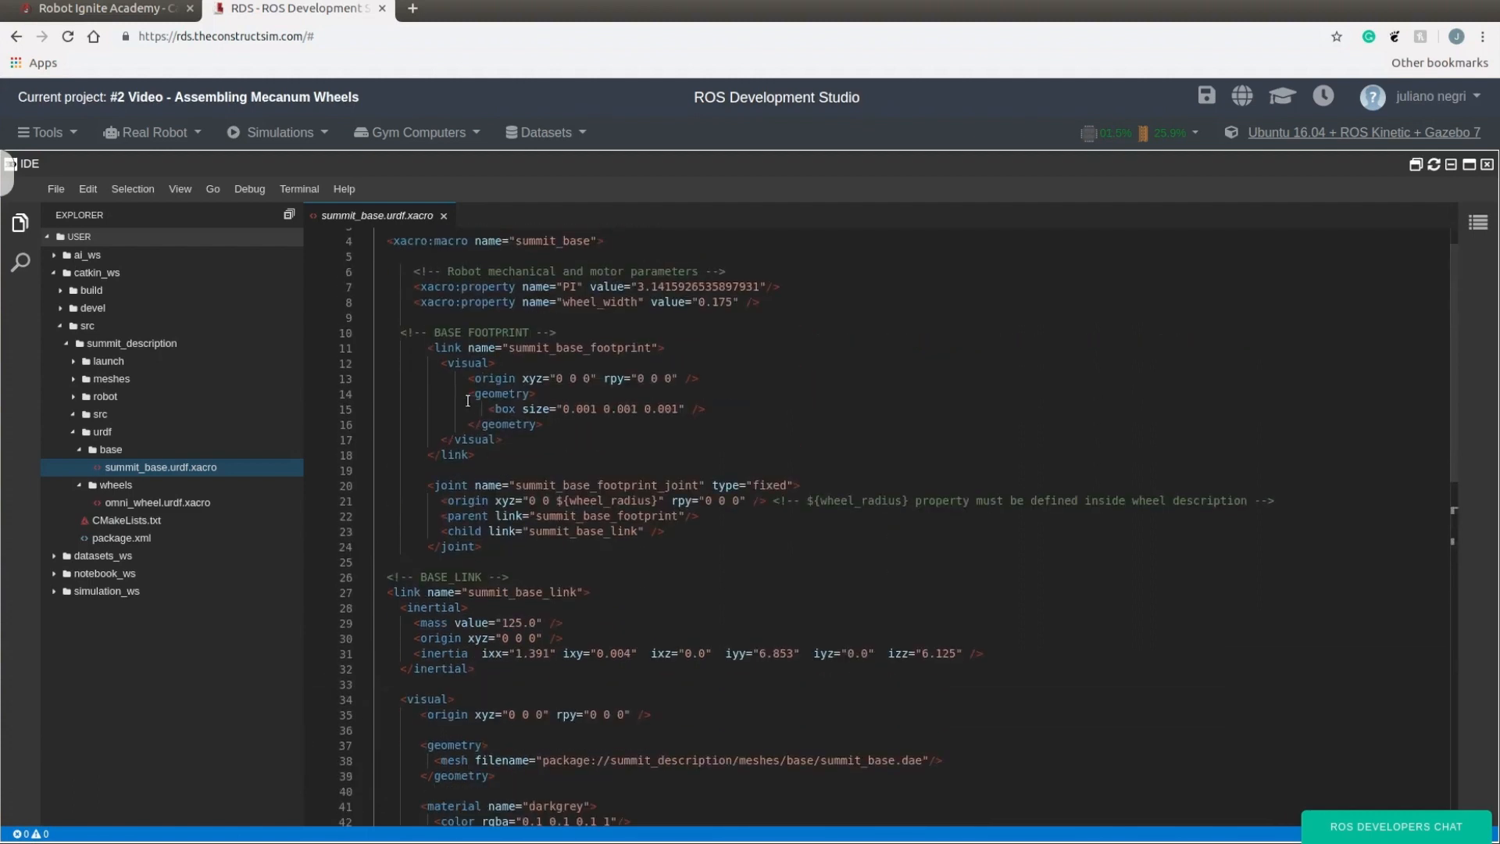
mouse_move(457, 337)
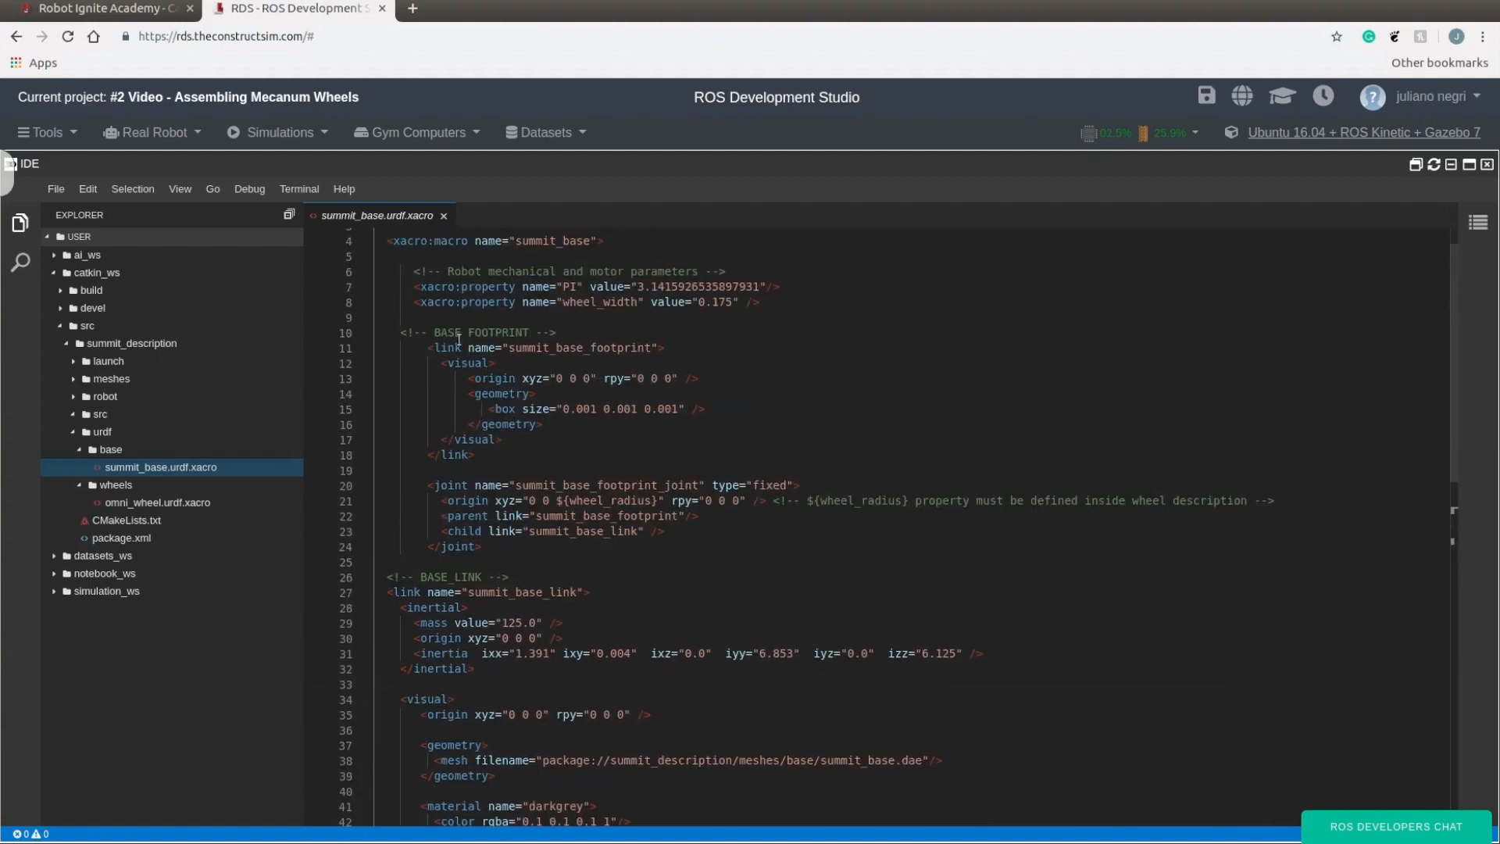
double_click(549, 347)
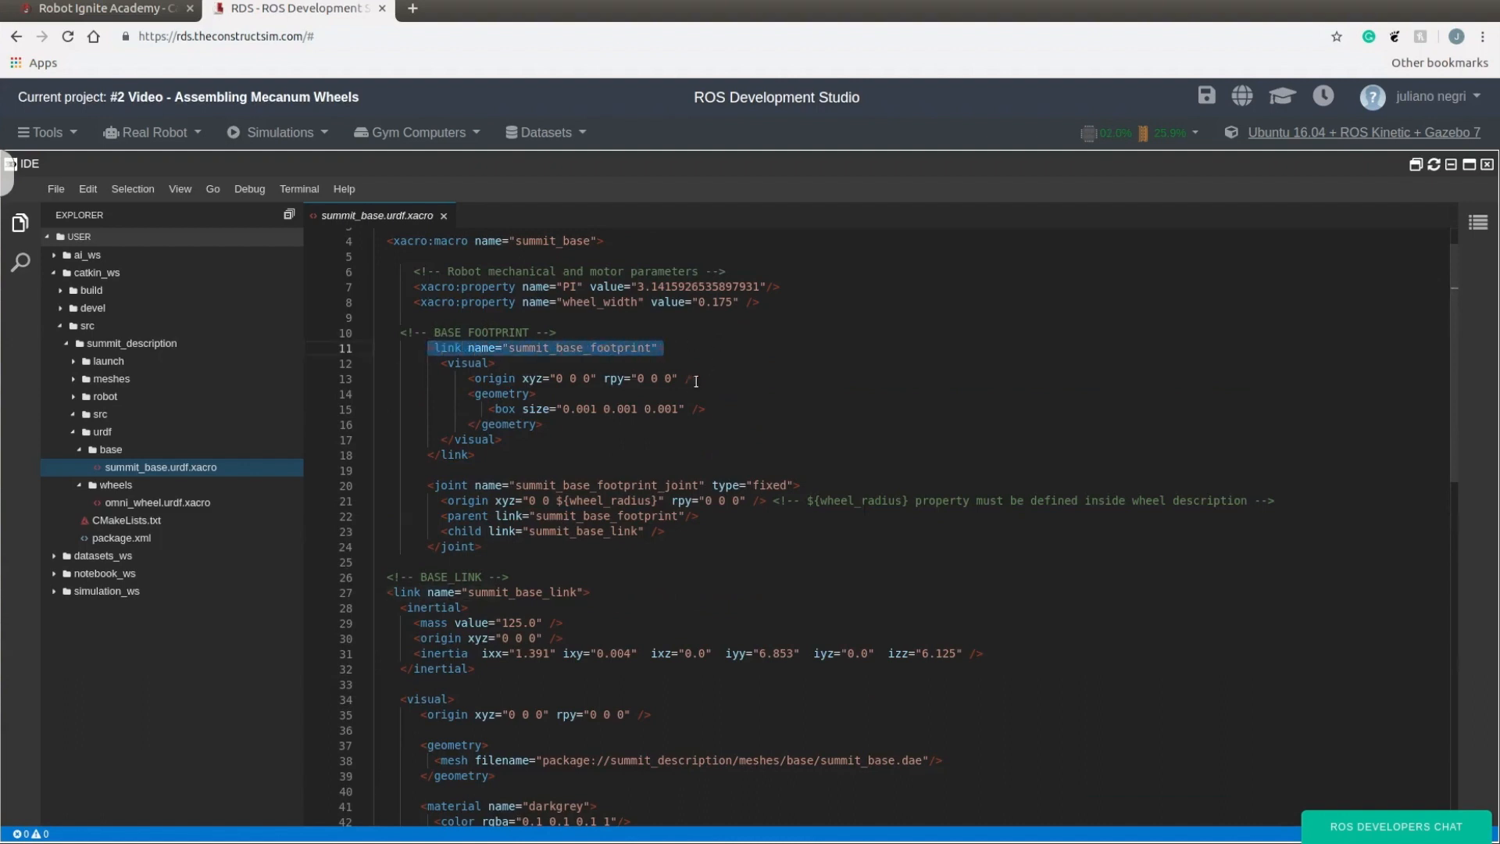
mouse_move(647, 435)
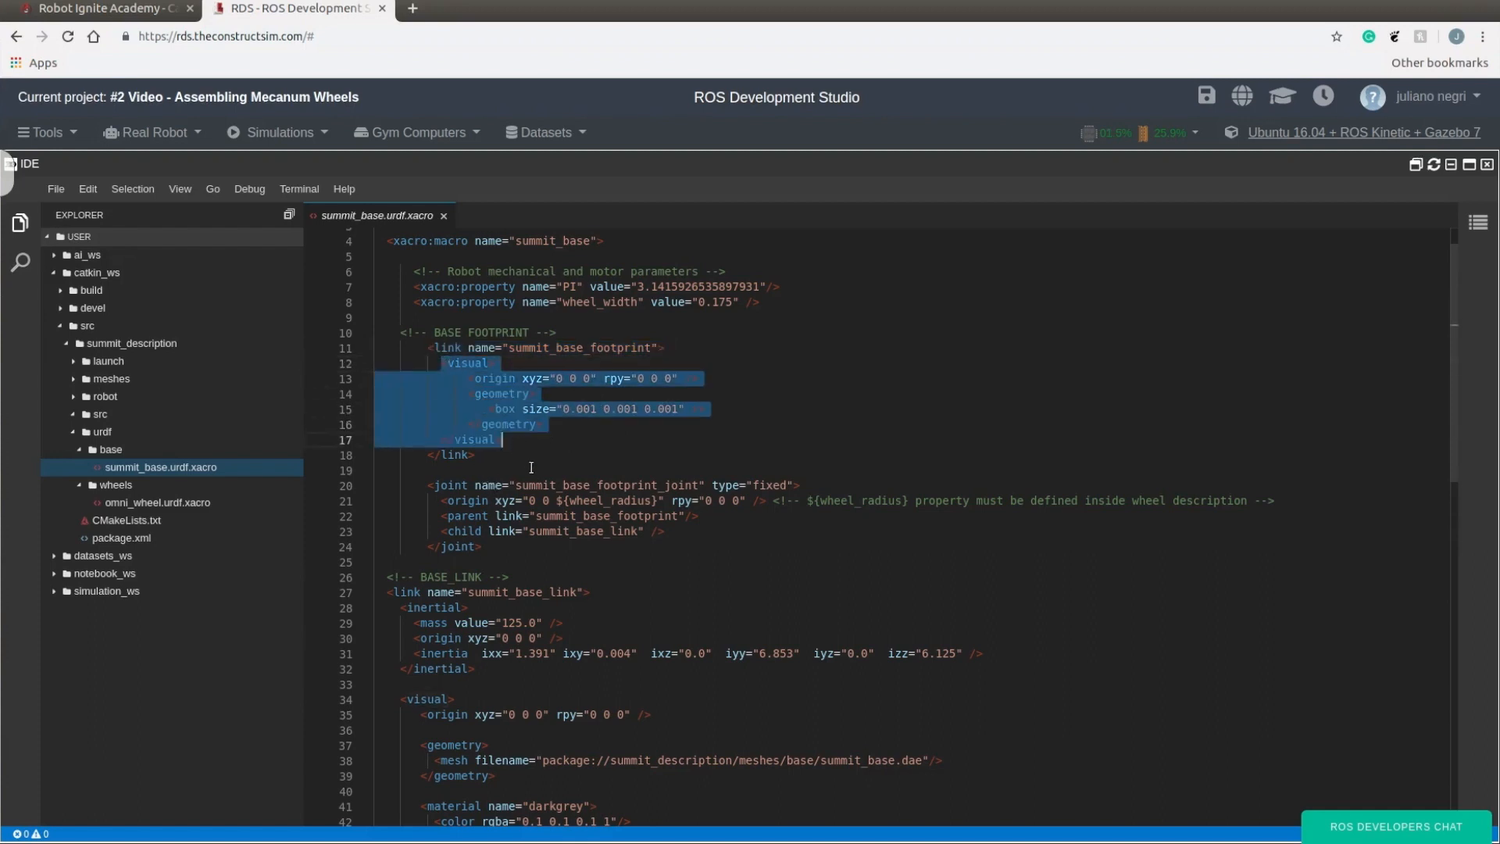
mouse_move(587, 490)
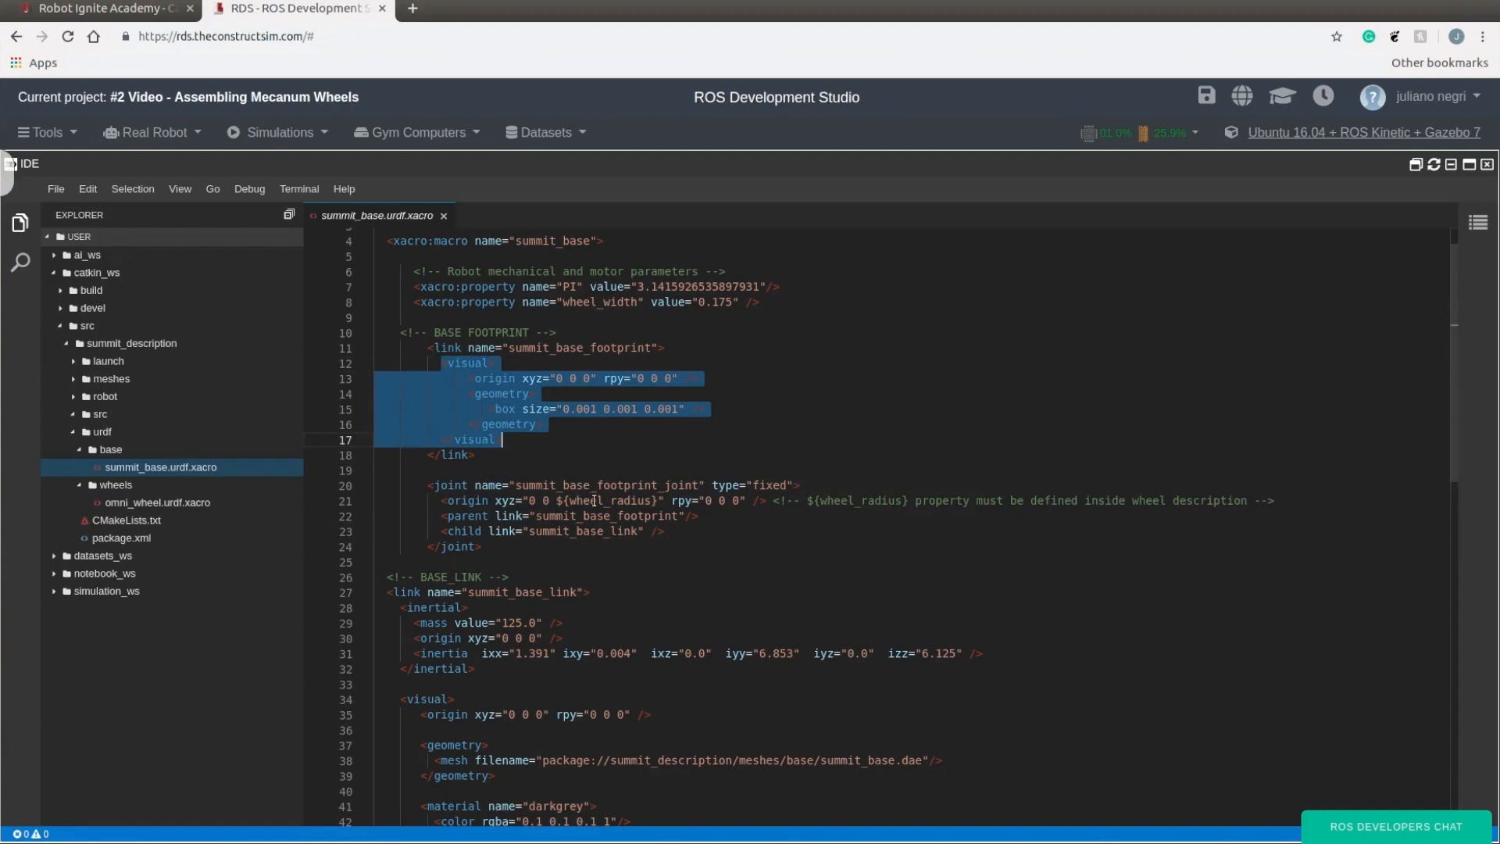
scroll("down", 3)
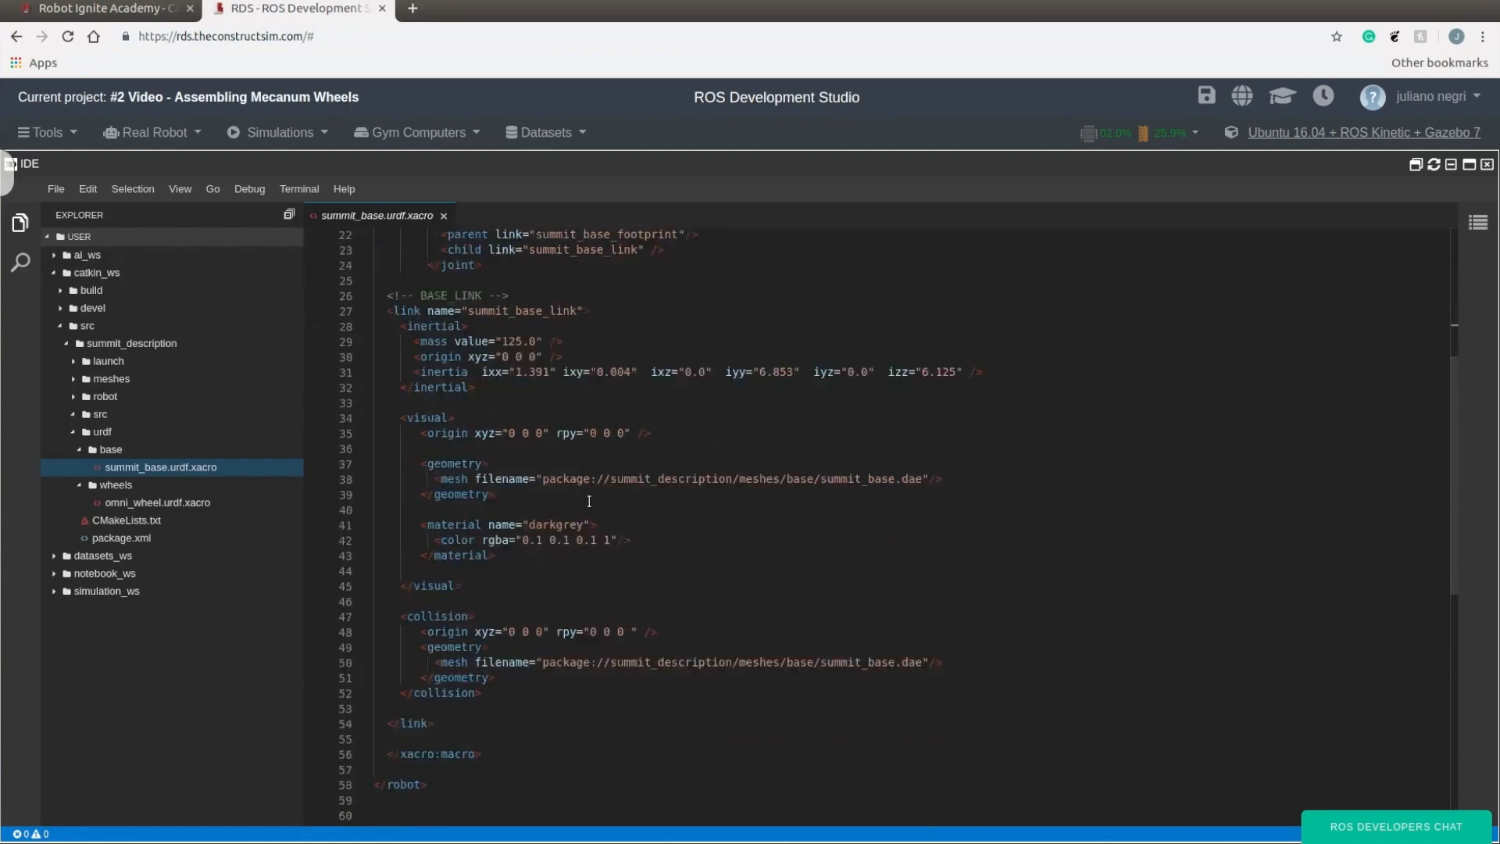
mouse_move(880, 657)
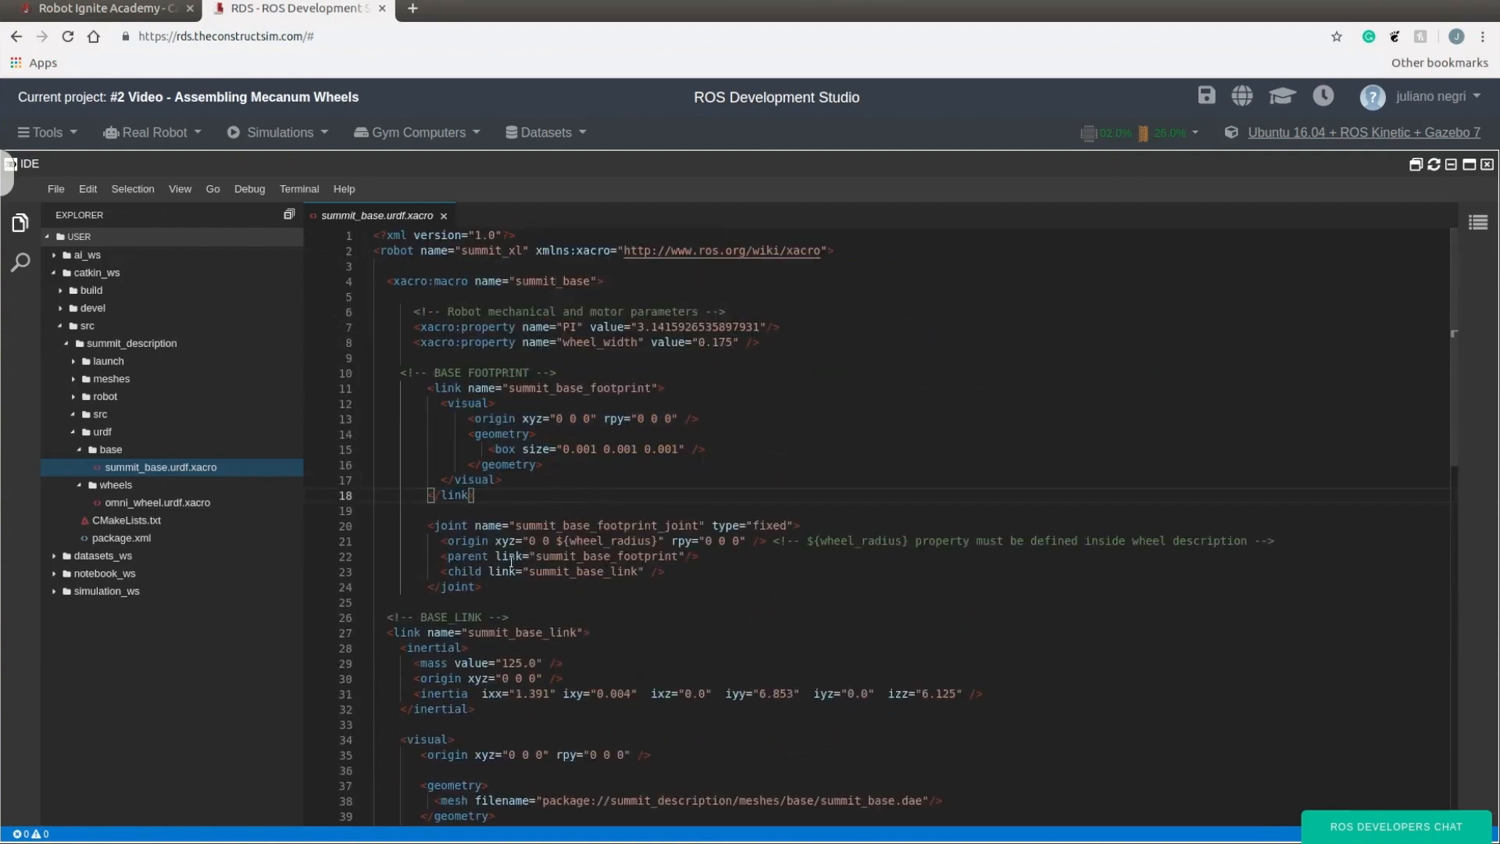
Step: Scroll through summit_base.urdf.xacro's base link inertial, visual and collision sections
scroll("down", 3)
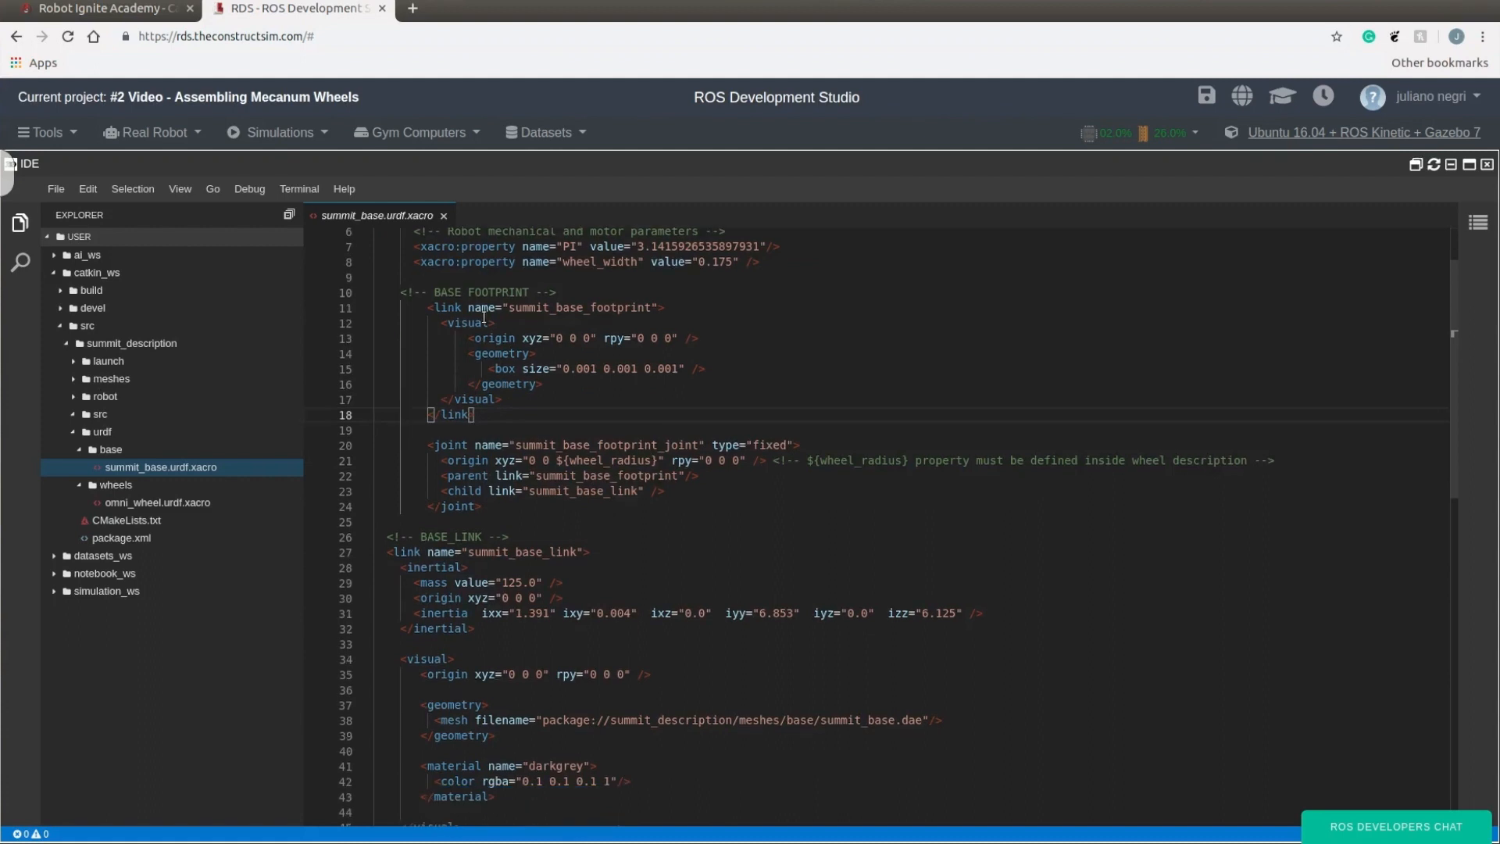
scroll("down", 3)
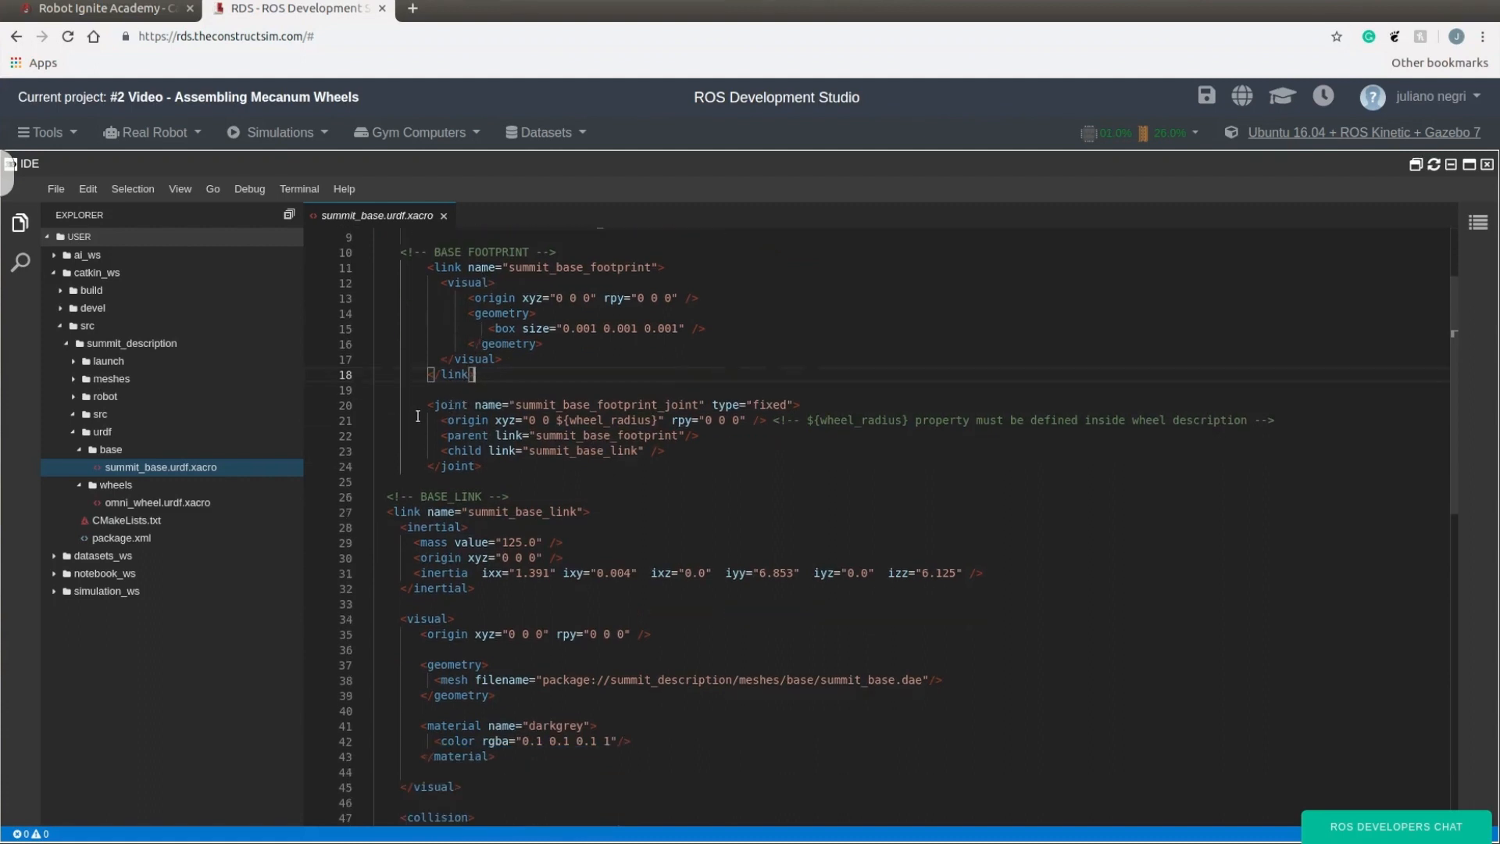
scroll("down", 3)
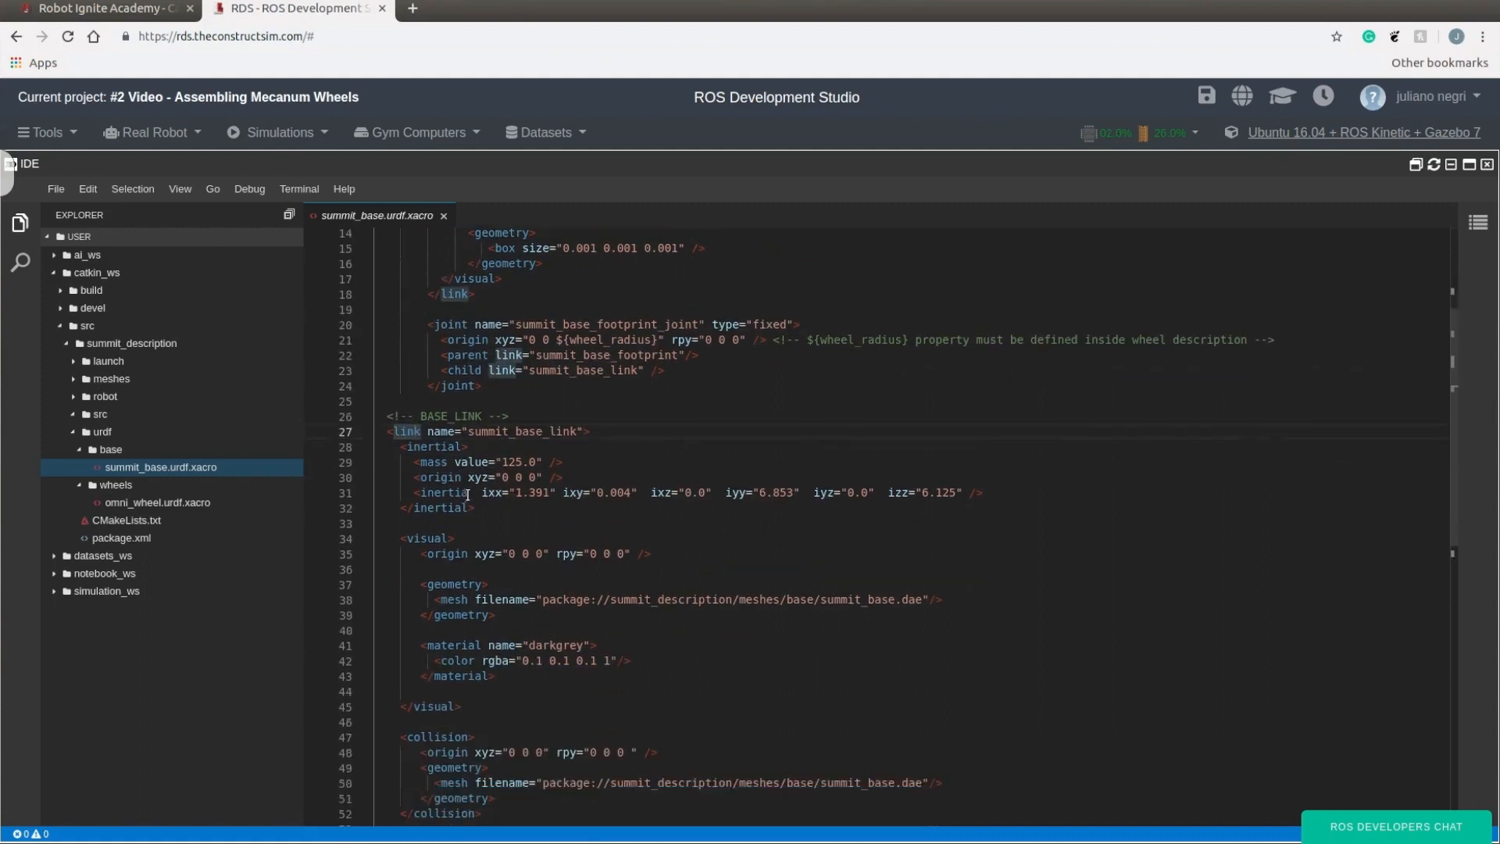
scroll("down", 3)
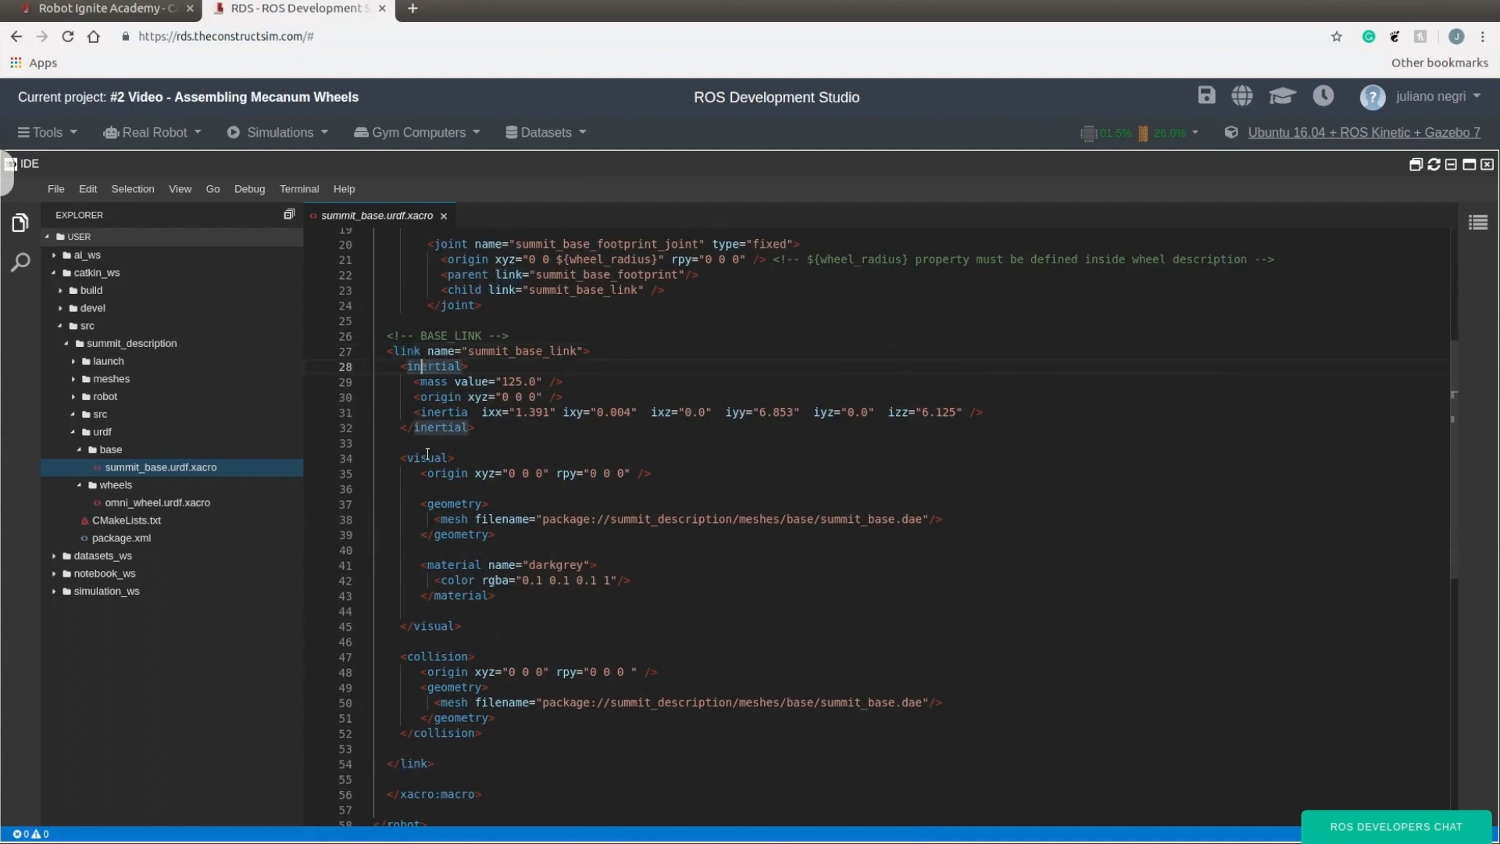
scroll("down", 3)
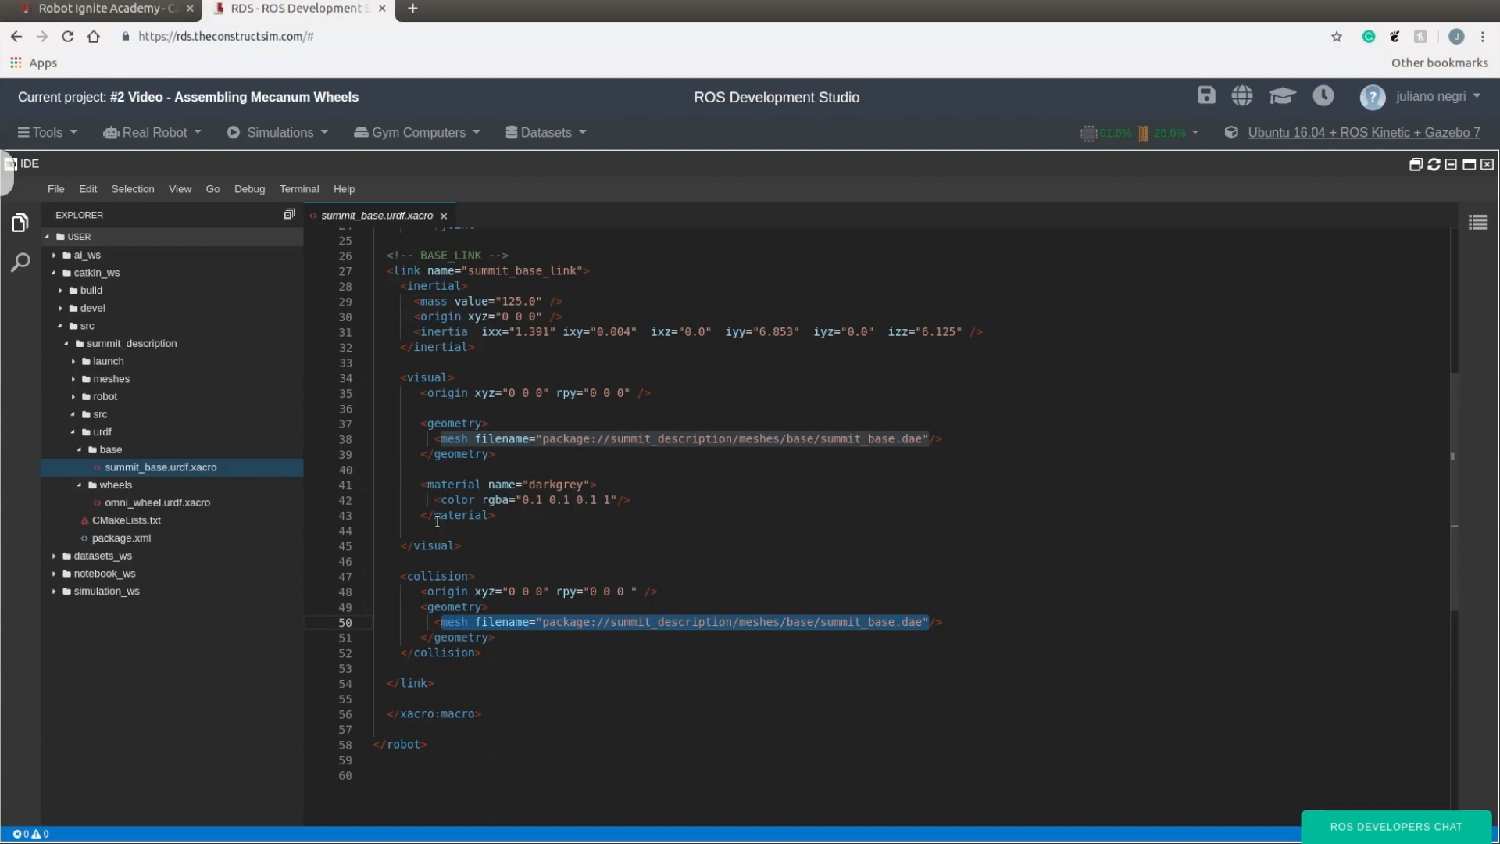
mouse_move(444, 572)
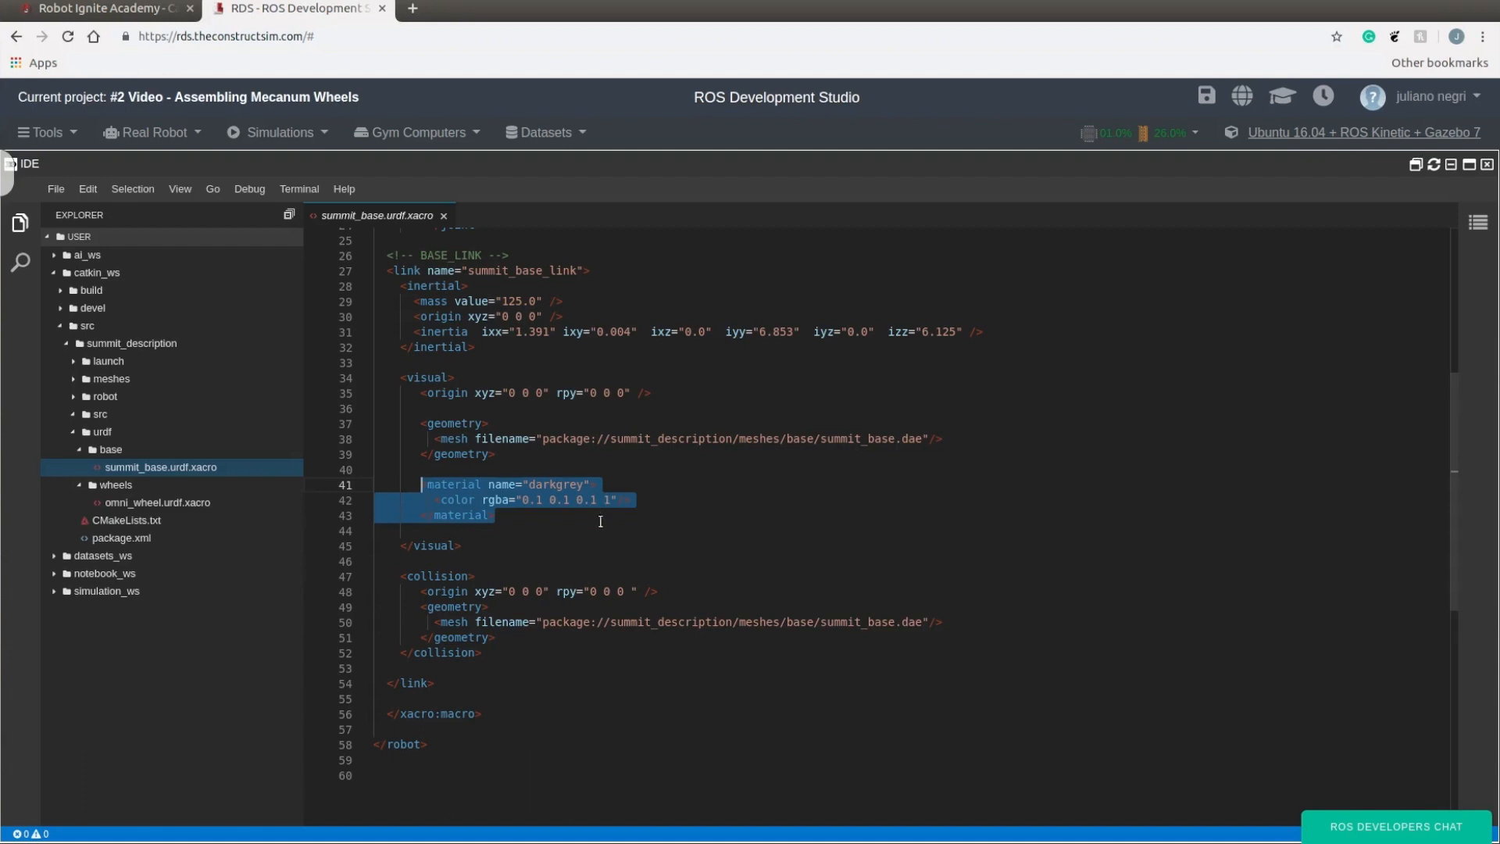
mouse_move(546, 538)
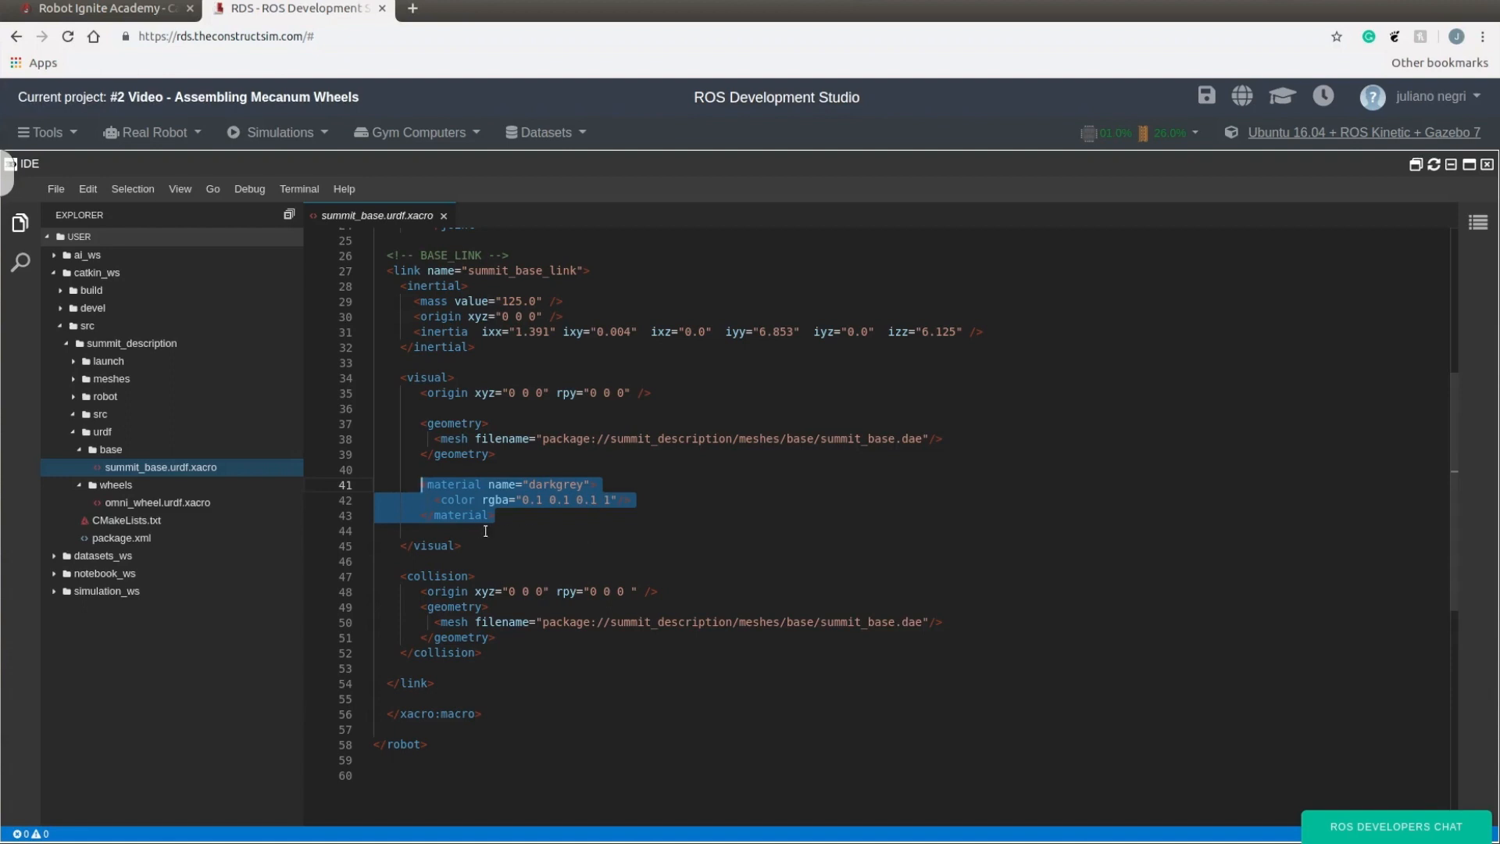
mouse_move(479, 682)
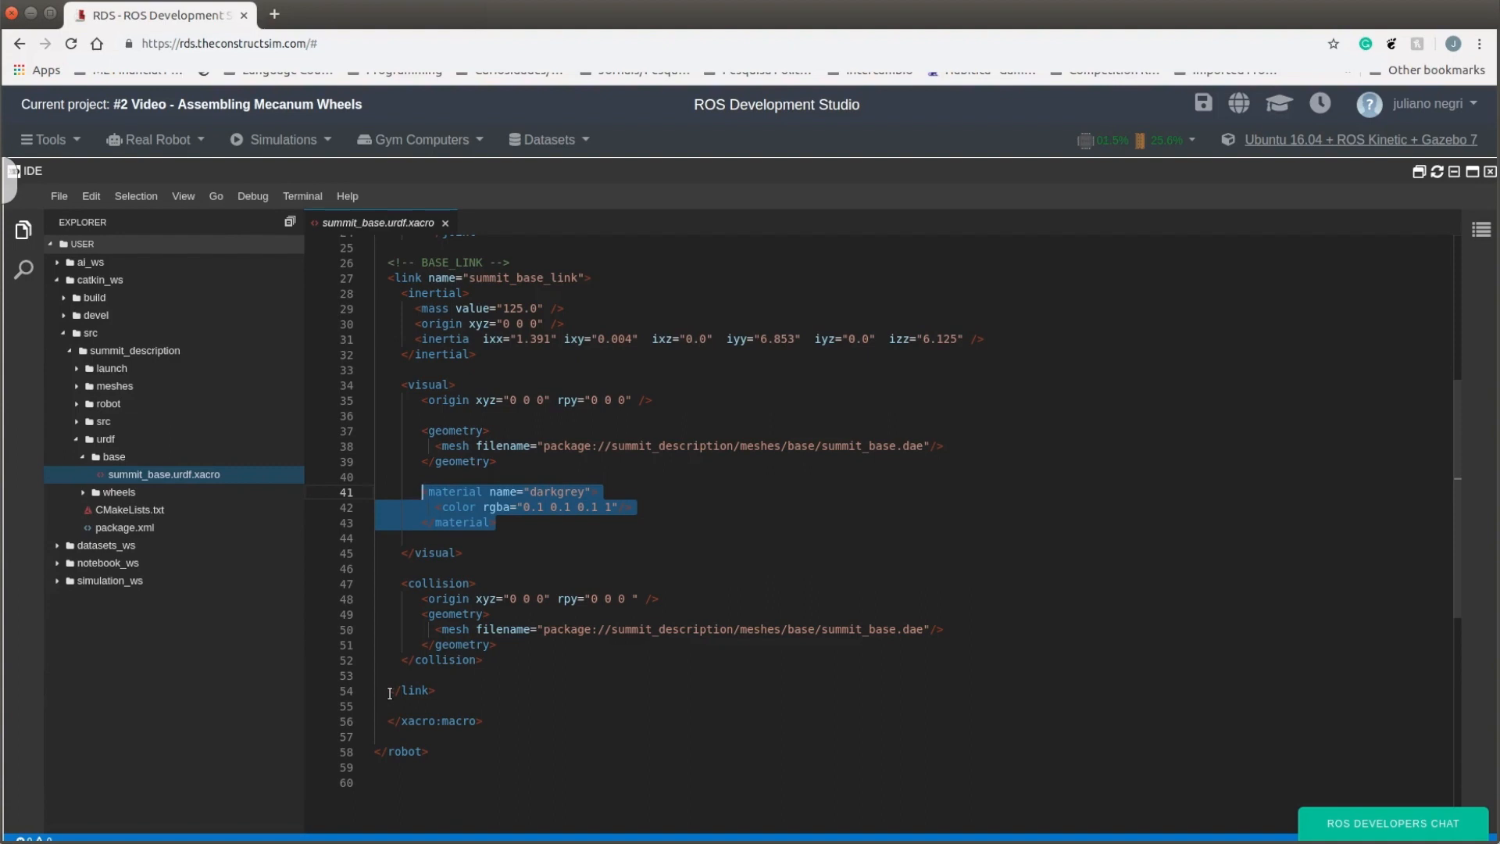
Step: Expand the robot folder in the Explorer and open summit.urdf.xacro
left_click(107, 403)
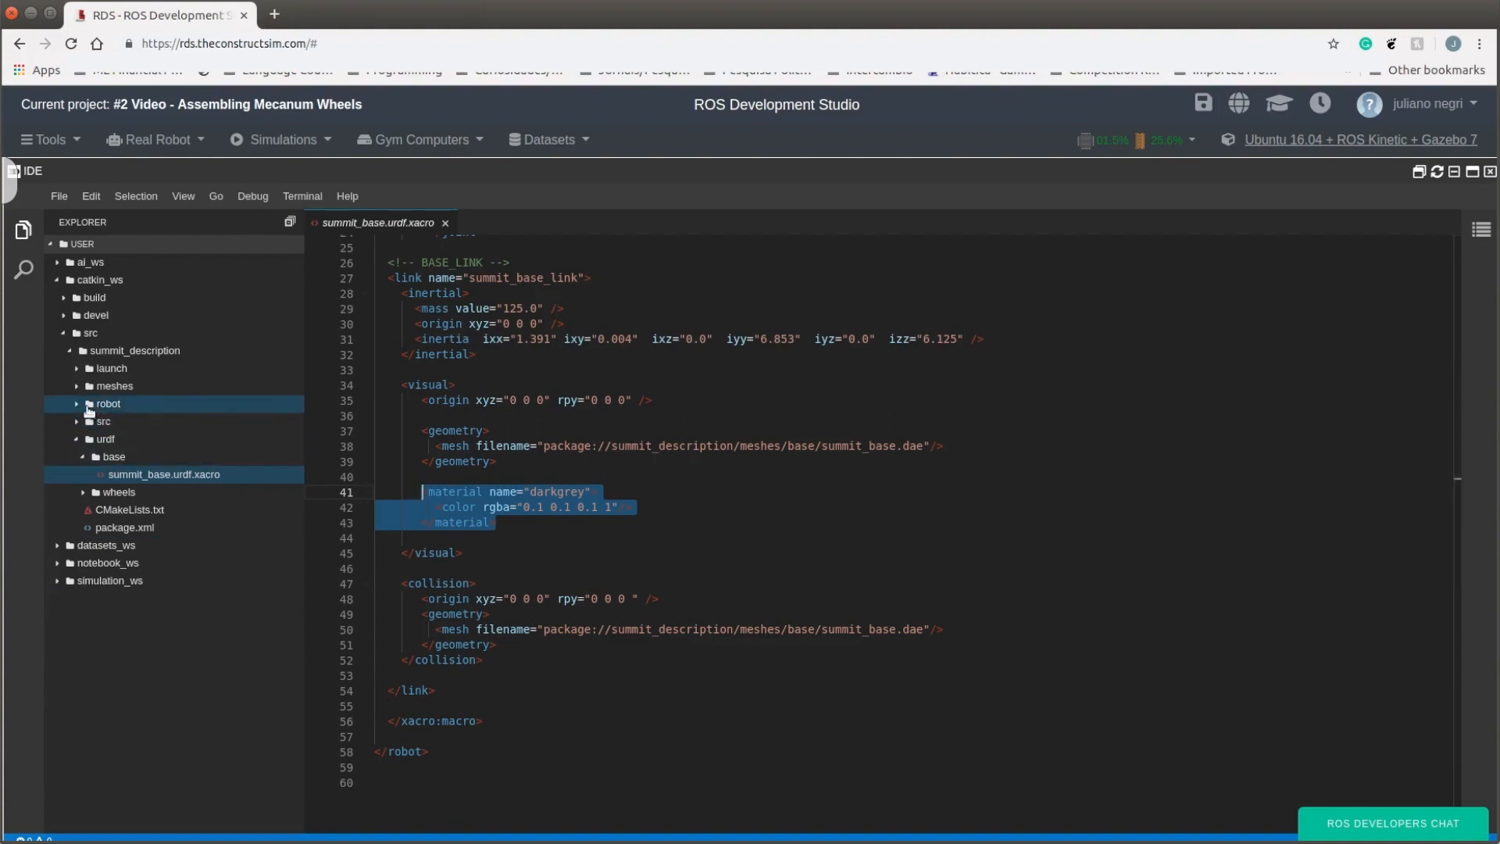
left_click(75, 403)
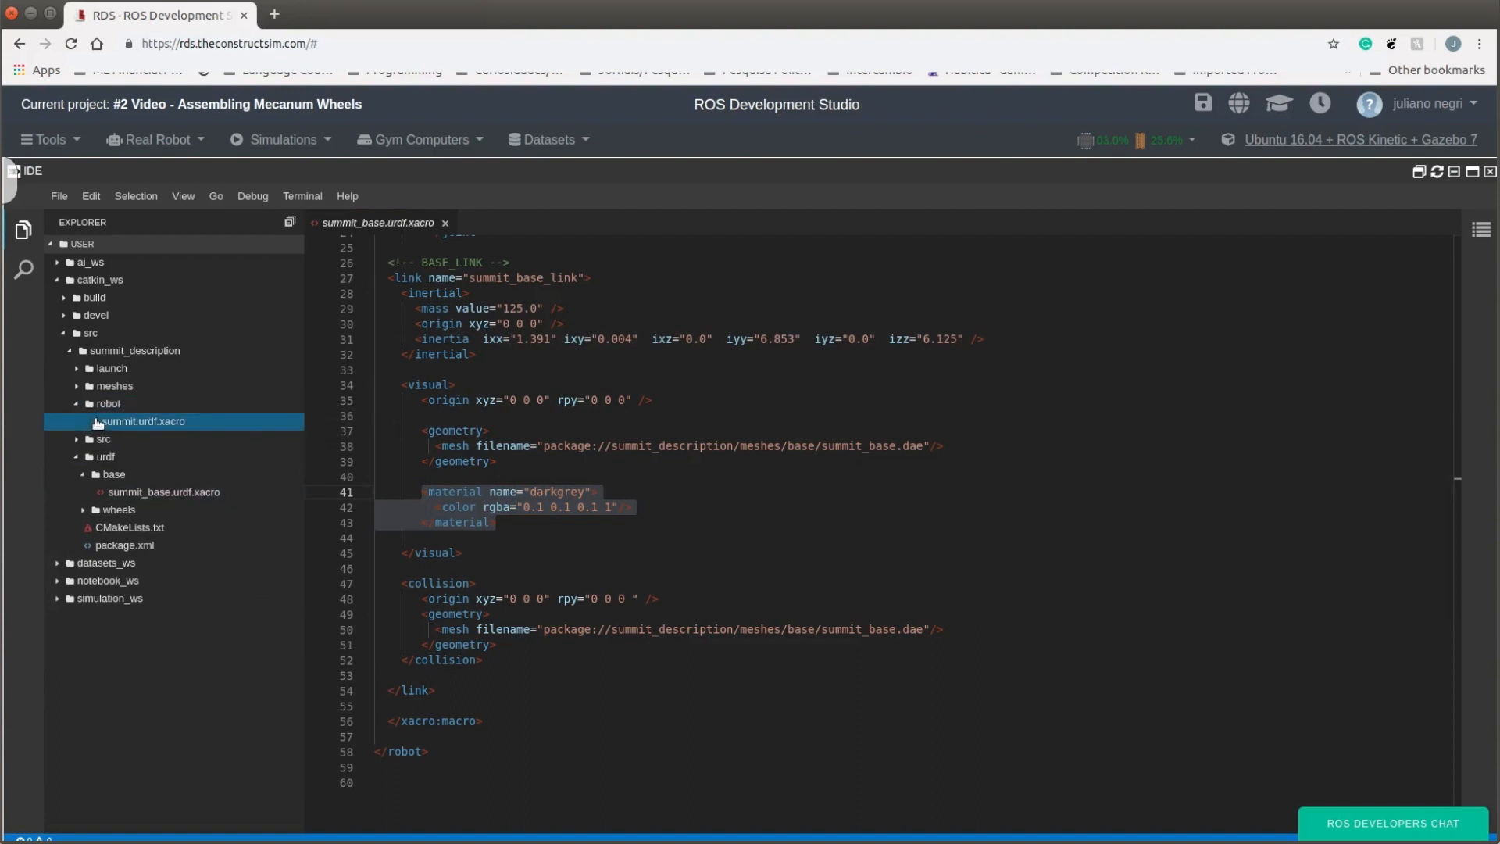
left_click(143, 421)
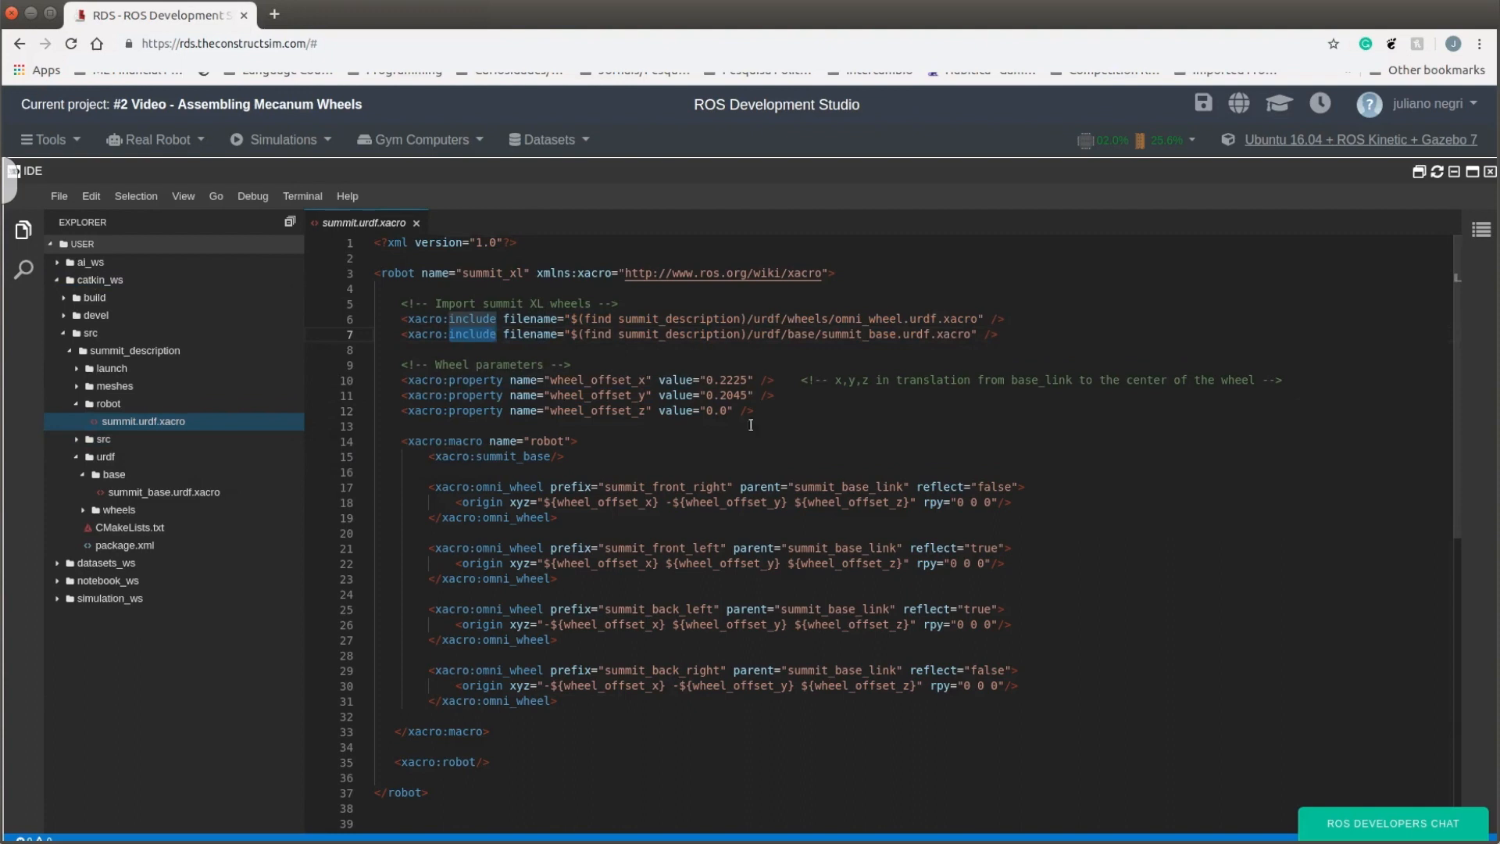
scroll("up", 3)
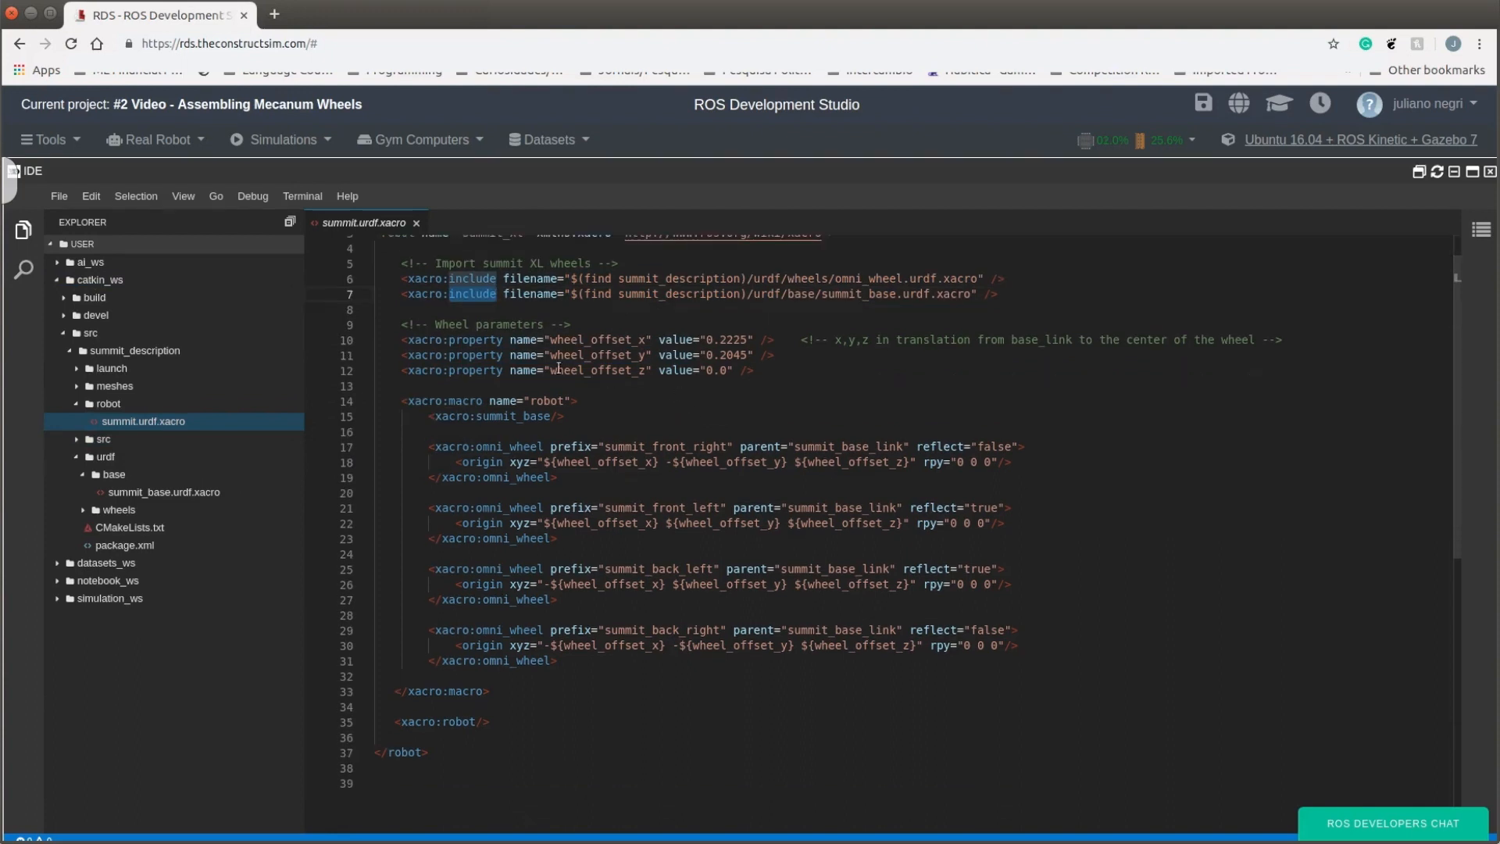
mouse_move(504, 376)
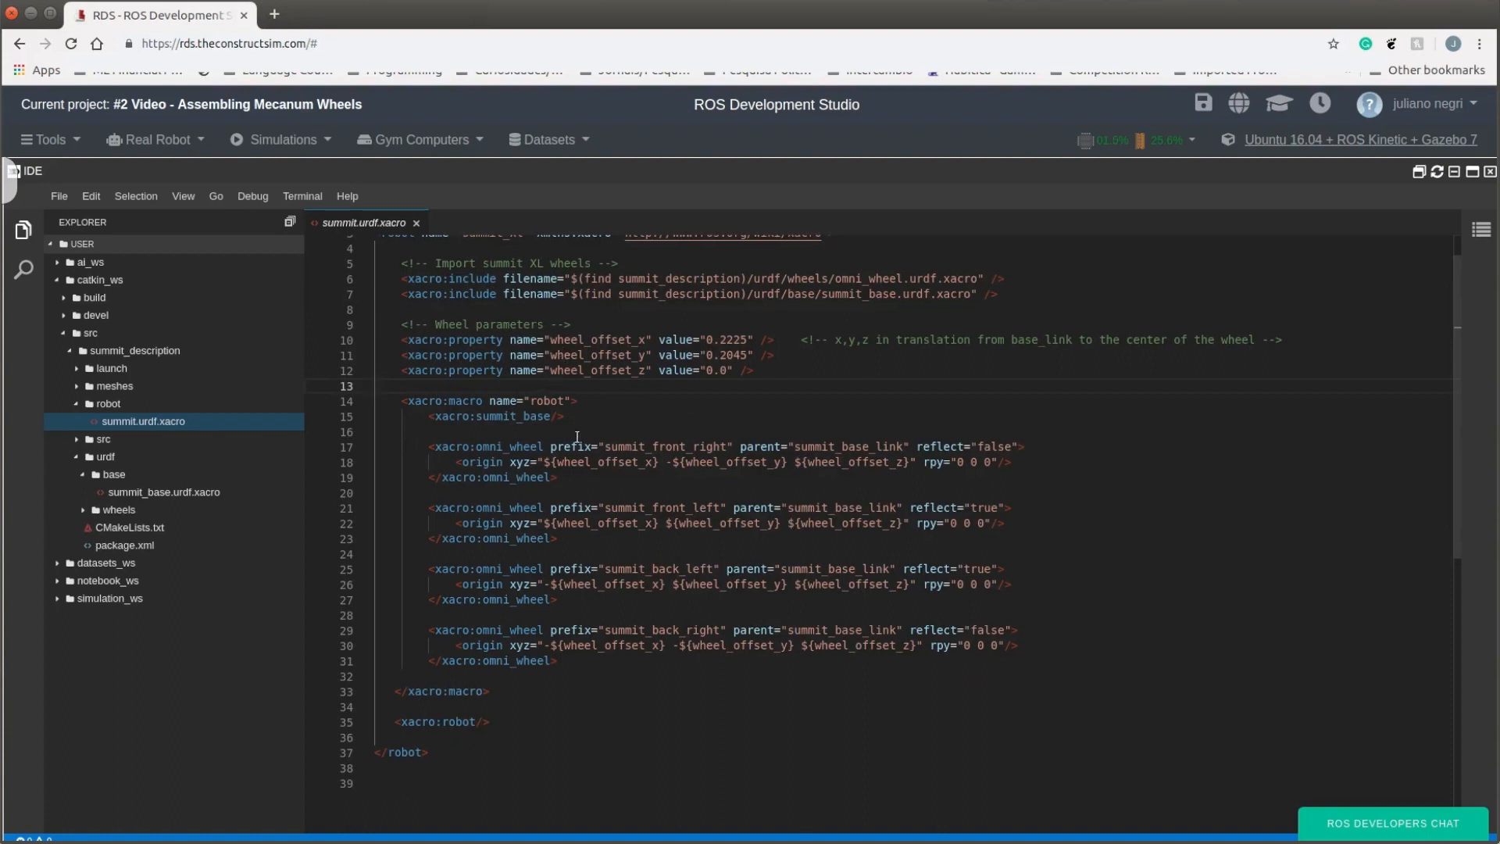
Step: Highlight occurrences of omni_wheel, the xacro properties and wheel_offset_z in the file
double_click(869, 278)
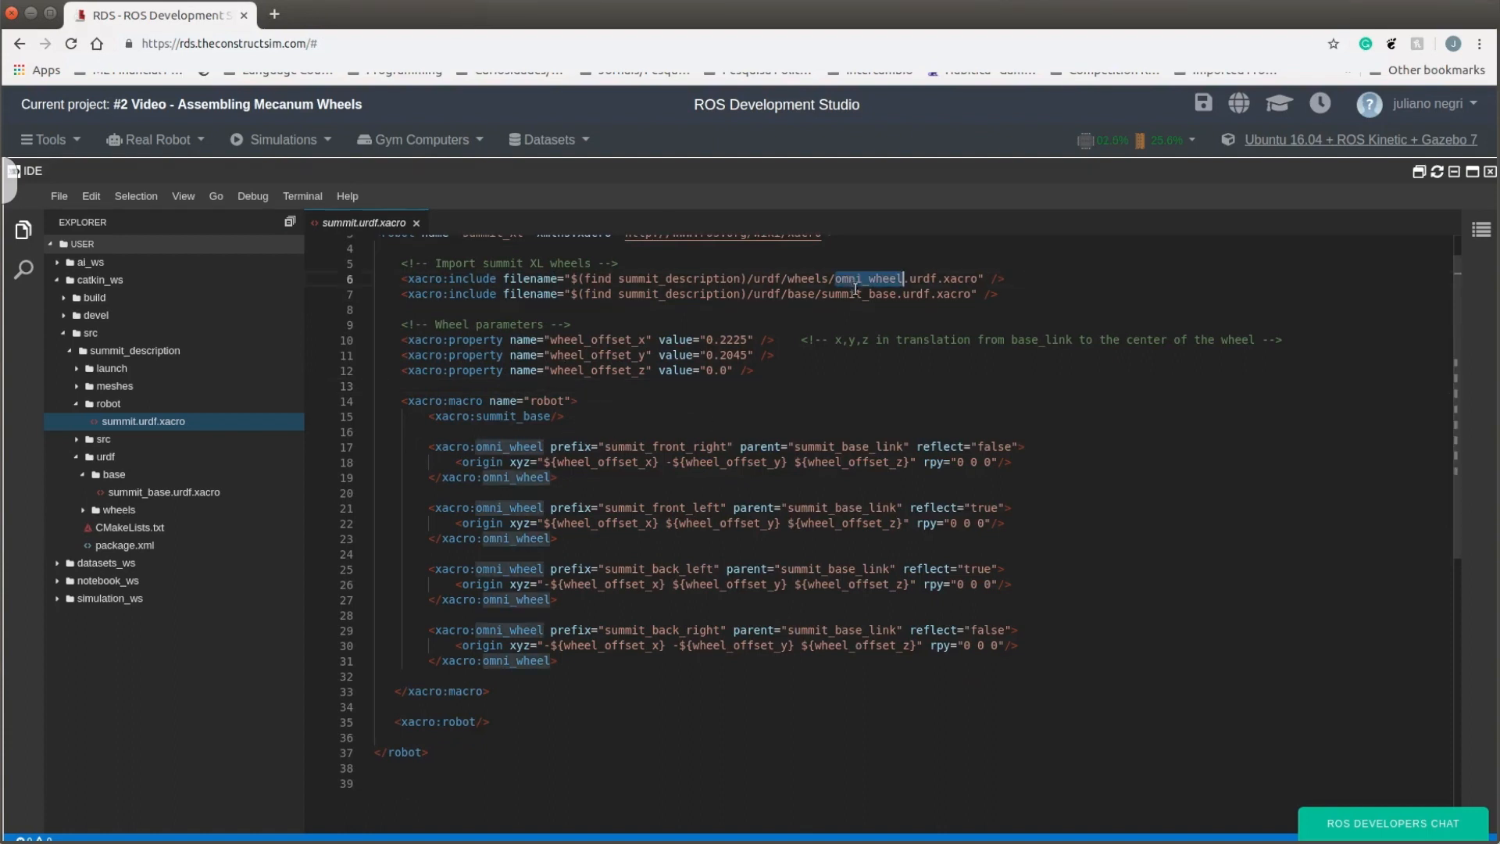
double_click(859, 293)
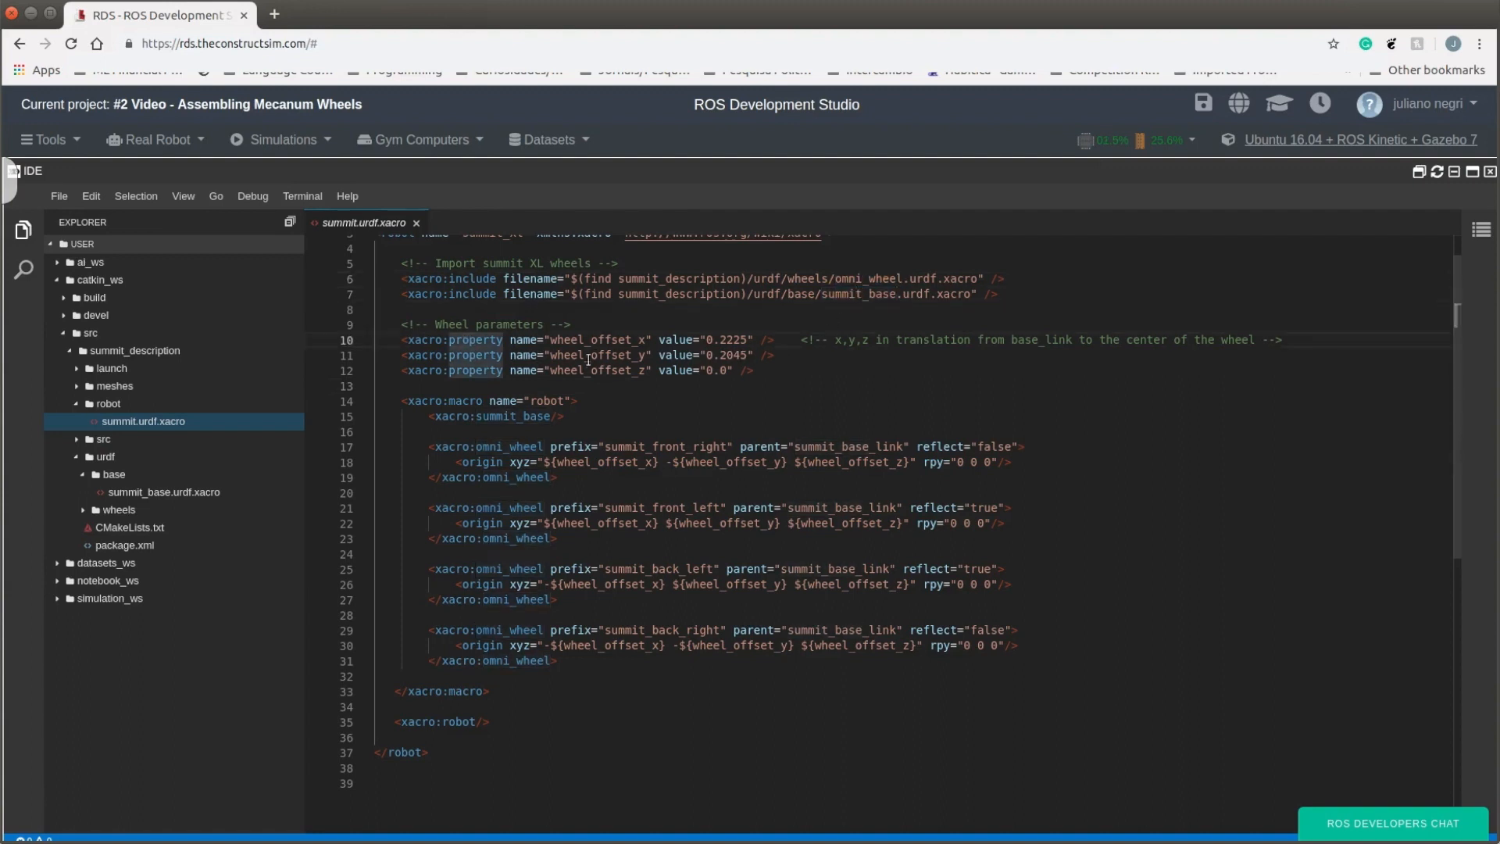
double_click(596, 370)
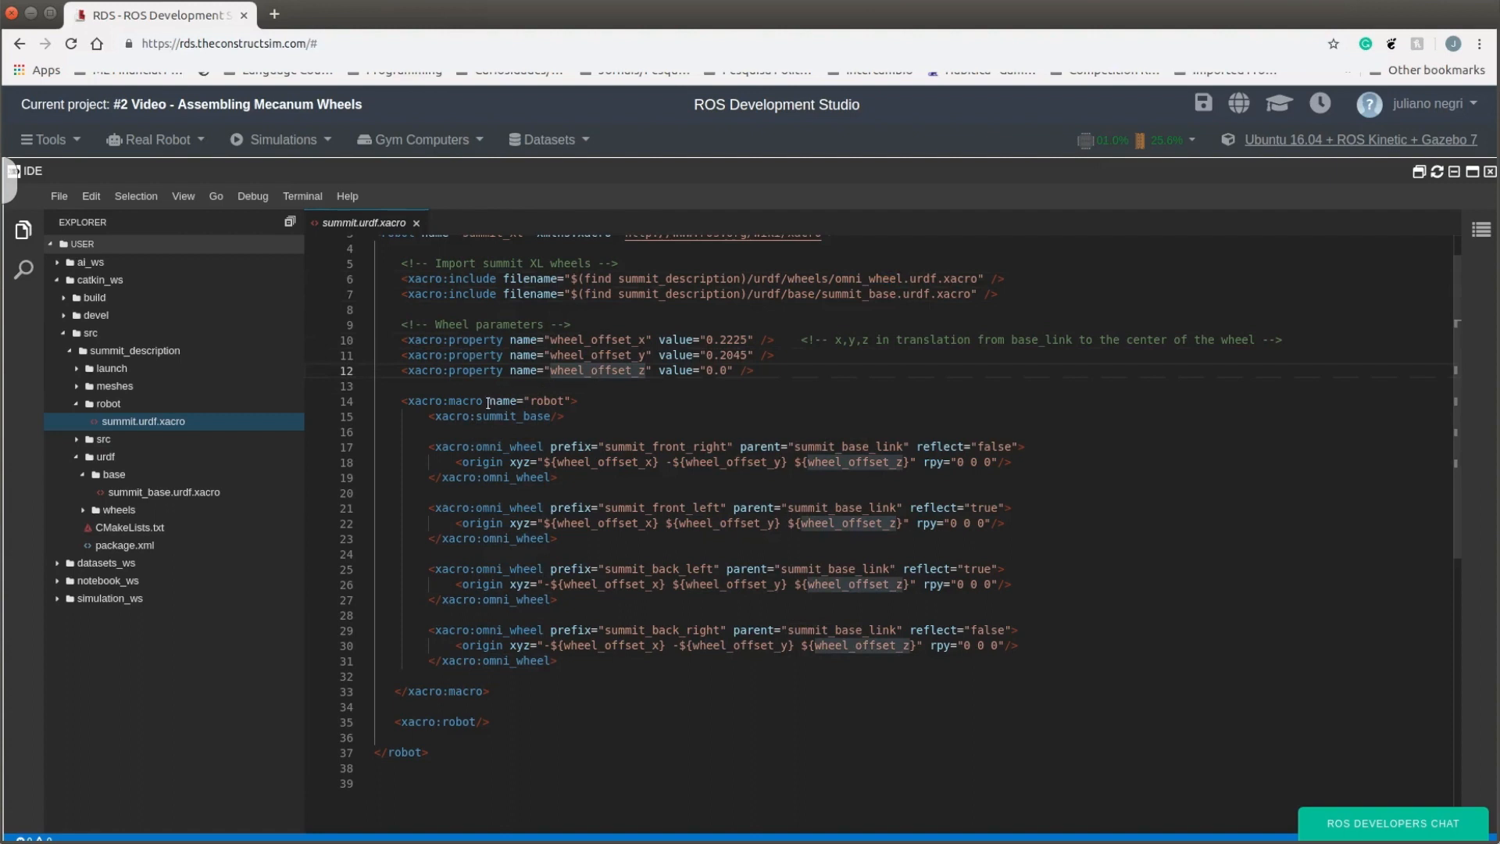
mouse_move(608, 445)
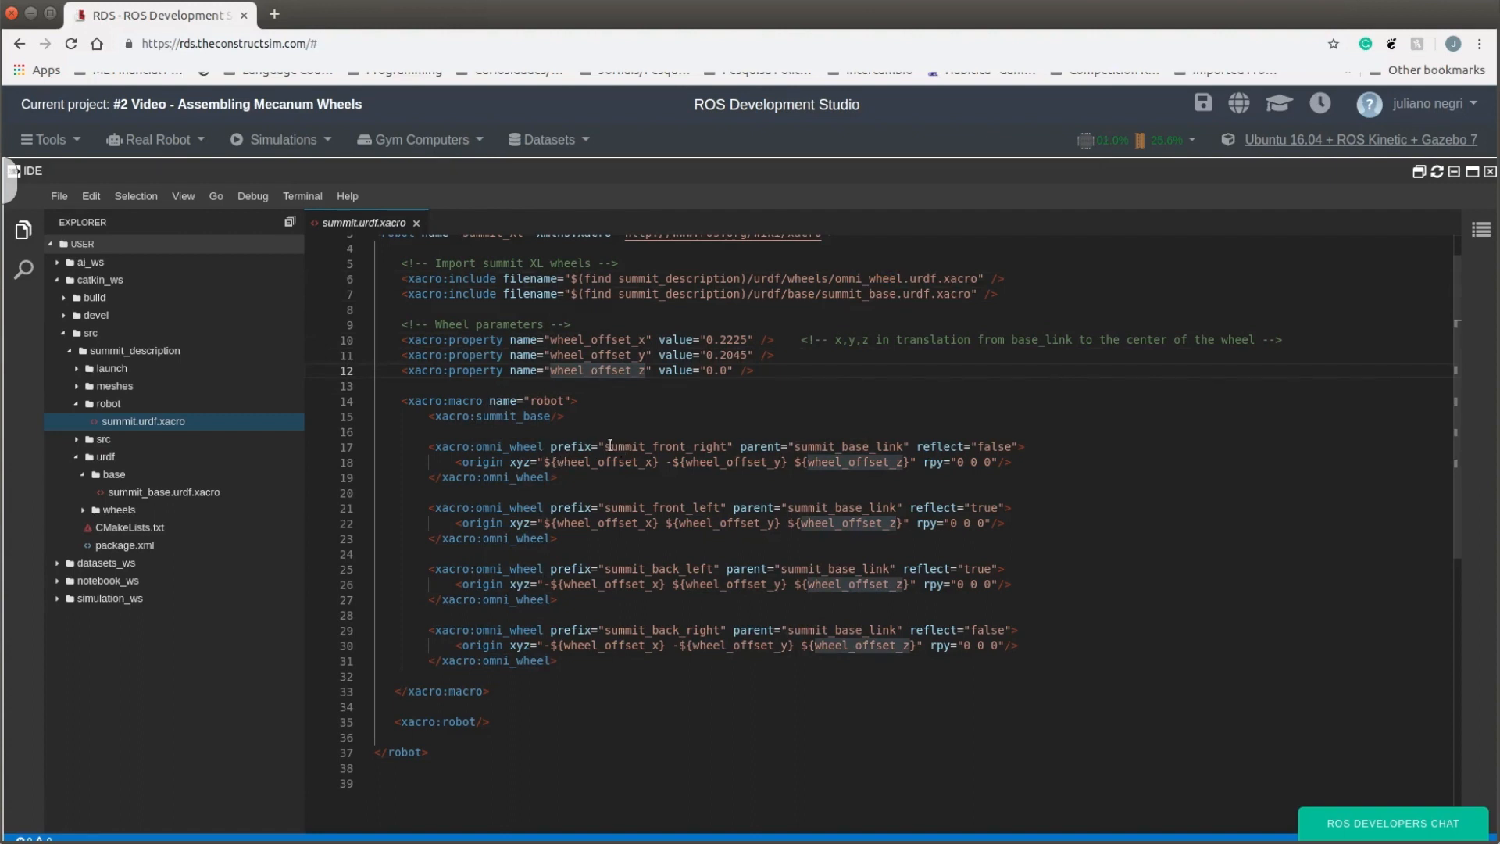
double_click(704, 507)
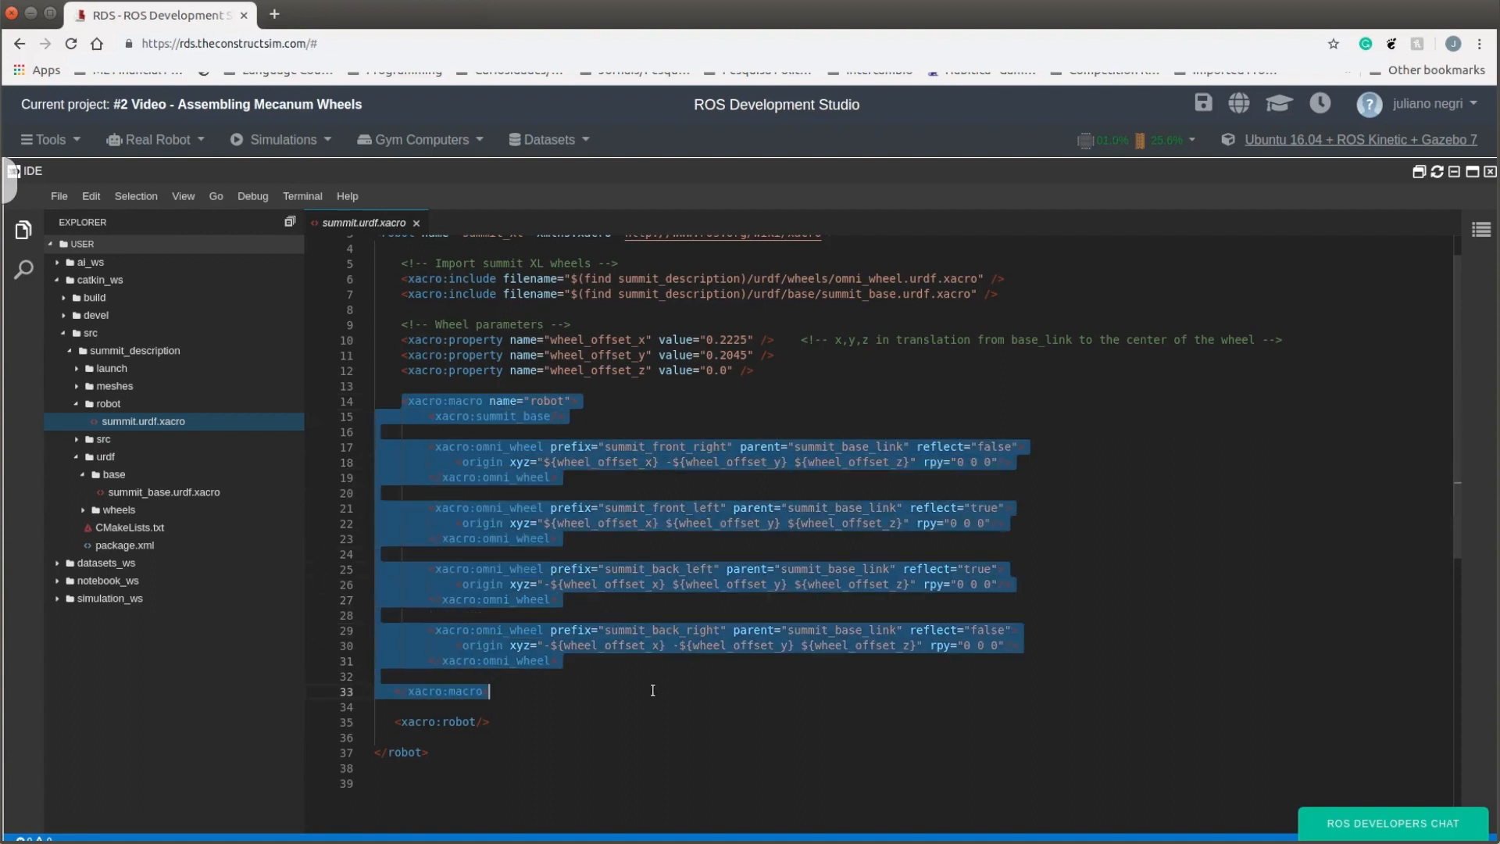
mouse_move(537, 730)
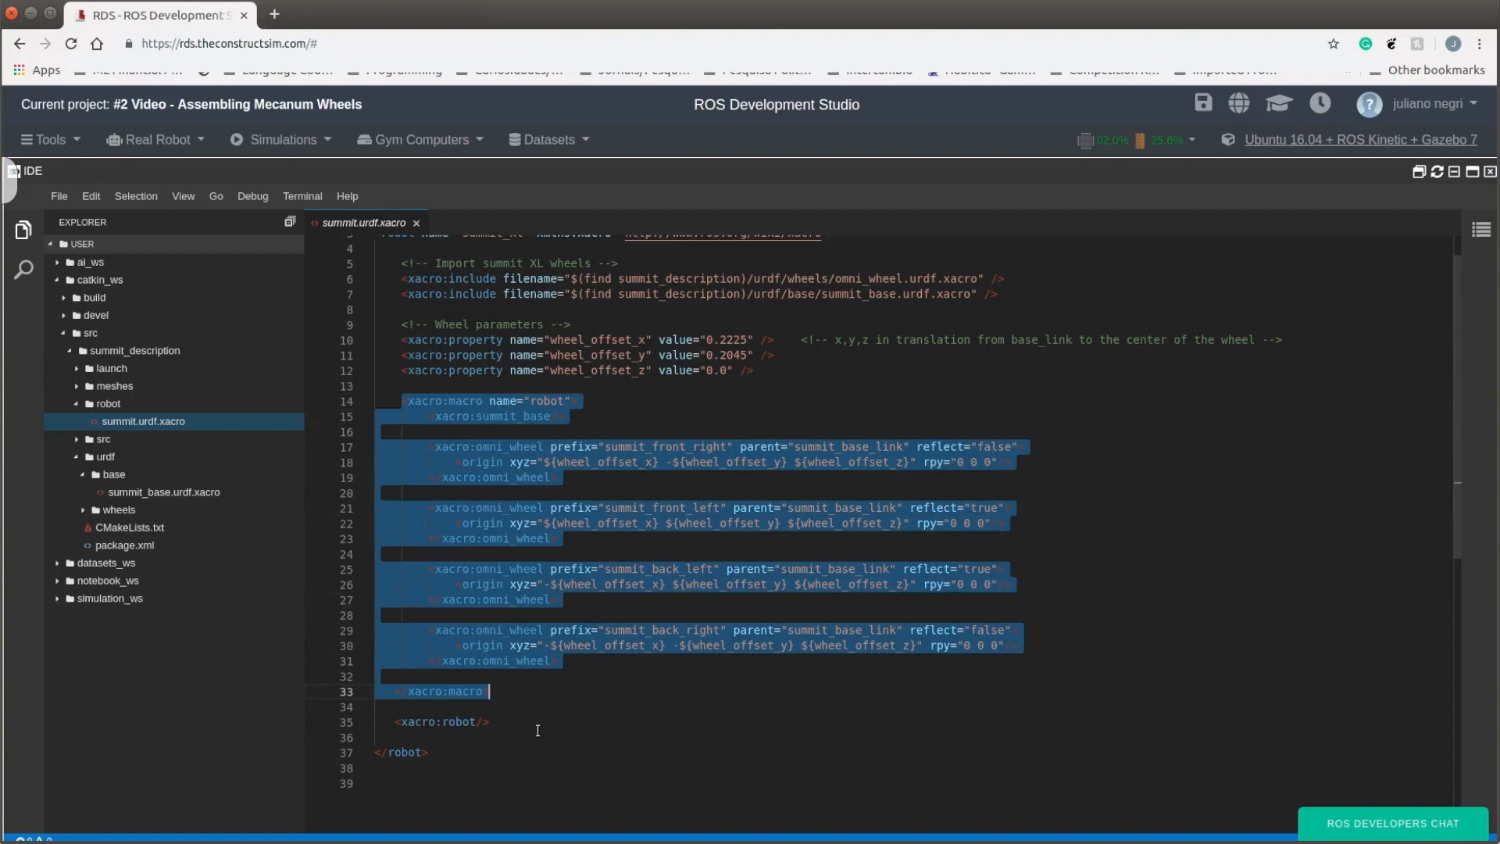
mouse_move(540, 681)
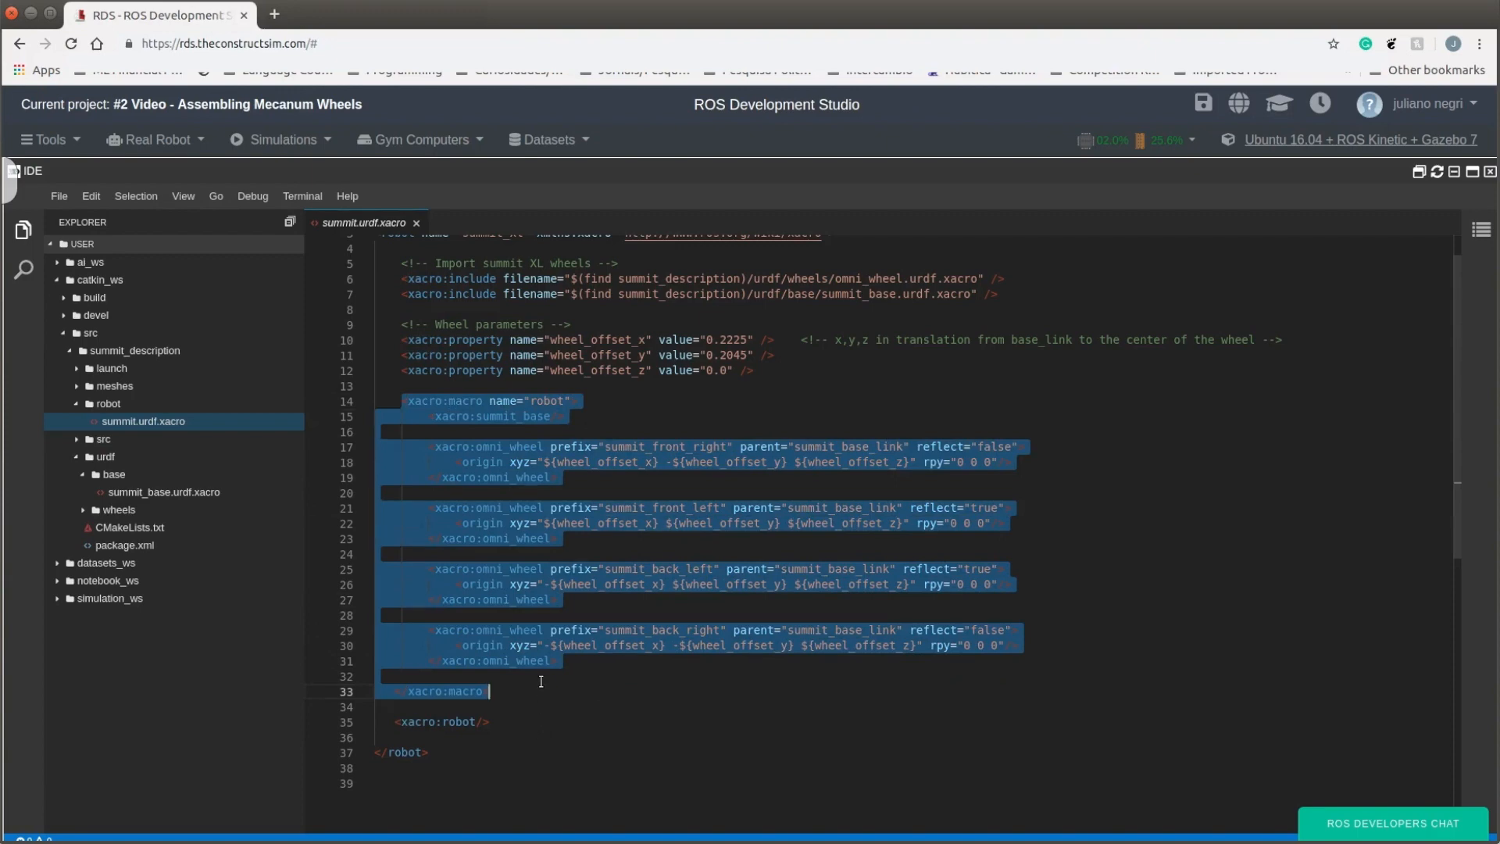
mouse_move(571, 515)
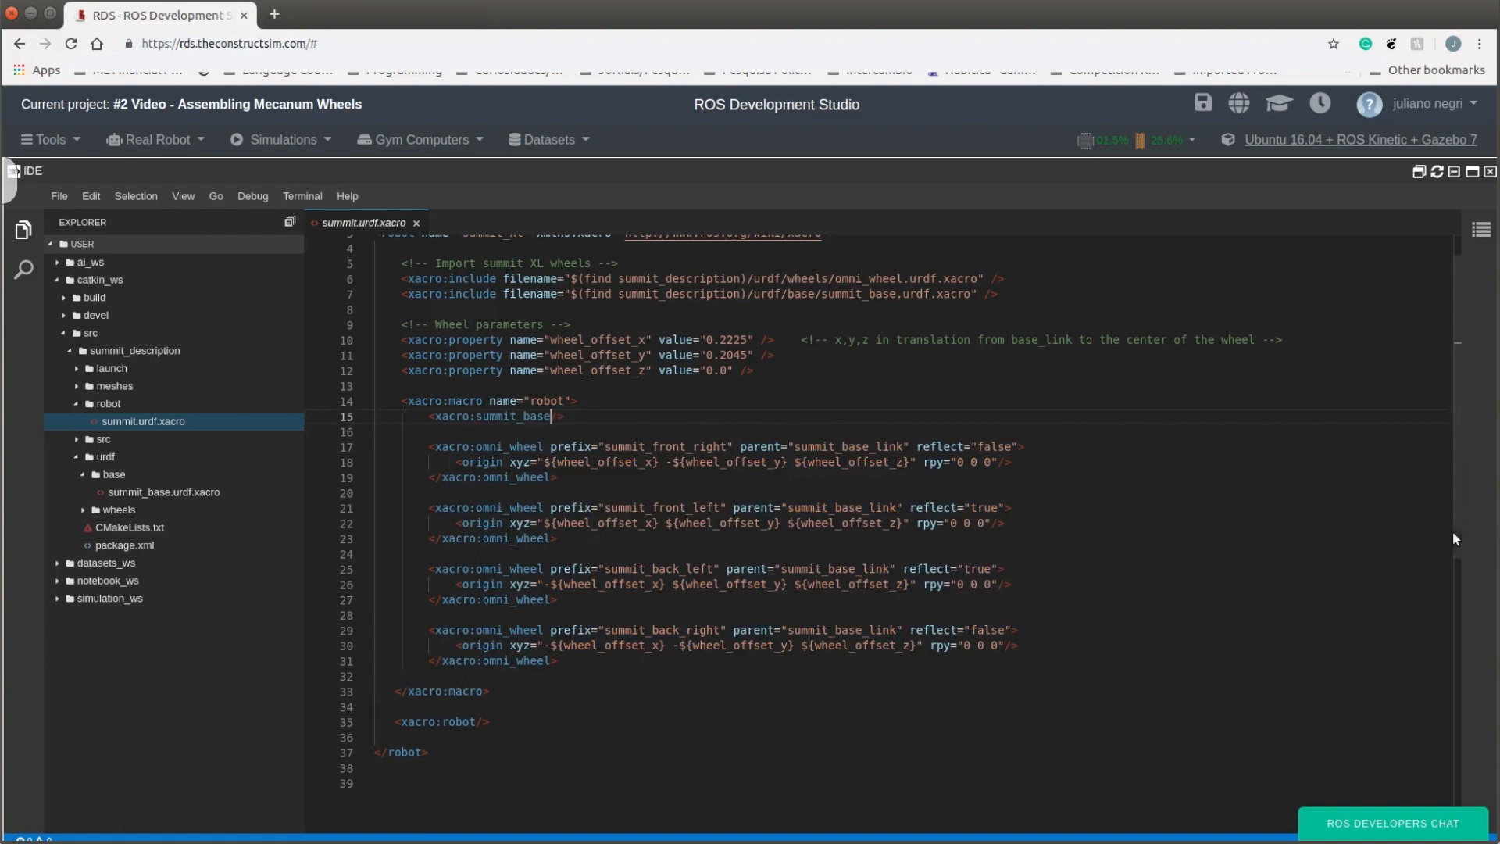
scroll("up", 3)
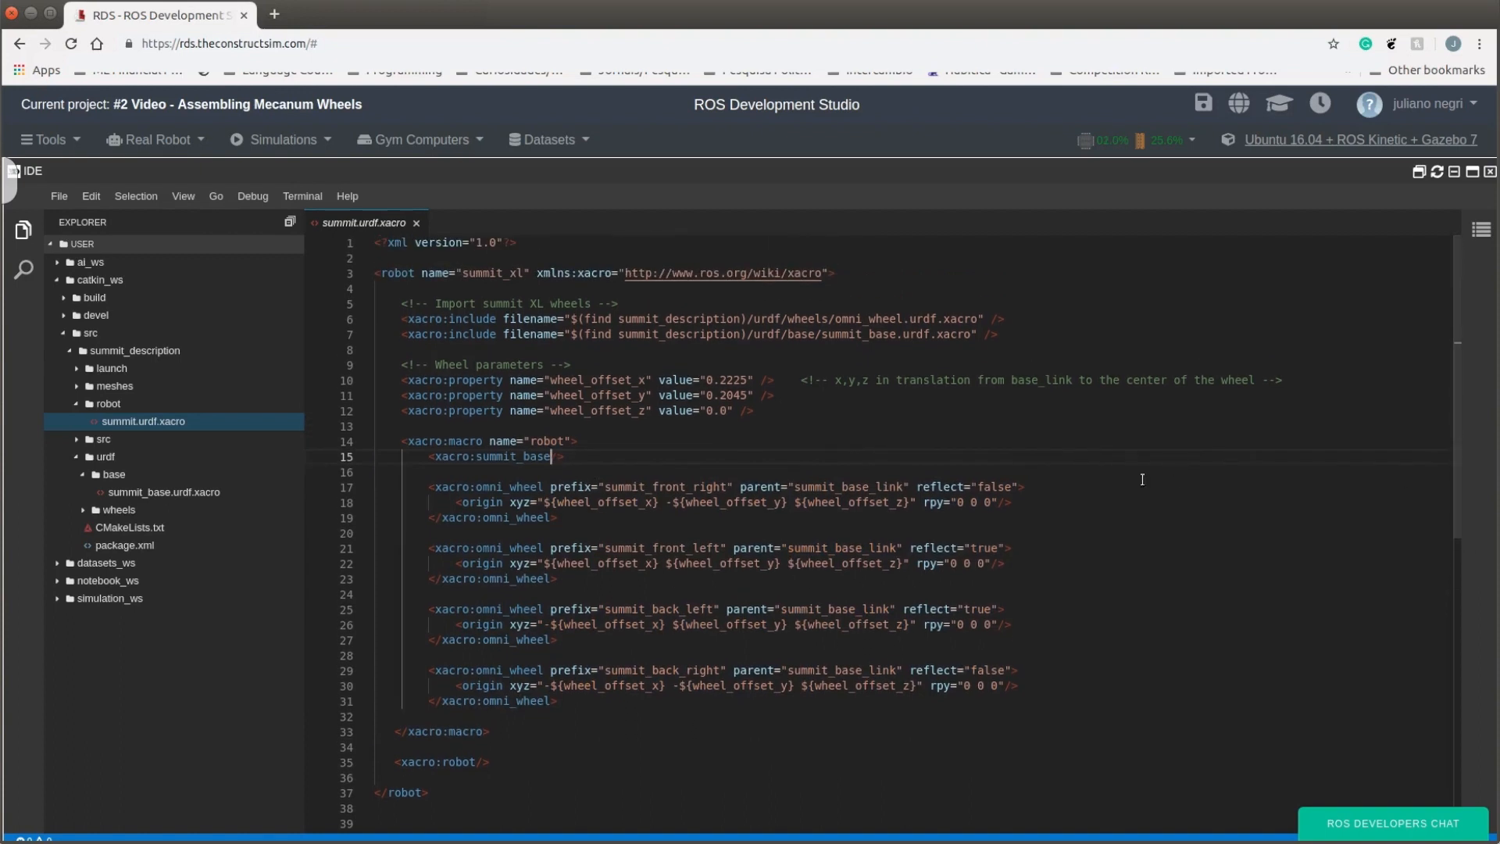
mouse_move(657, 378)
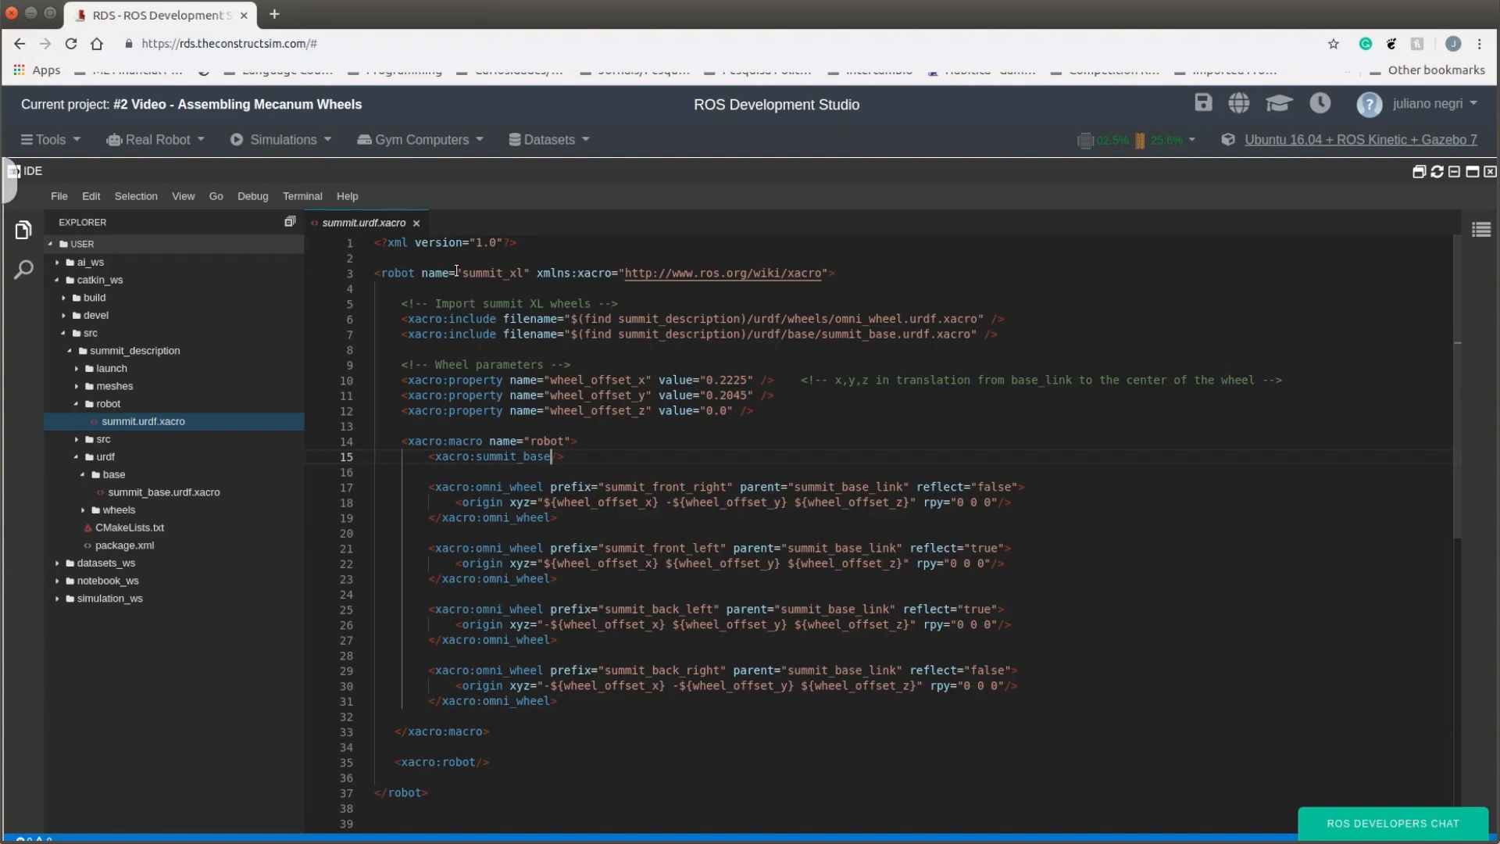
left_click(163, 492)
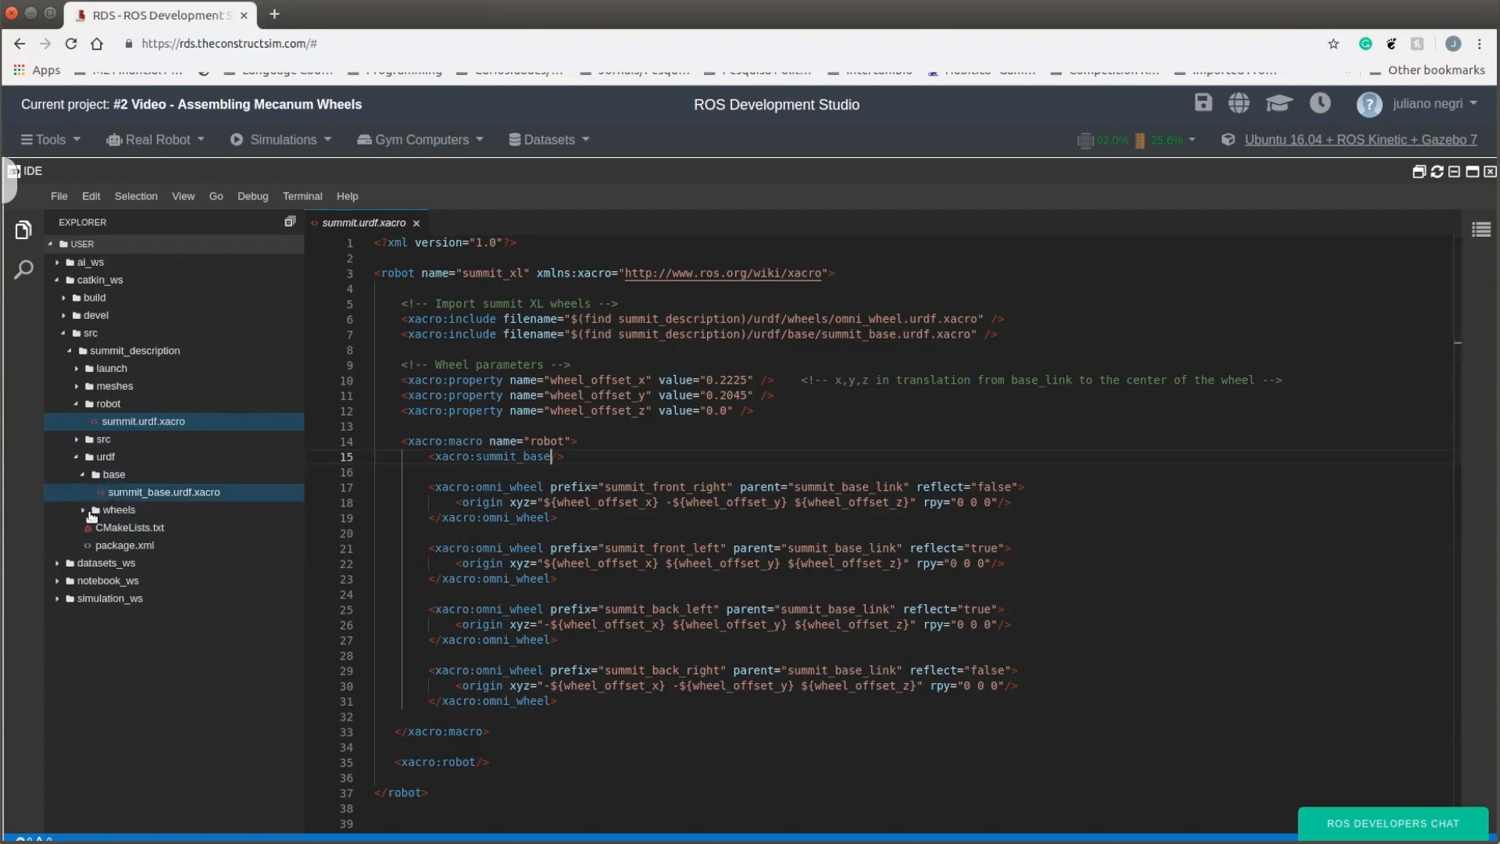
Step: View omni_wheel.urdf.xacro and summit_base.urdf.xacro, then return to summit.urdf.xacro
left_click(119, 509)
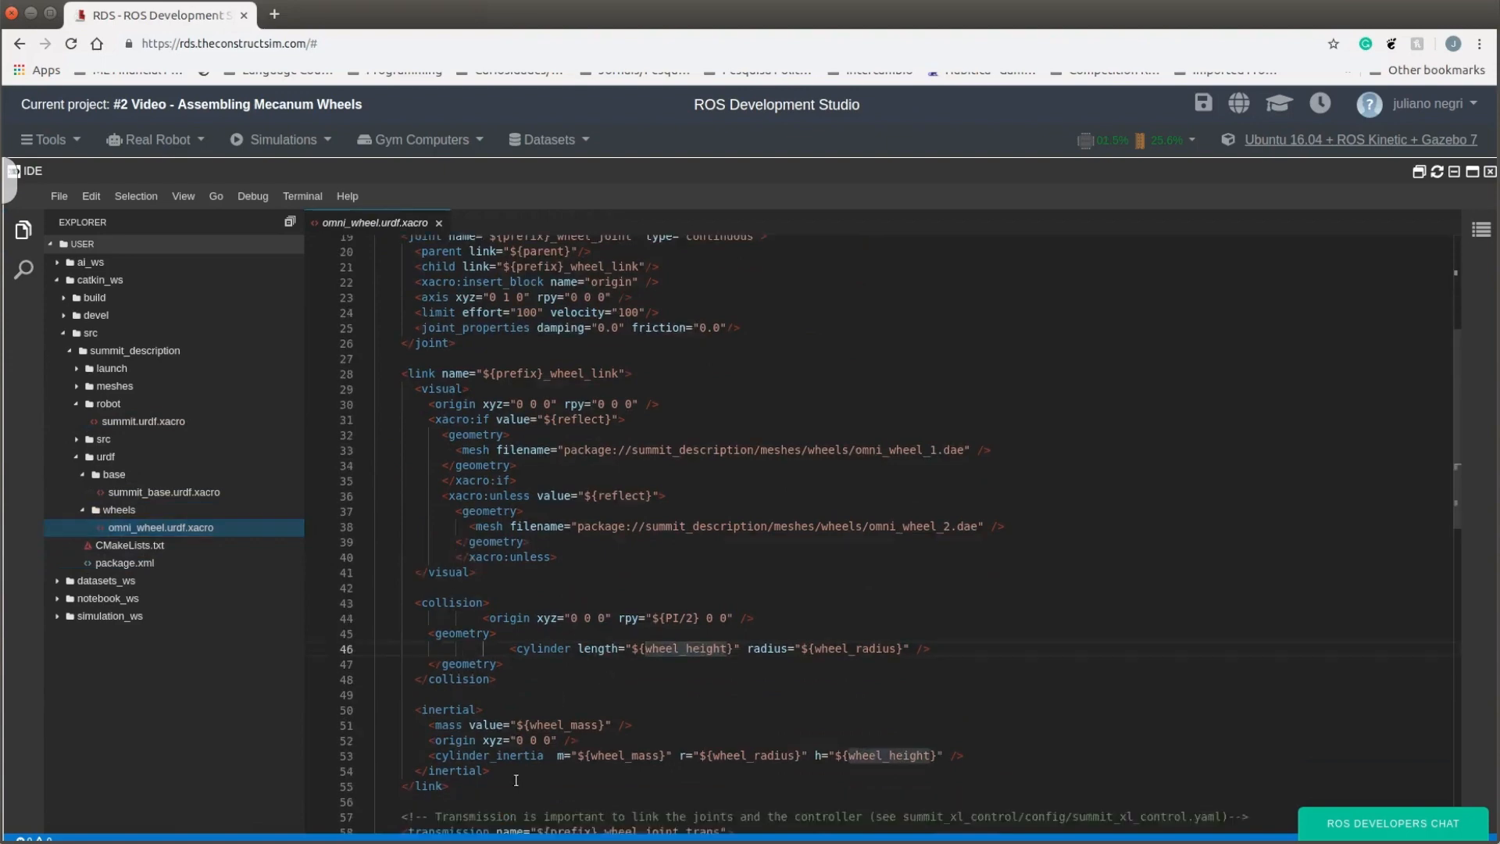
scroll("down", 3)
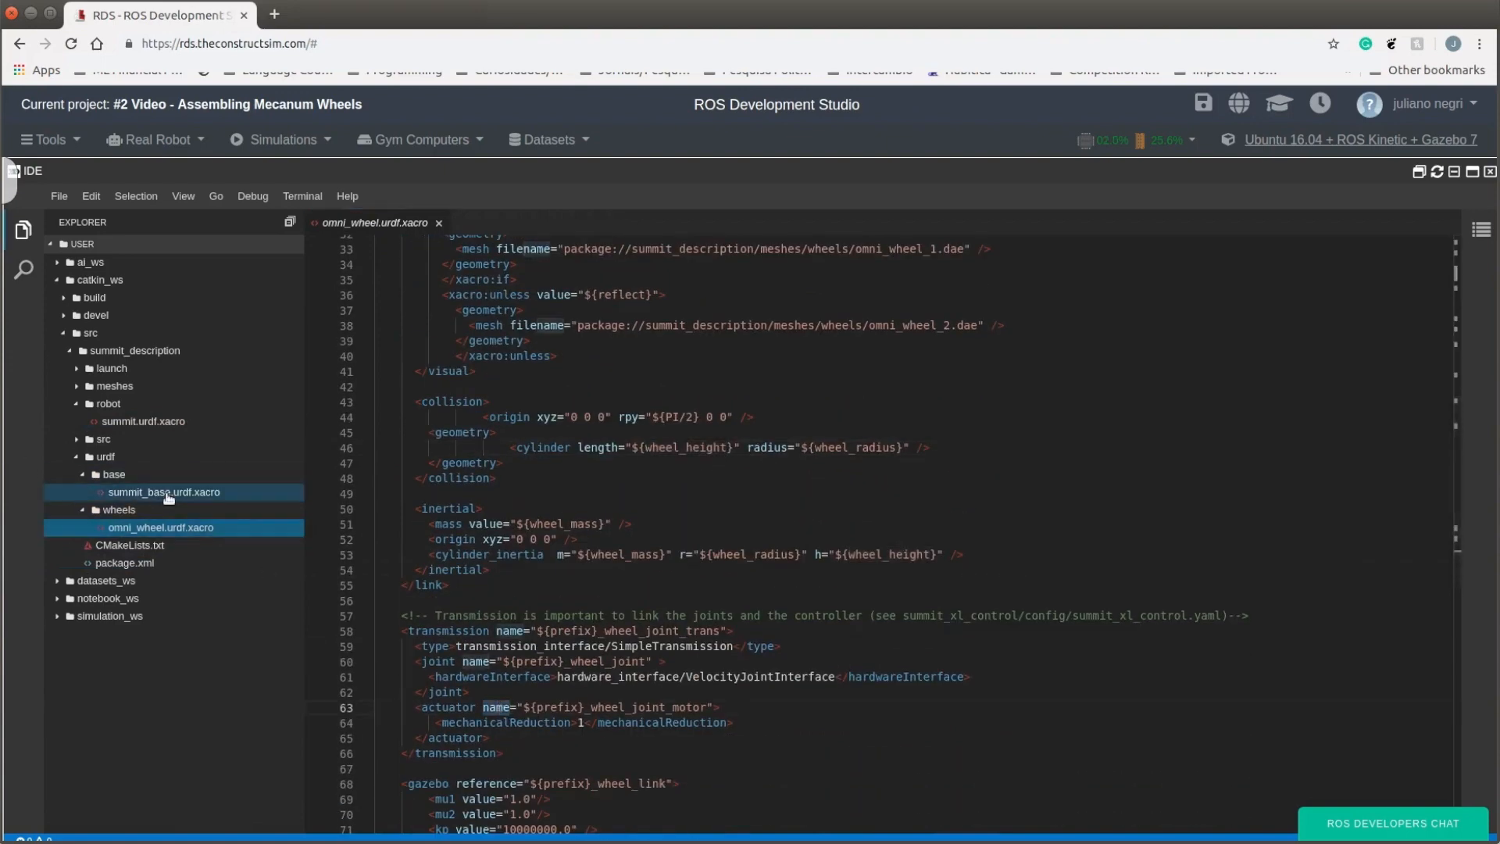
left_click(162, 491)
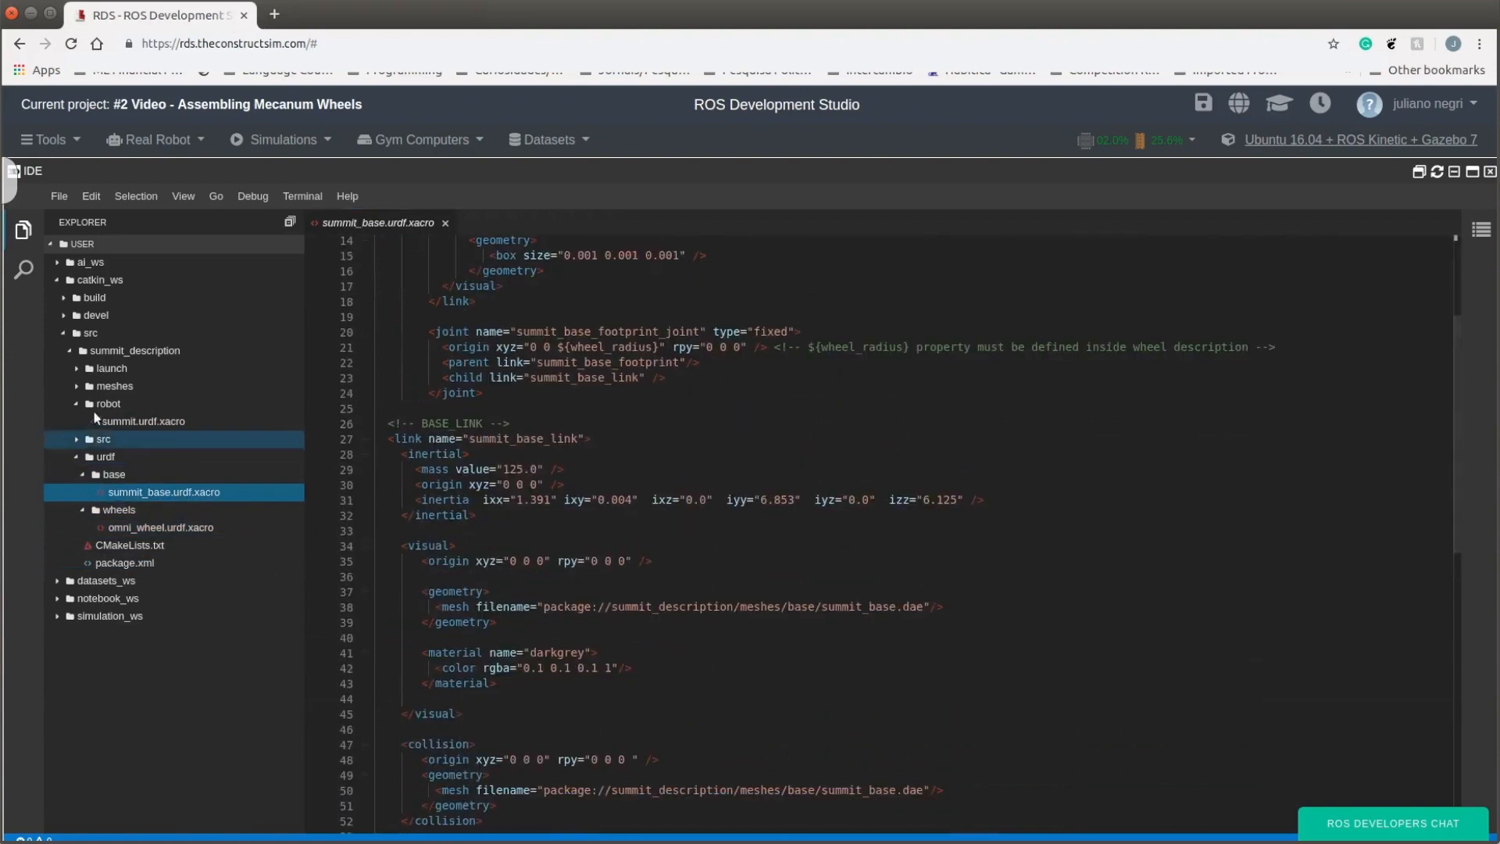
scroll("down", 3)
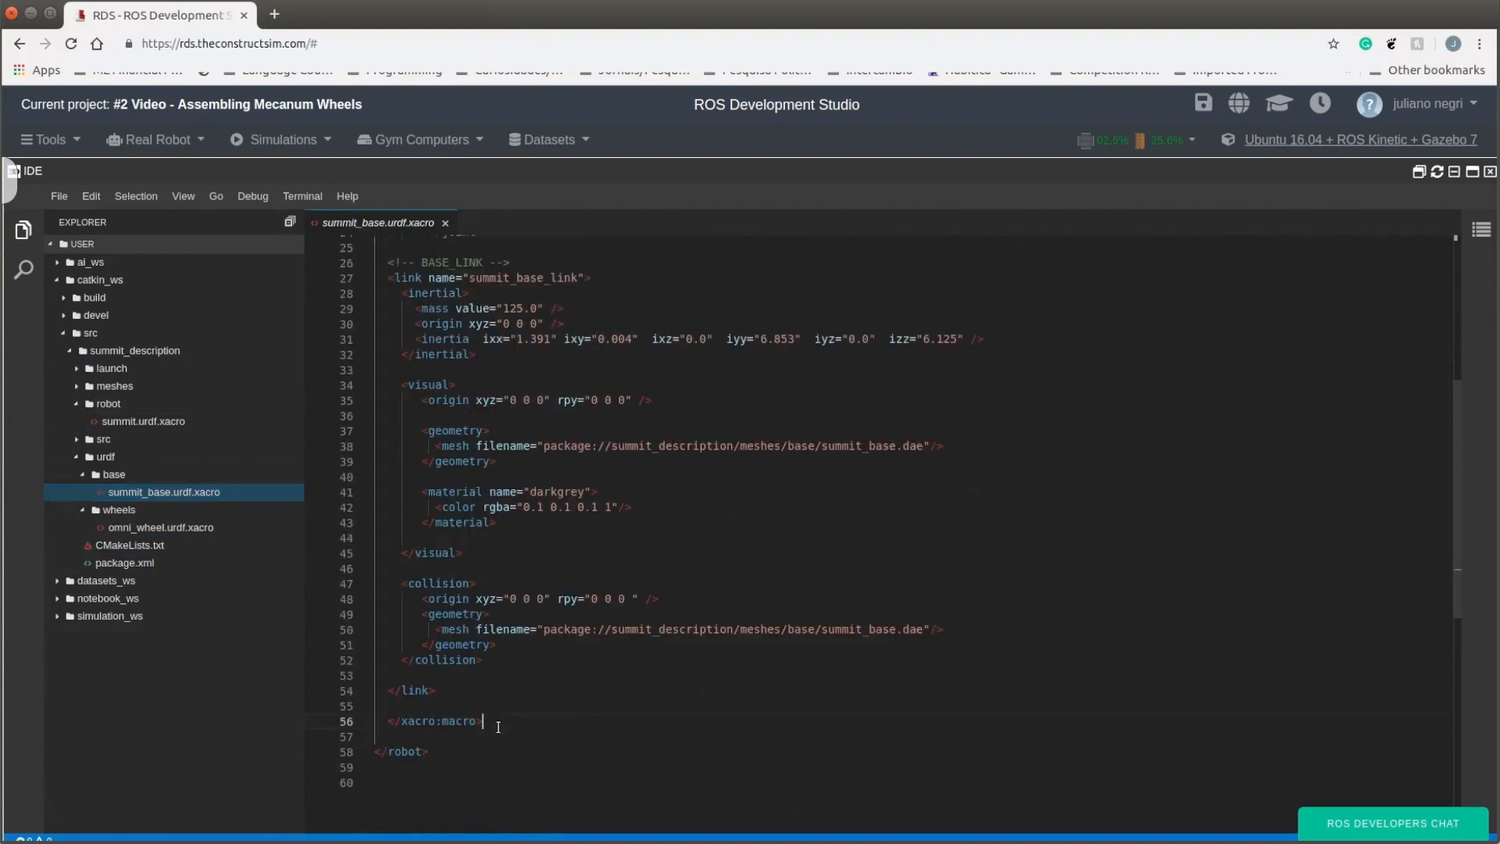
left_click(144, 421)
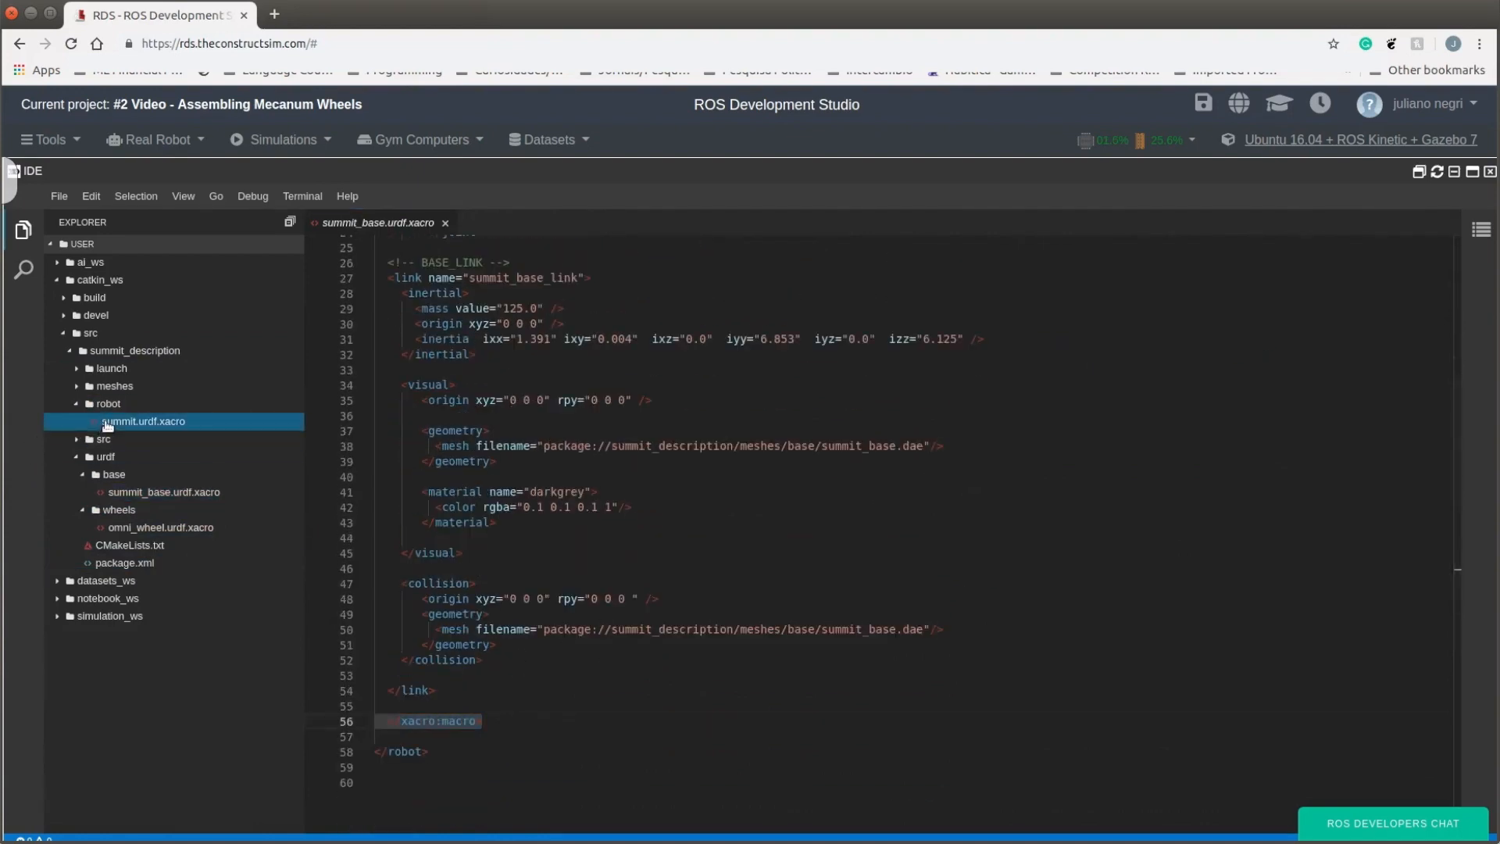
left_click(141, 421)
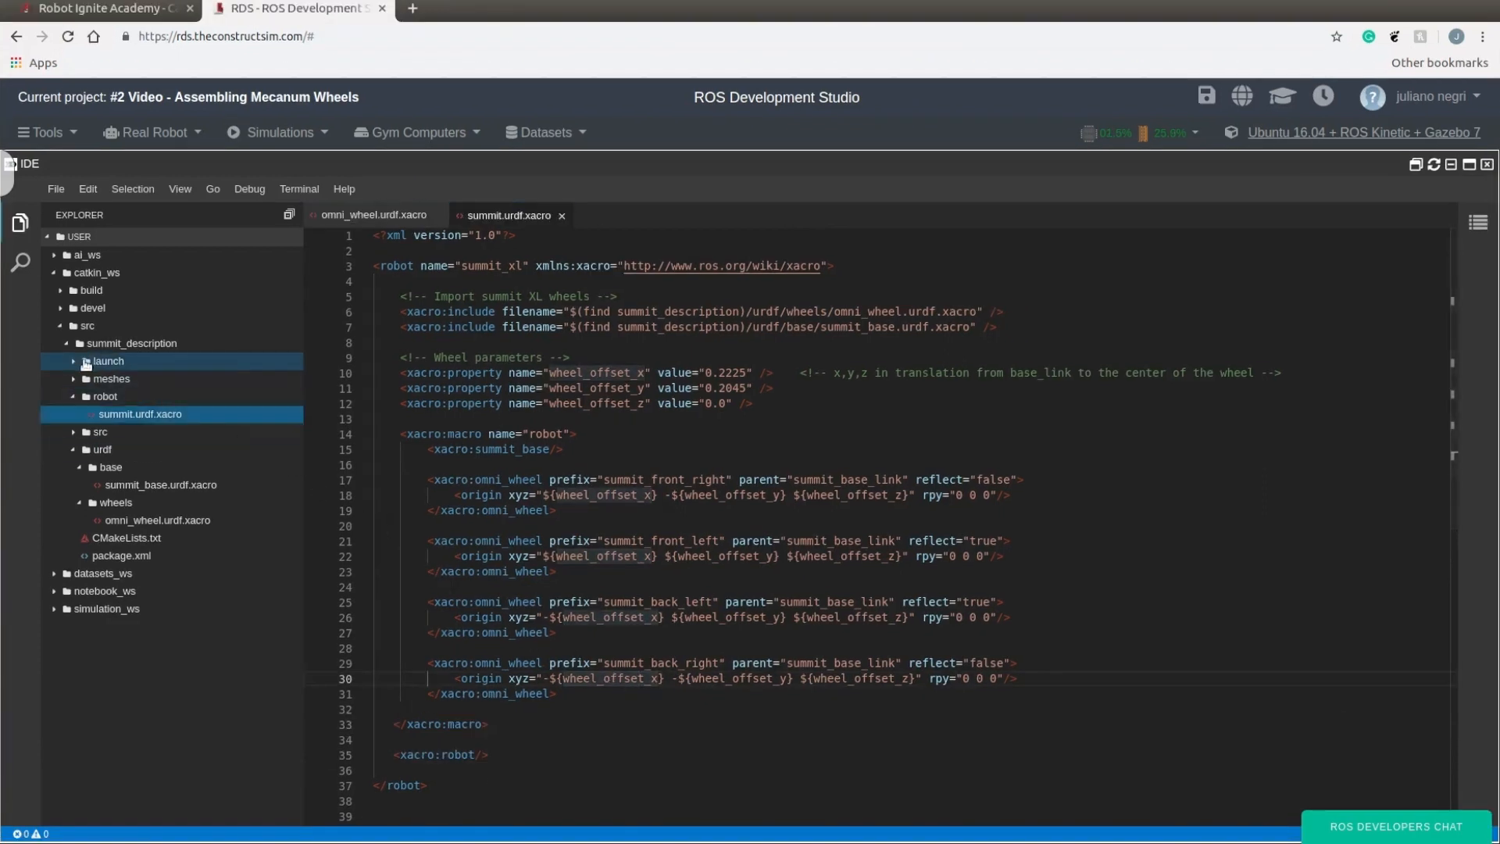
left_click(107, 361)
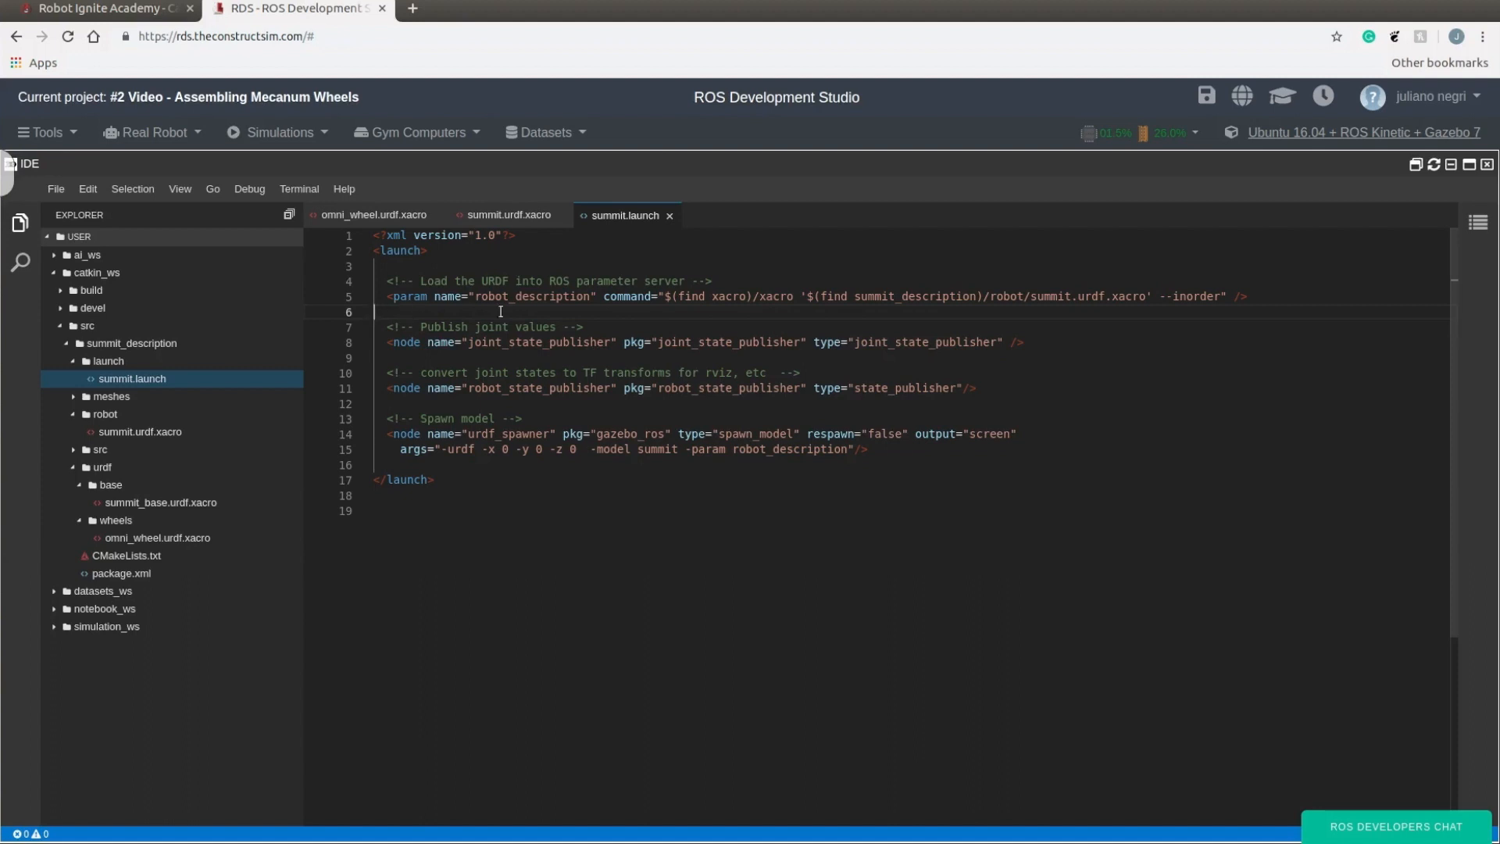
mouse_move(1023, 297)
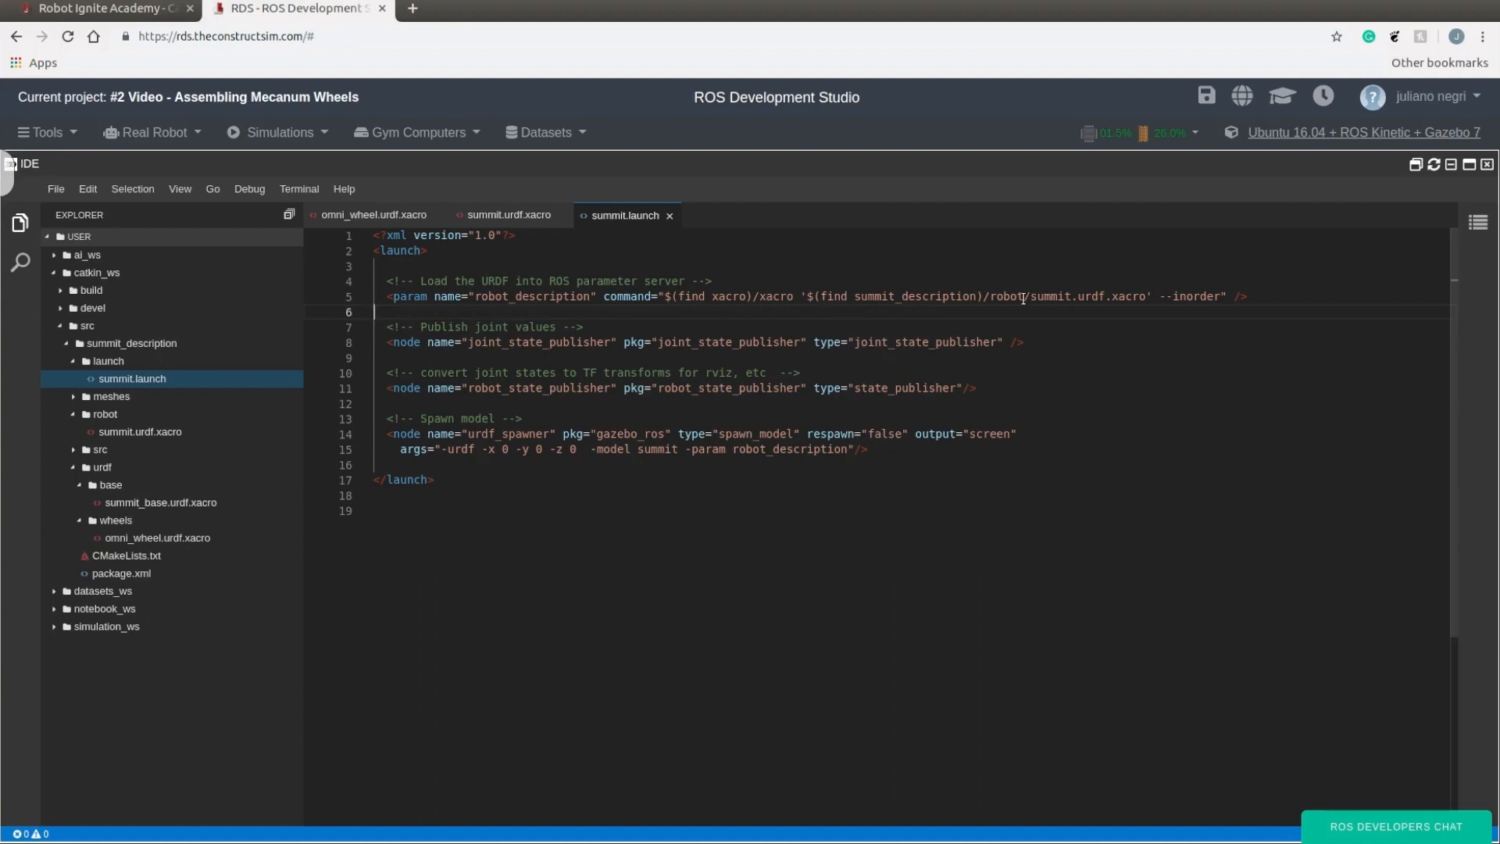
double_click(1088, 295)
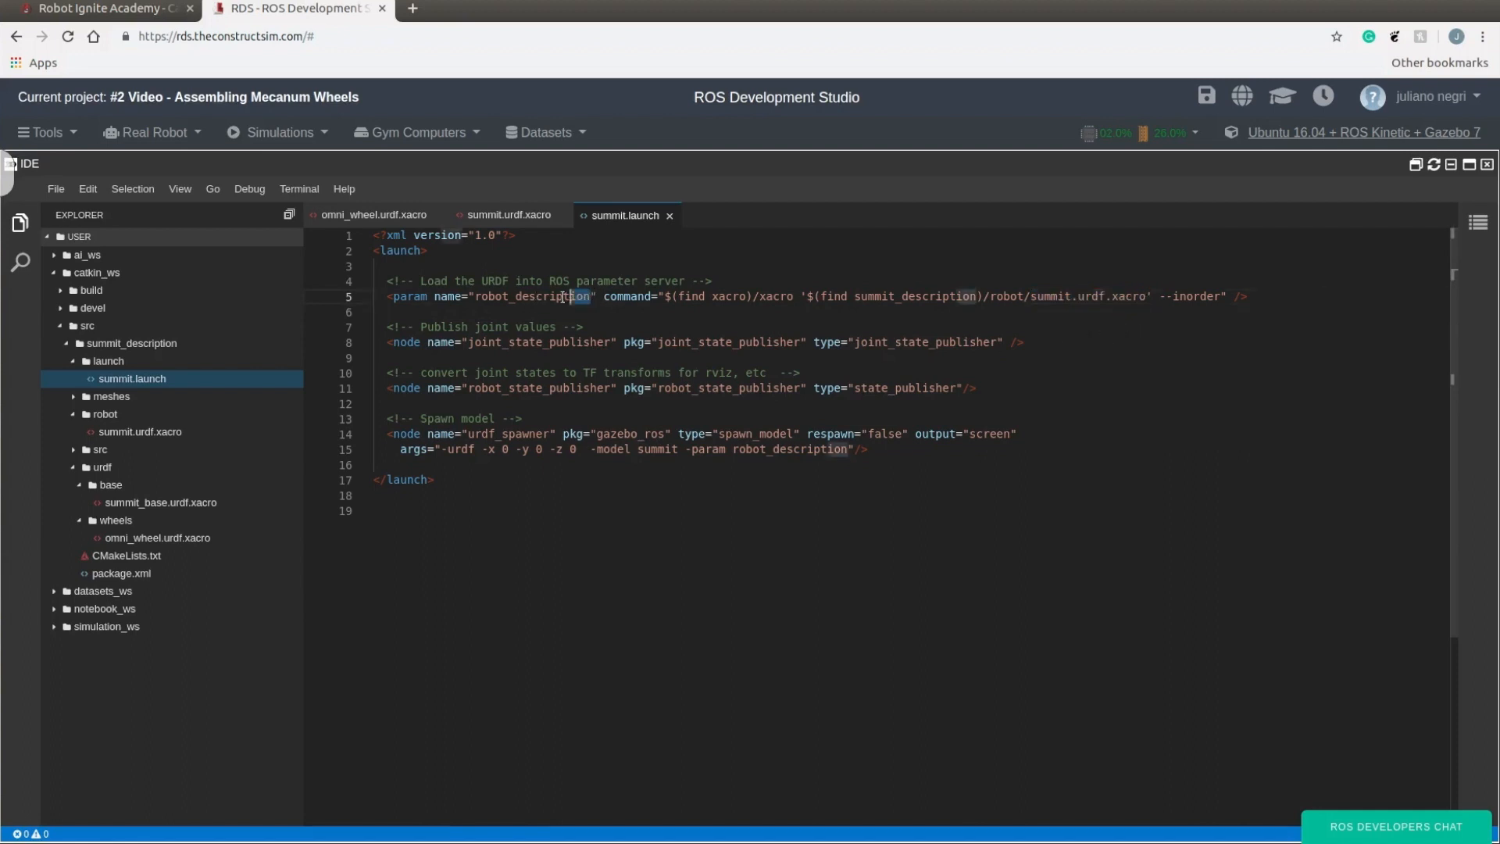
double_click(529, 295)
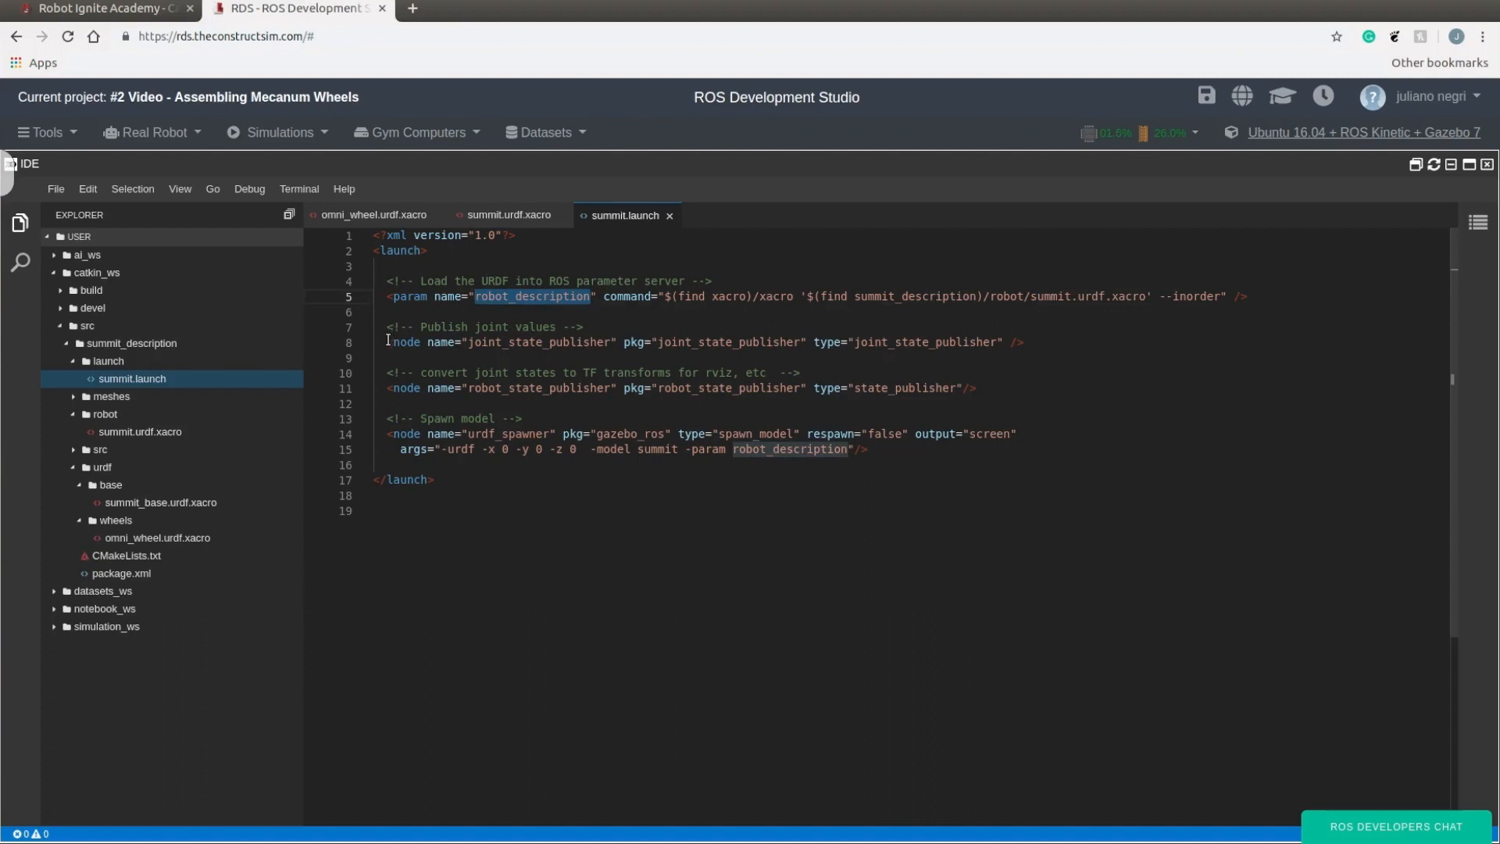
left_click(392, 341)
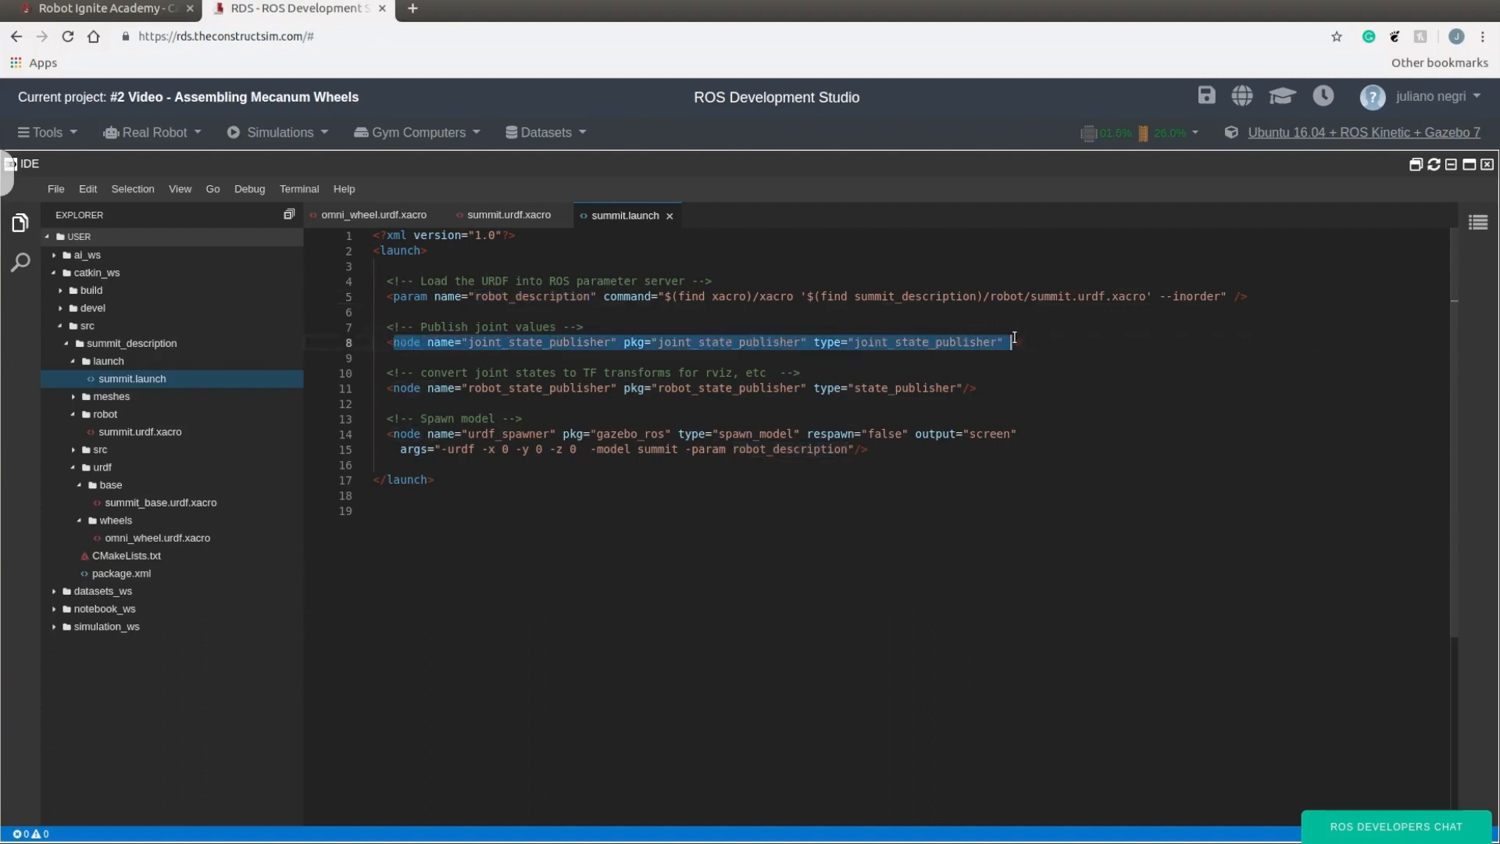
left_click(992, 358)
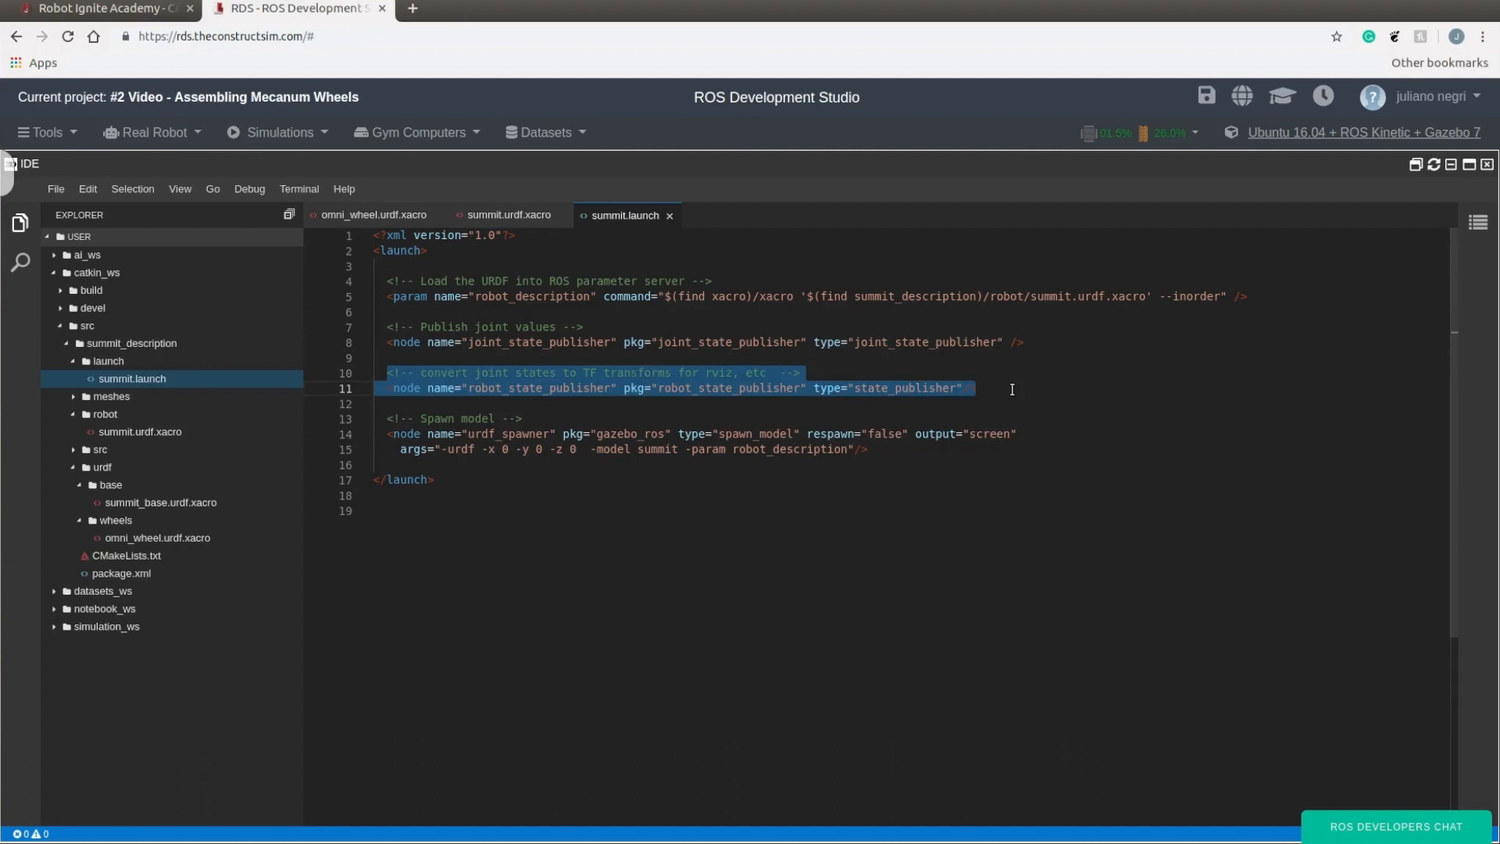
mouse_move(980, 406)
type("/>")
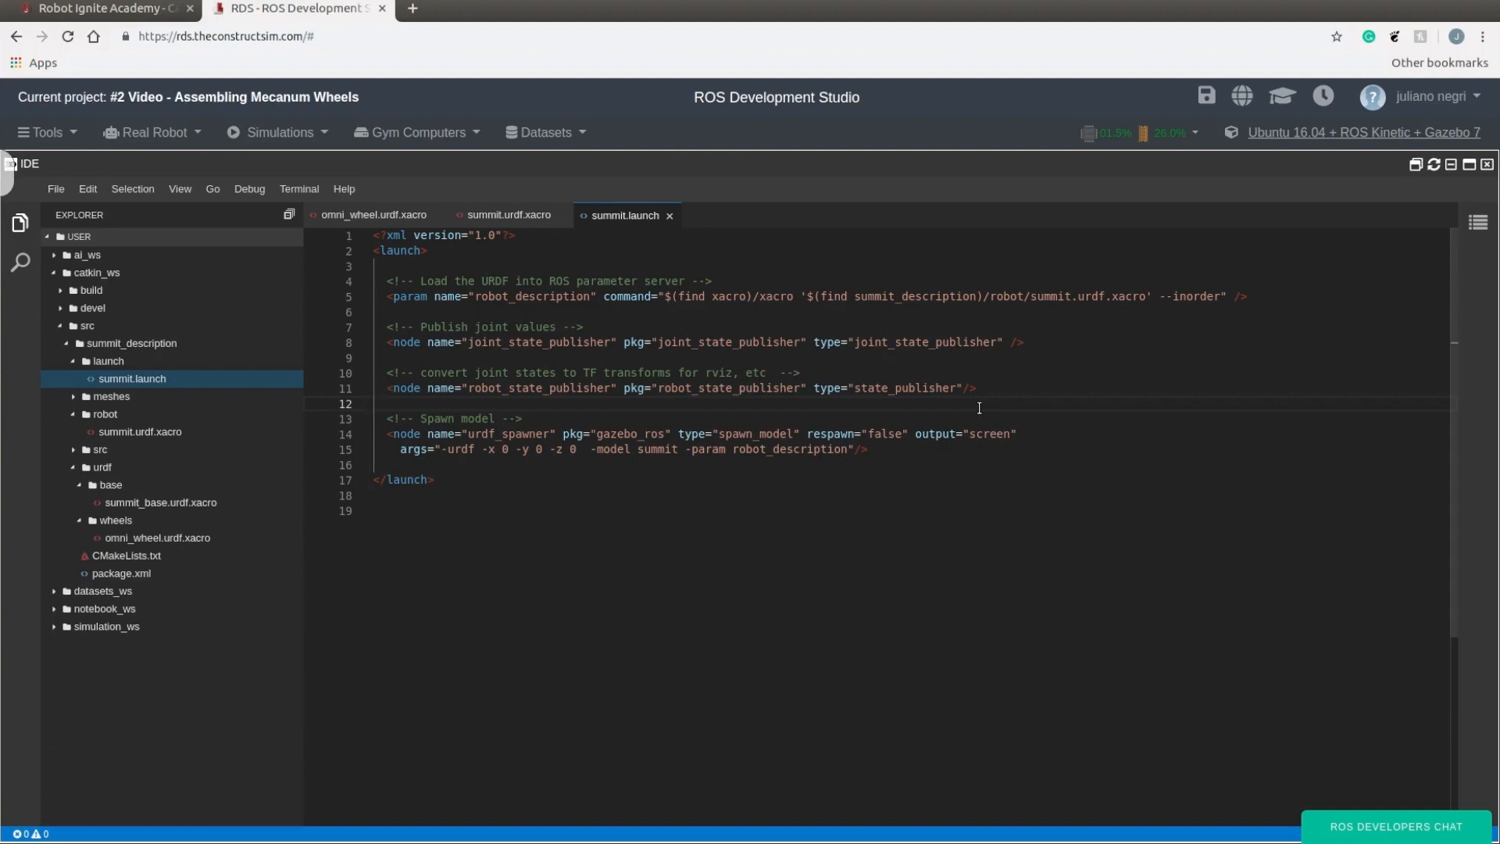
mouse_move(686, 422)
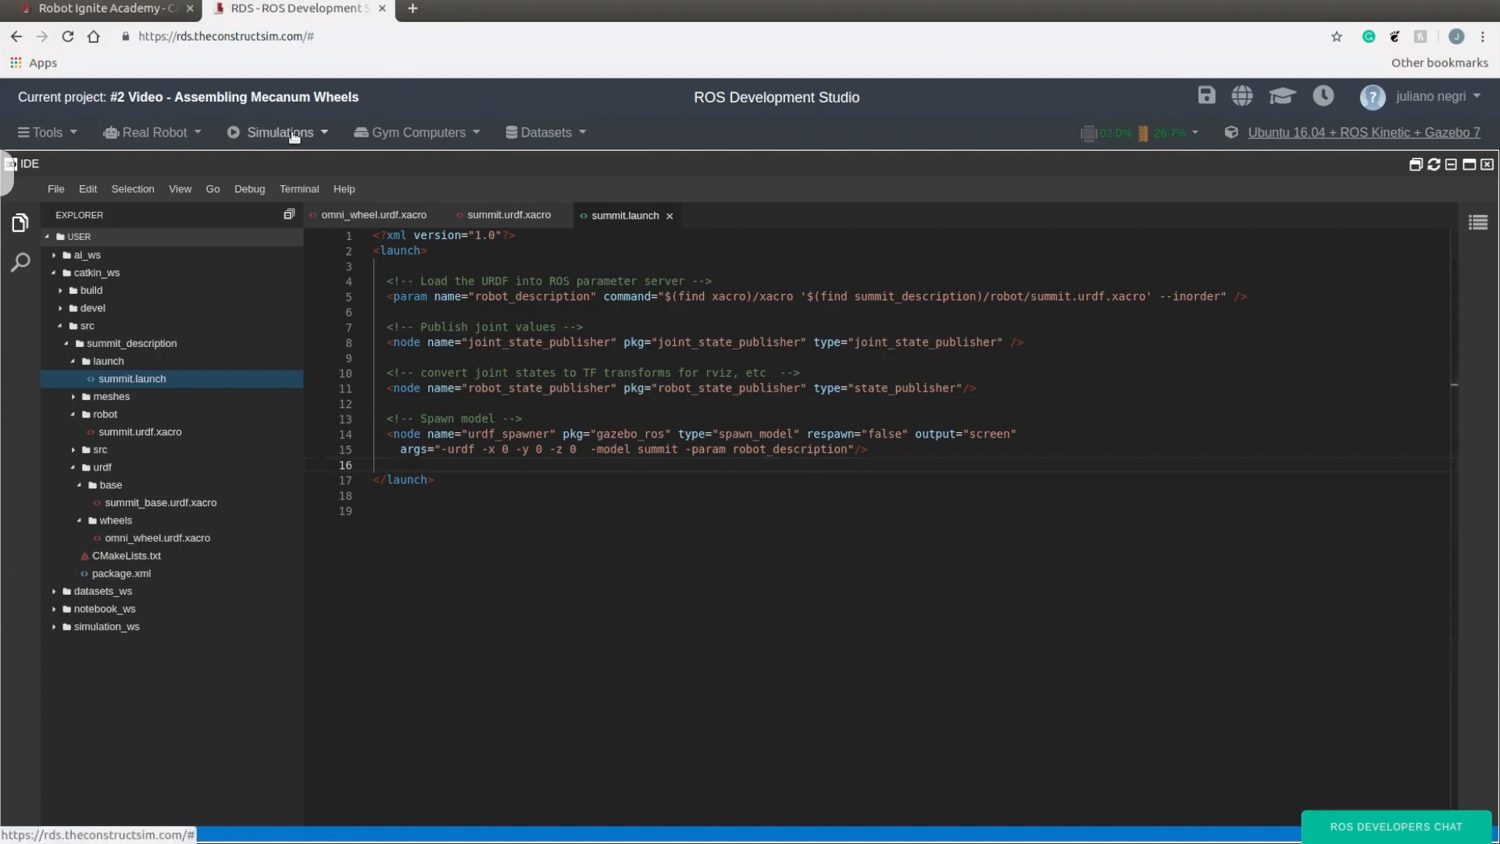
Step: Start the Empty + Wall Gazebo world from the Simulations menu
left_click(279, 132)
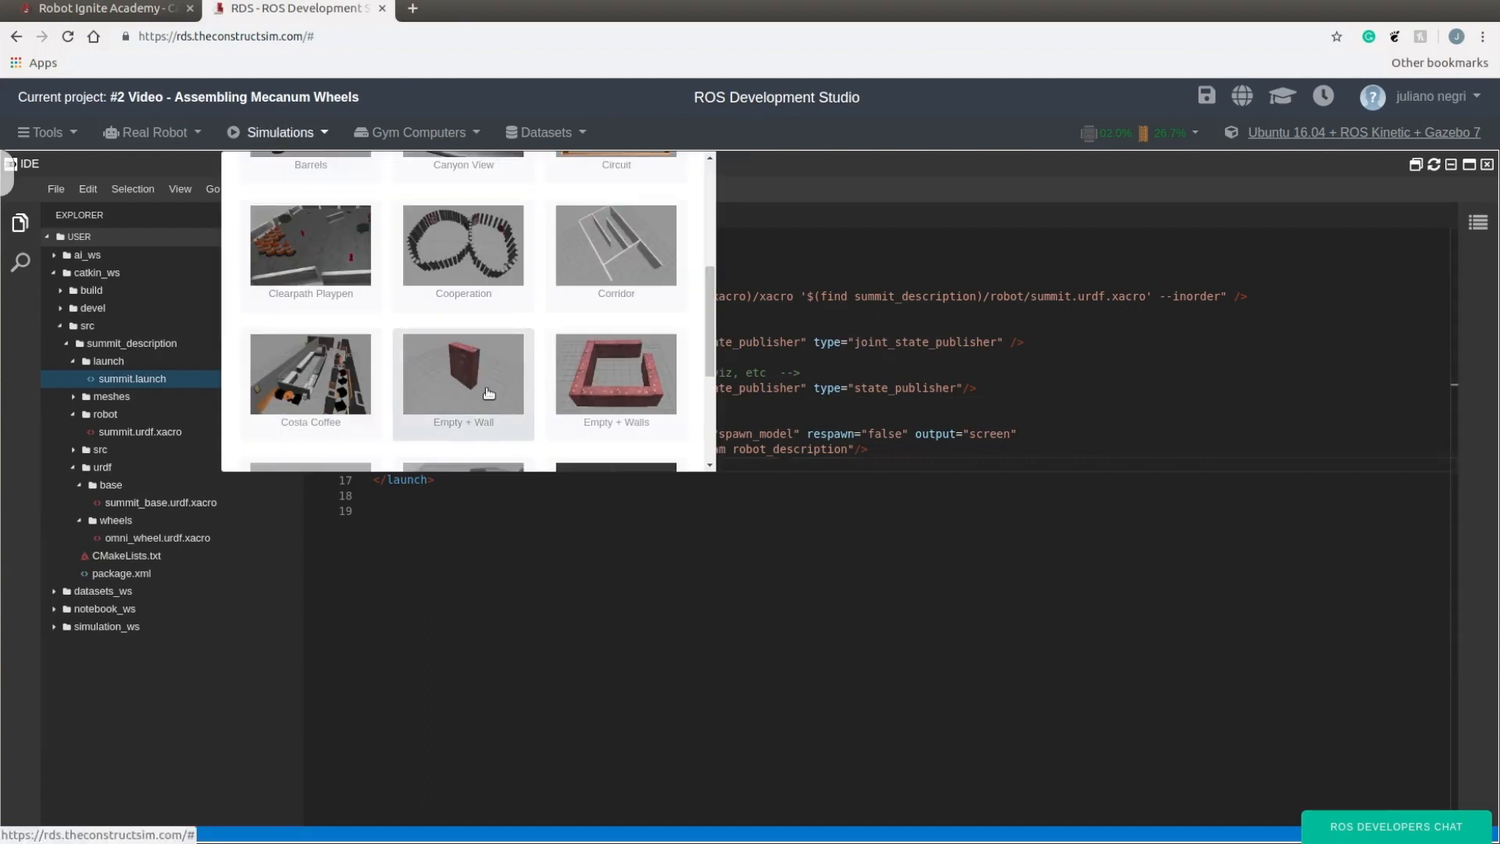
left_click(462, 373)
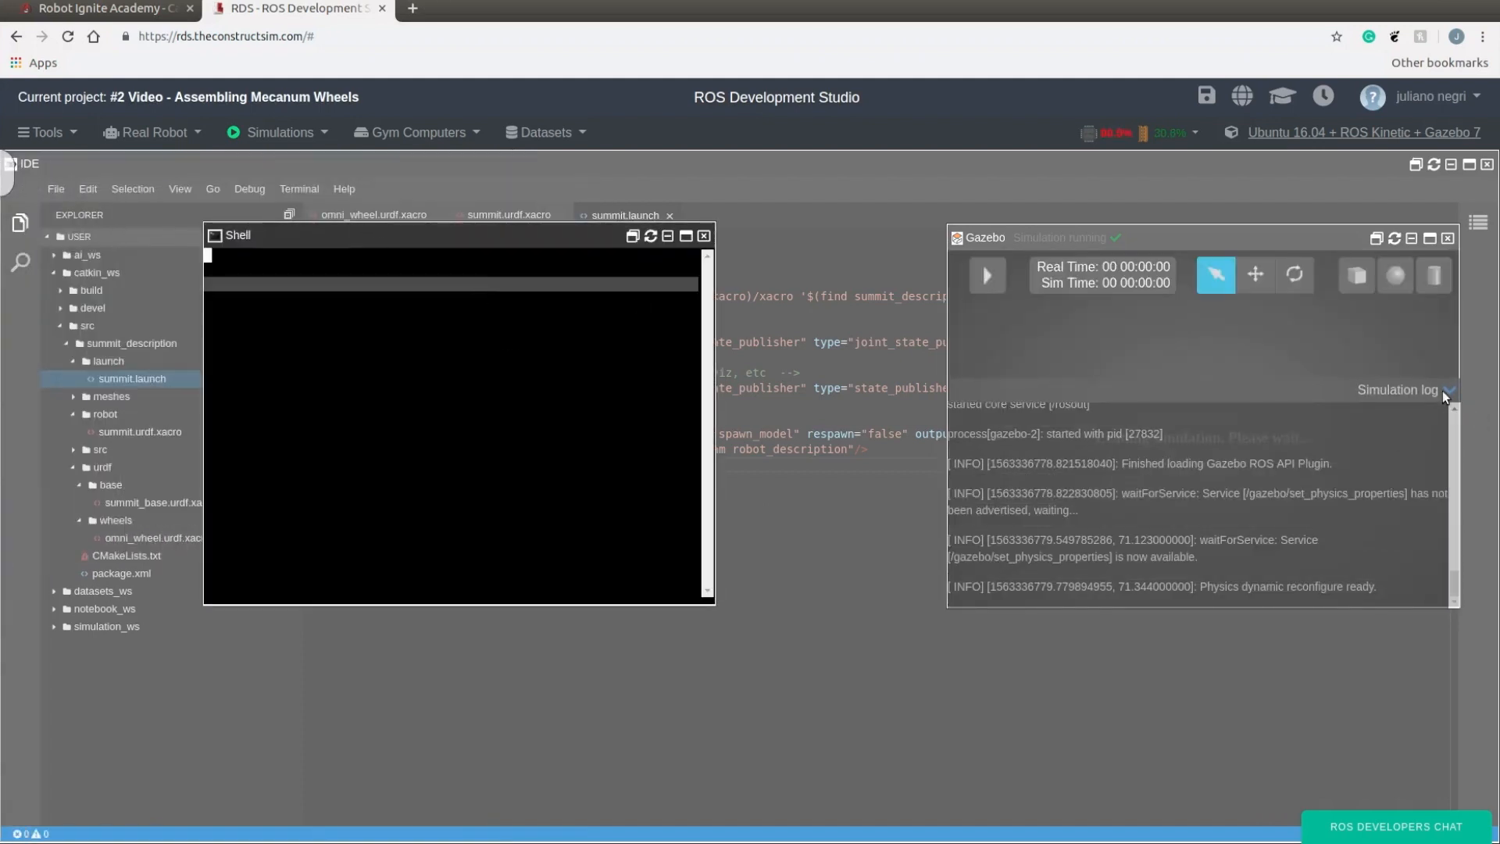
Step: Collapse the simulation log and run roslaunch summit_description summit.launch in the Shell
left_click(1450, 389)
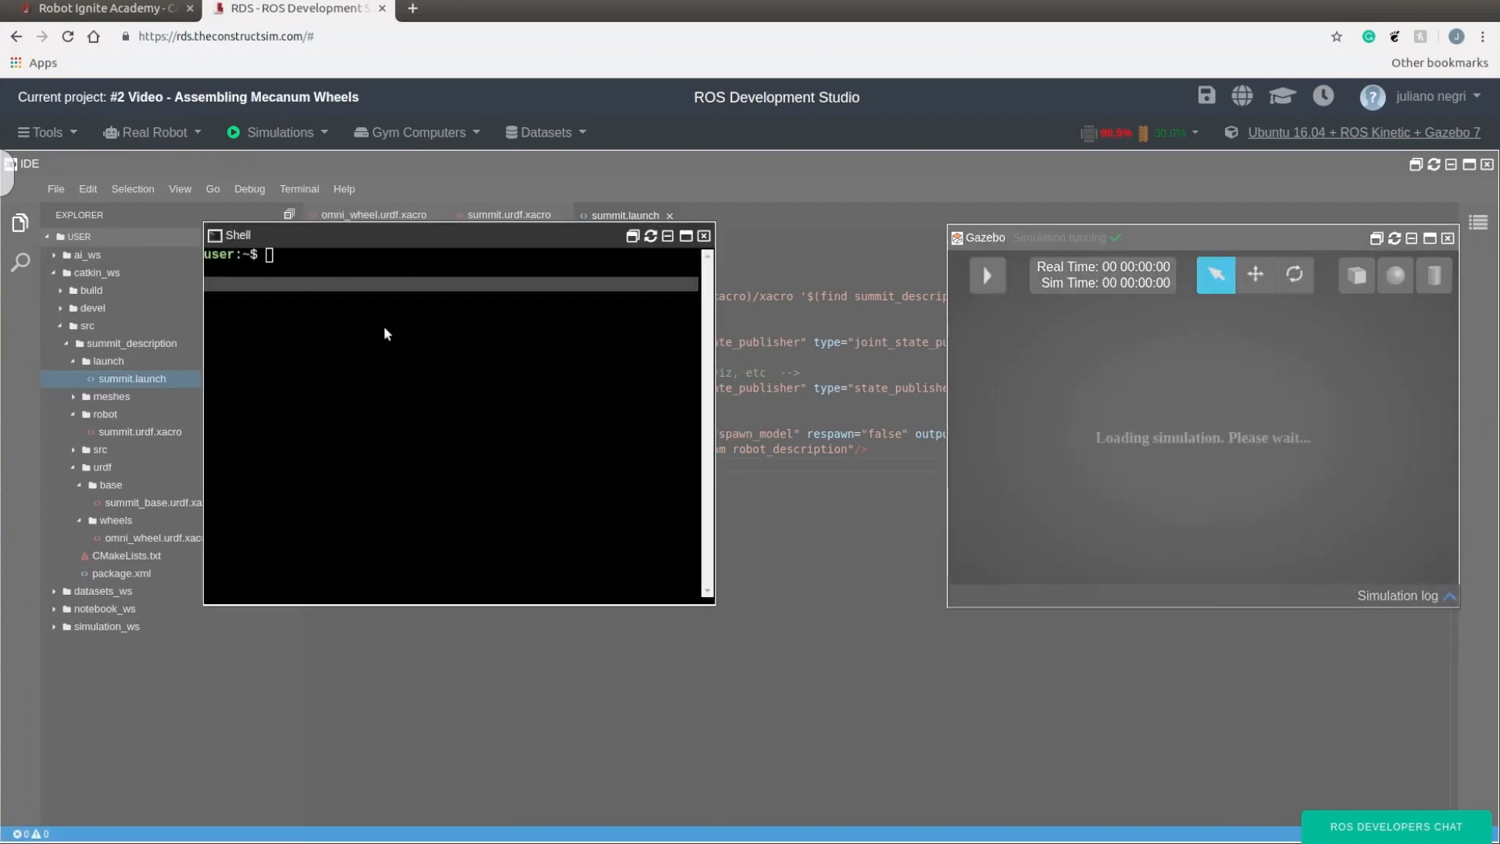
type("roslaunch")
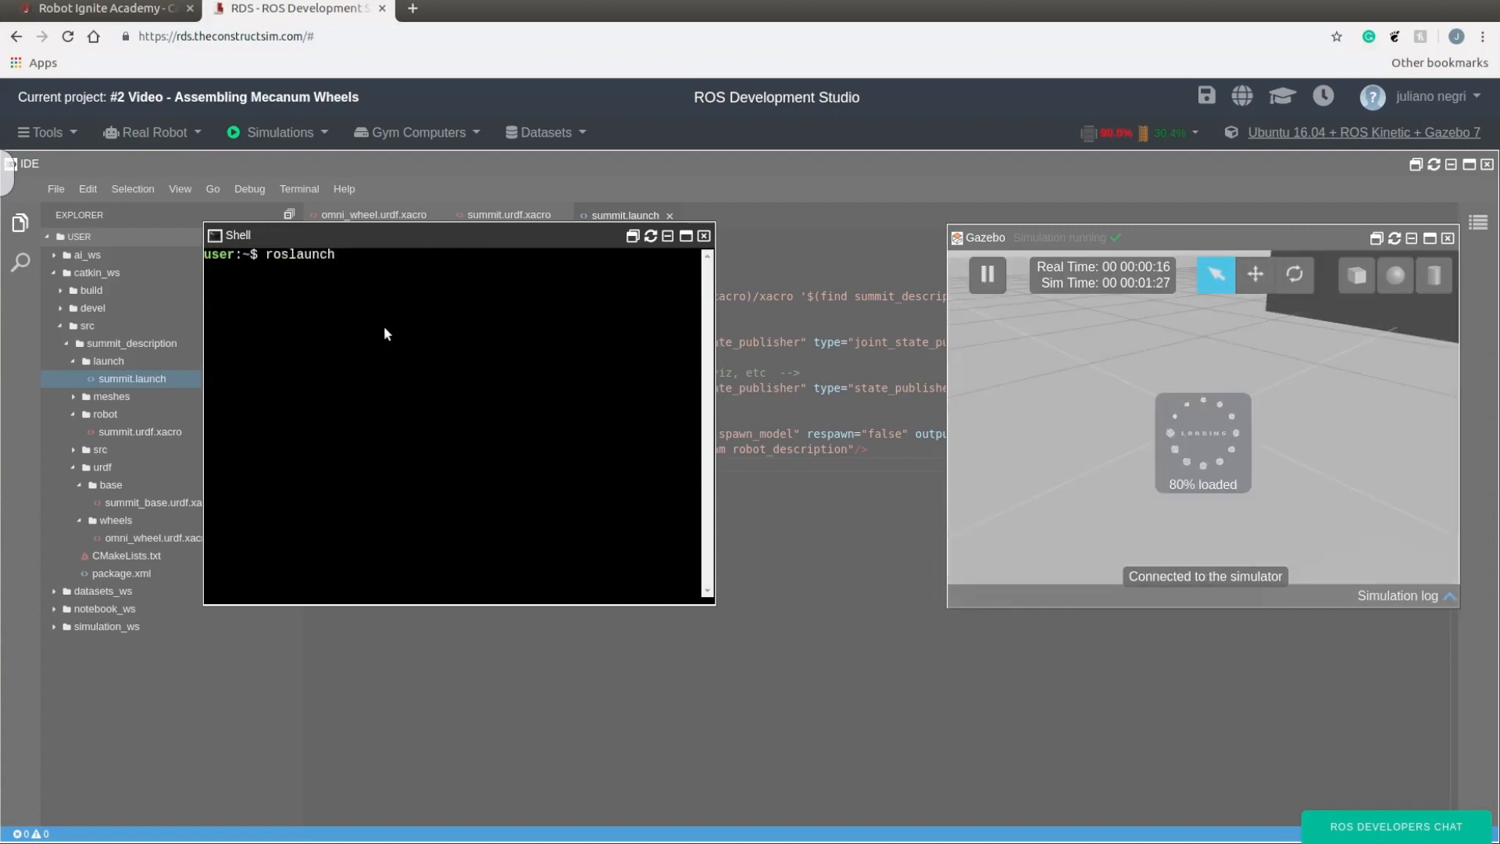
type("summit_des")
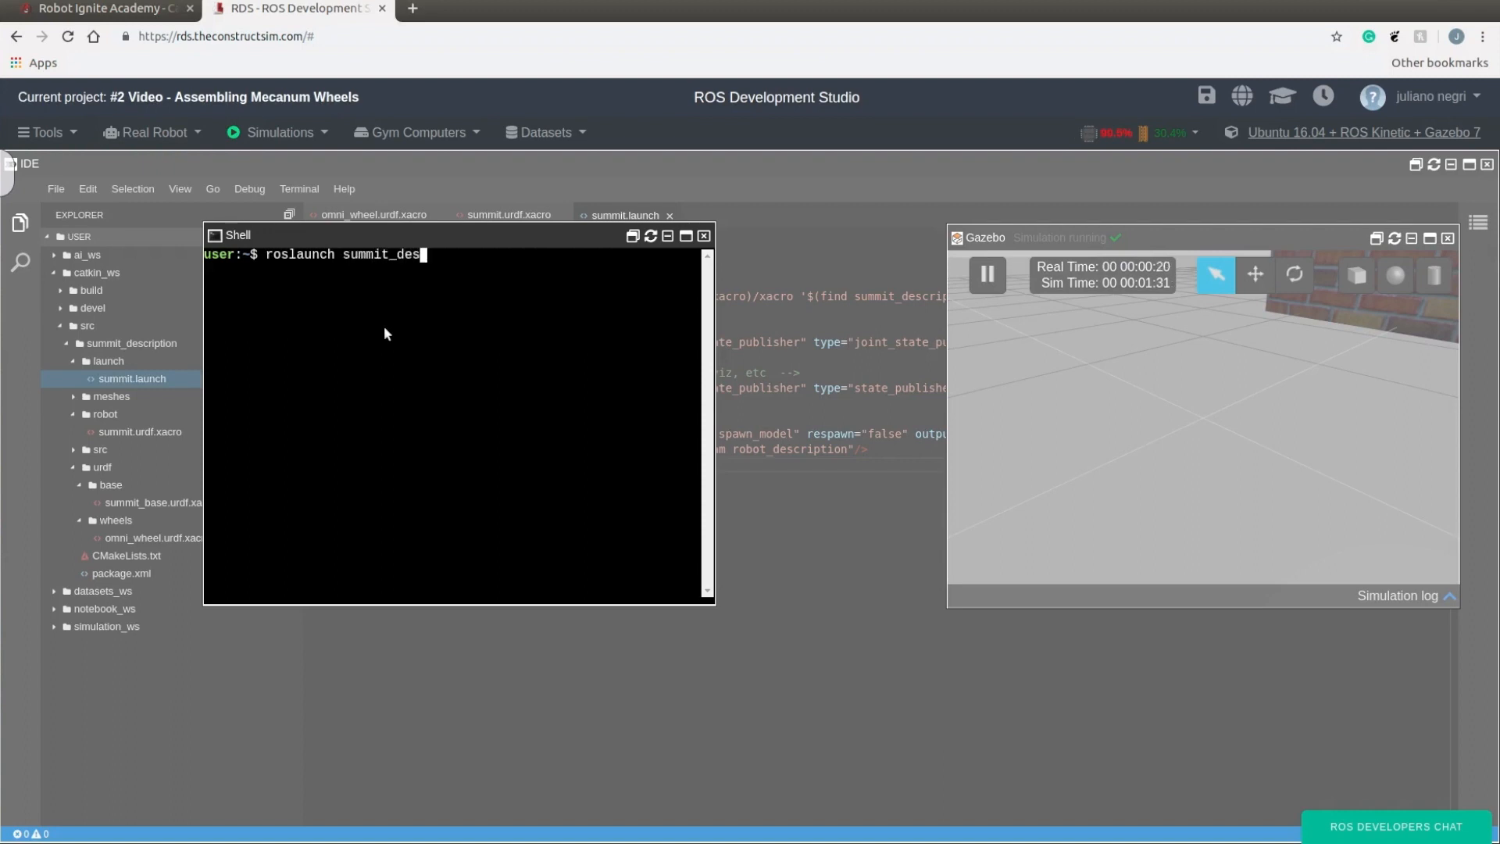
type("cription summit.launch")
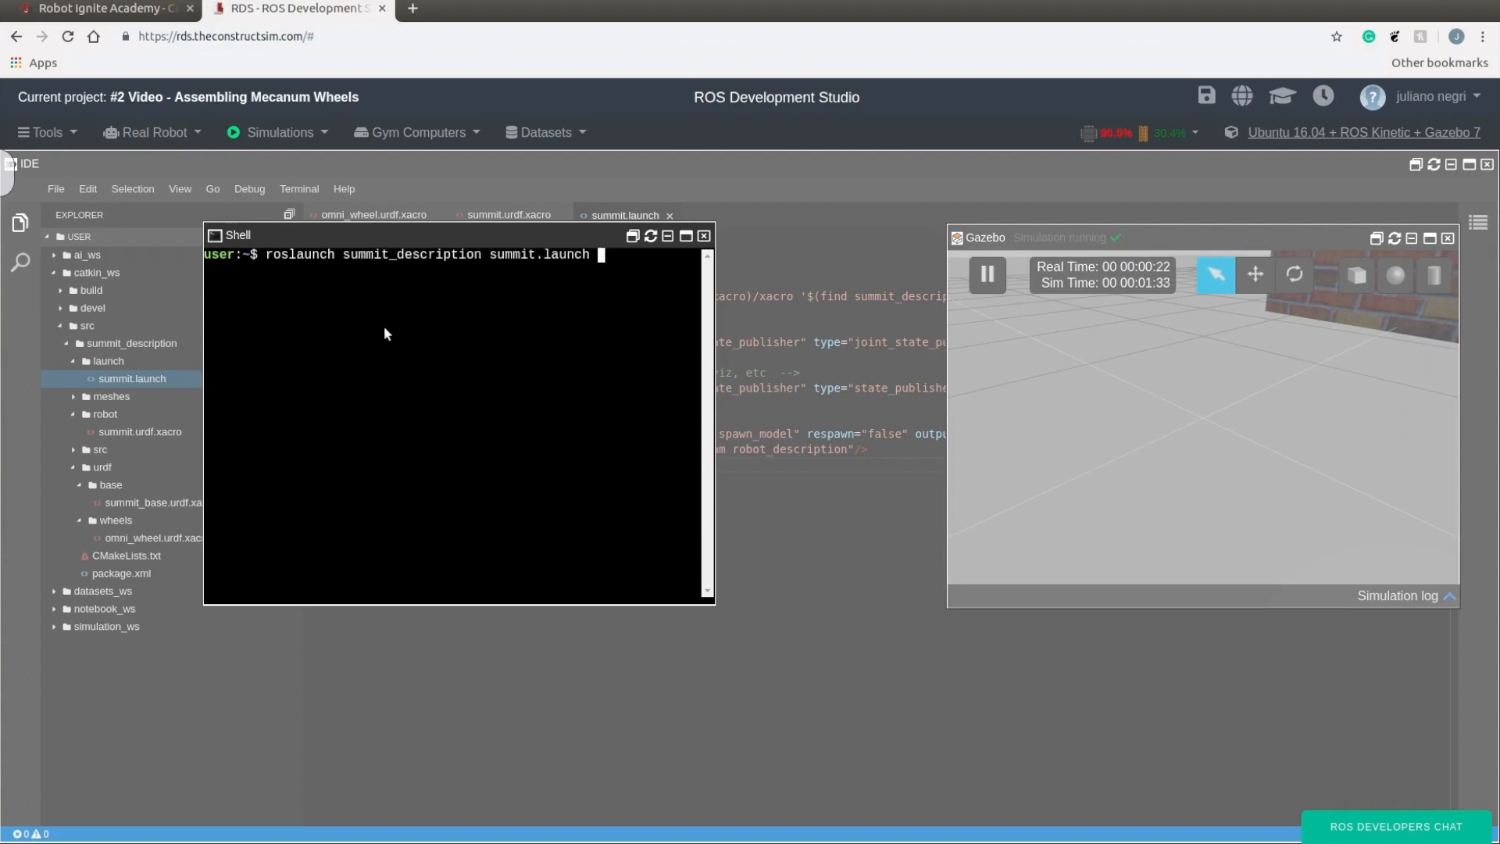
key("Return")
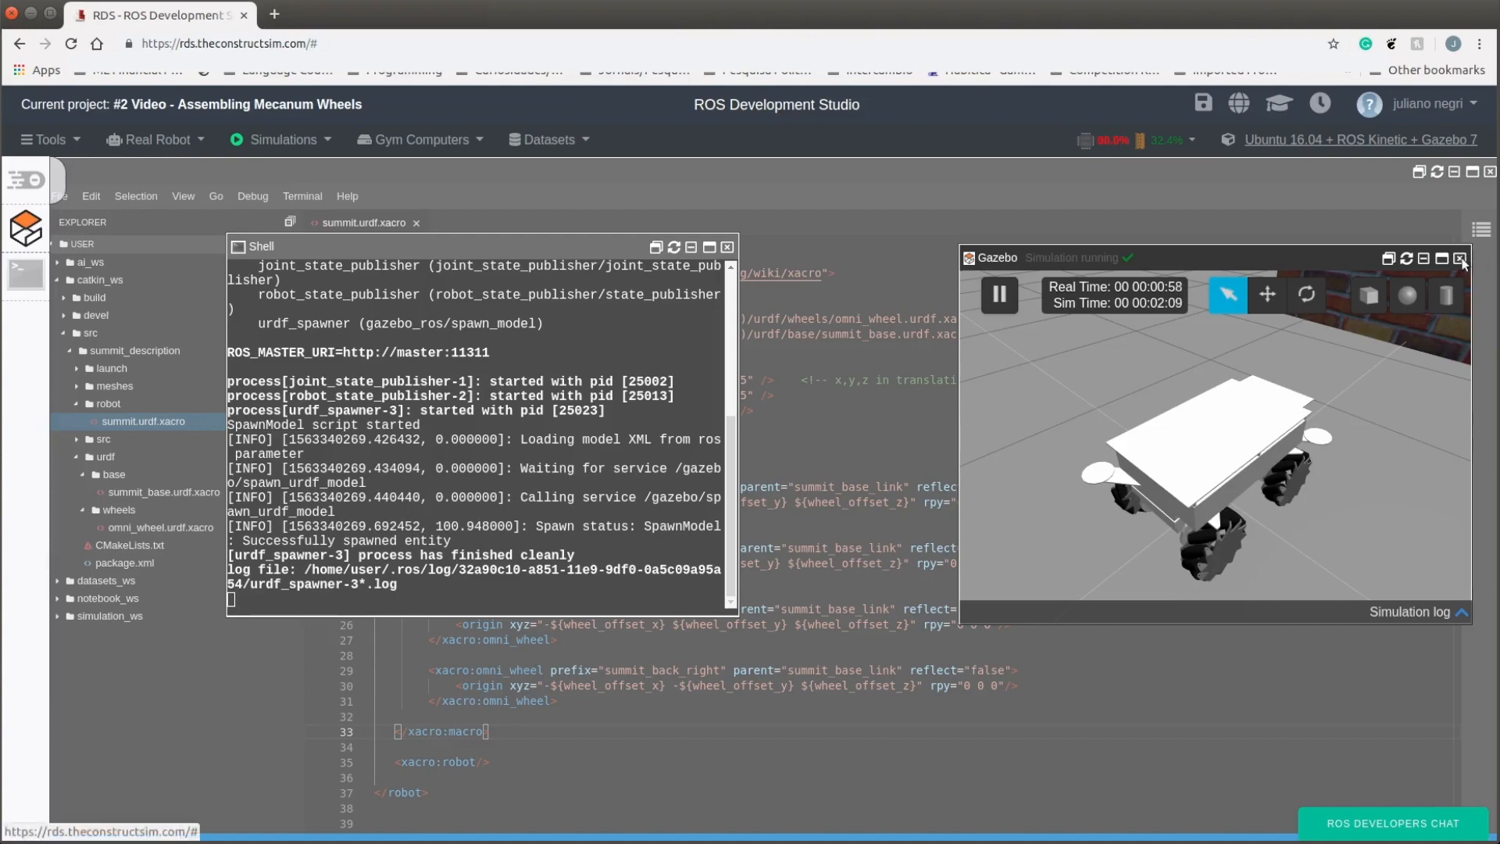
Step: Open the Graphical Tools desktop and a second Shell window from the Tools menu
left_click(46, 140)
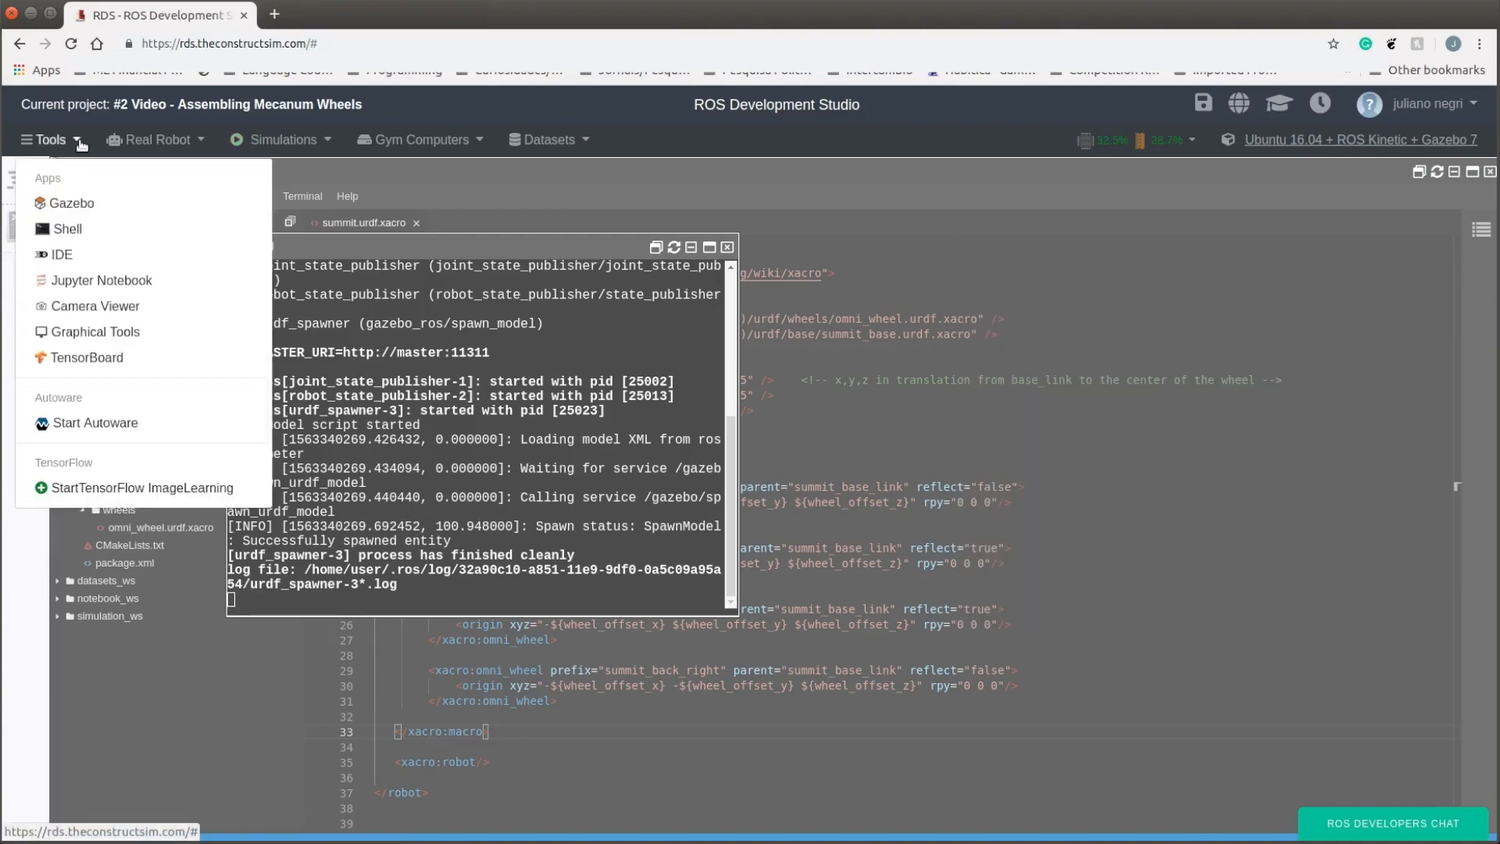
mouse_move(64, 230)
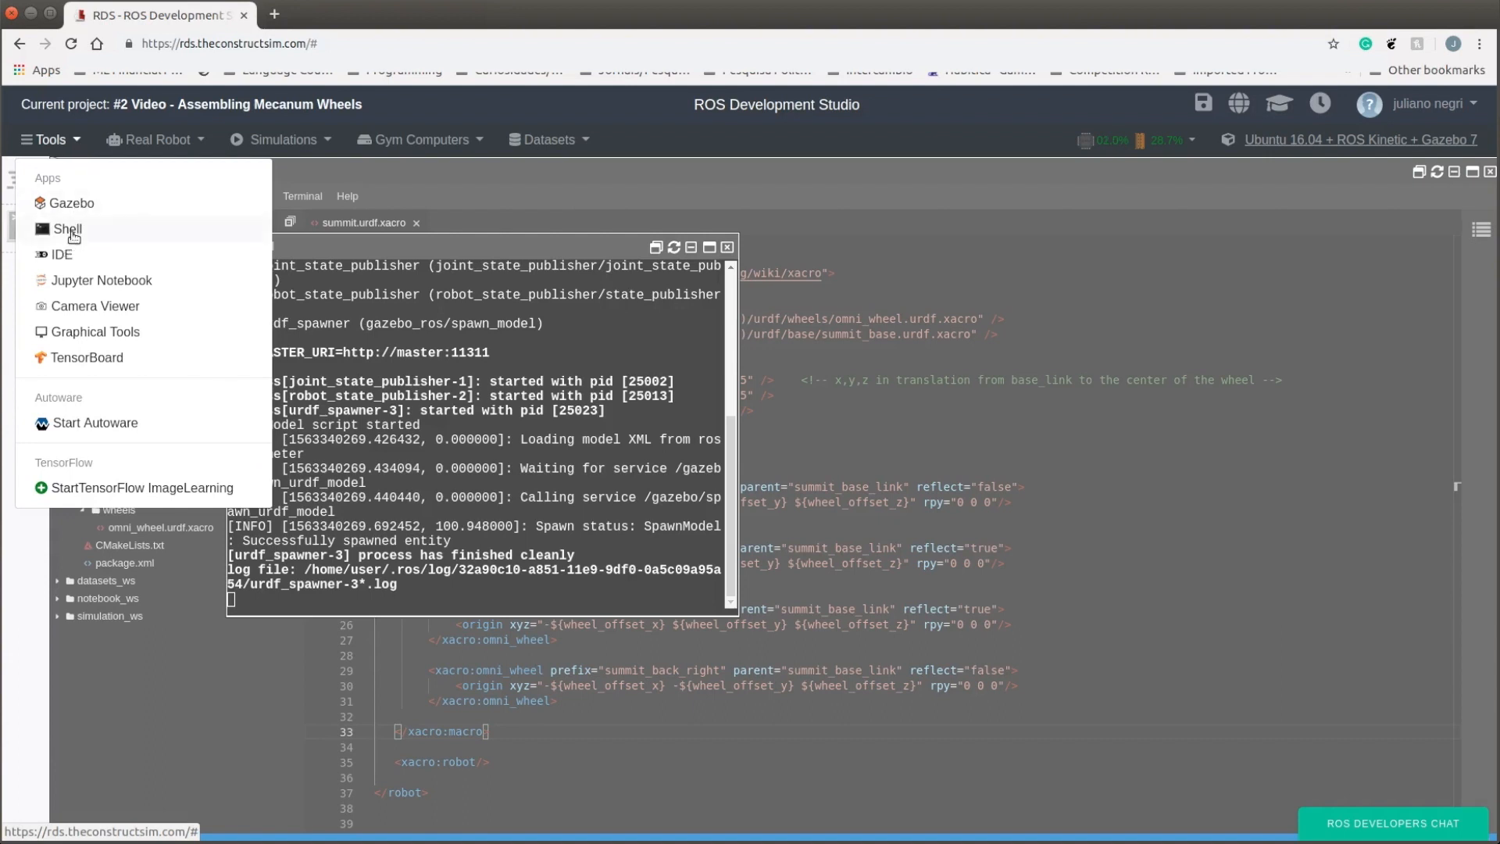
left_click(95, 332)
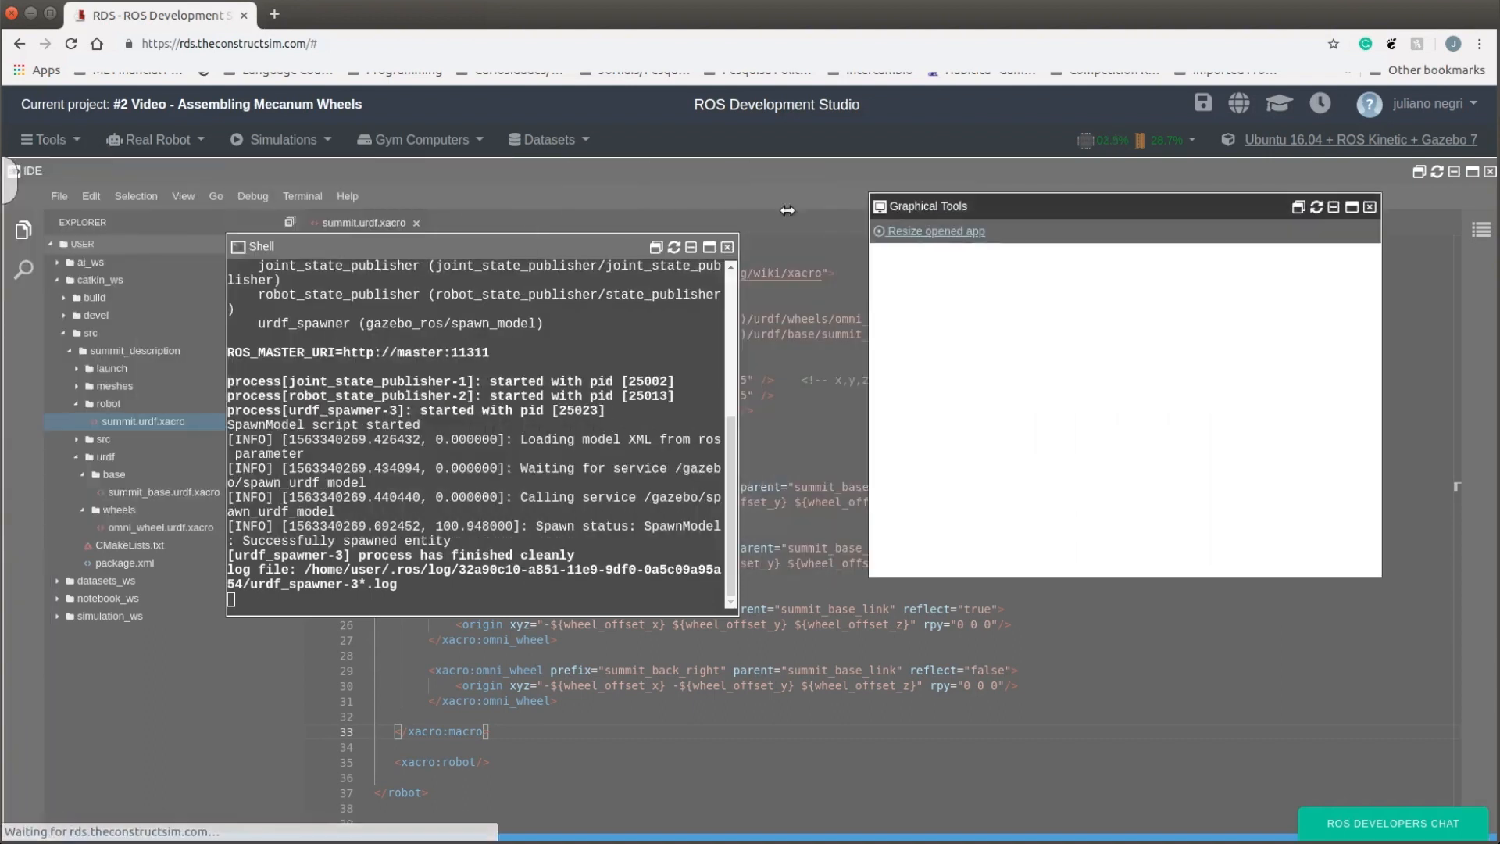
left_click(45, 139)
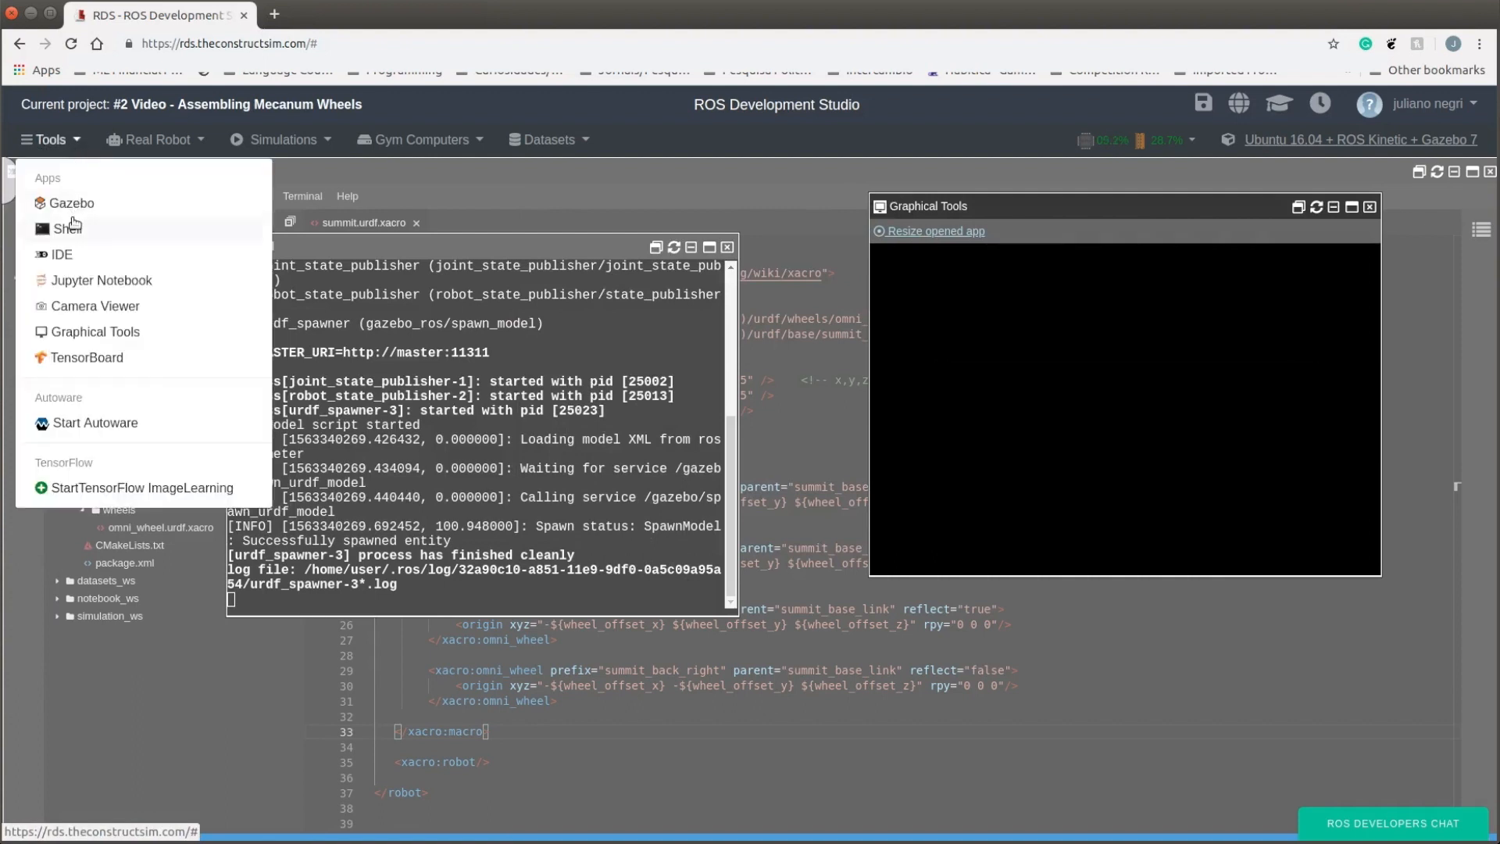
left_click(64, 227)
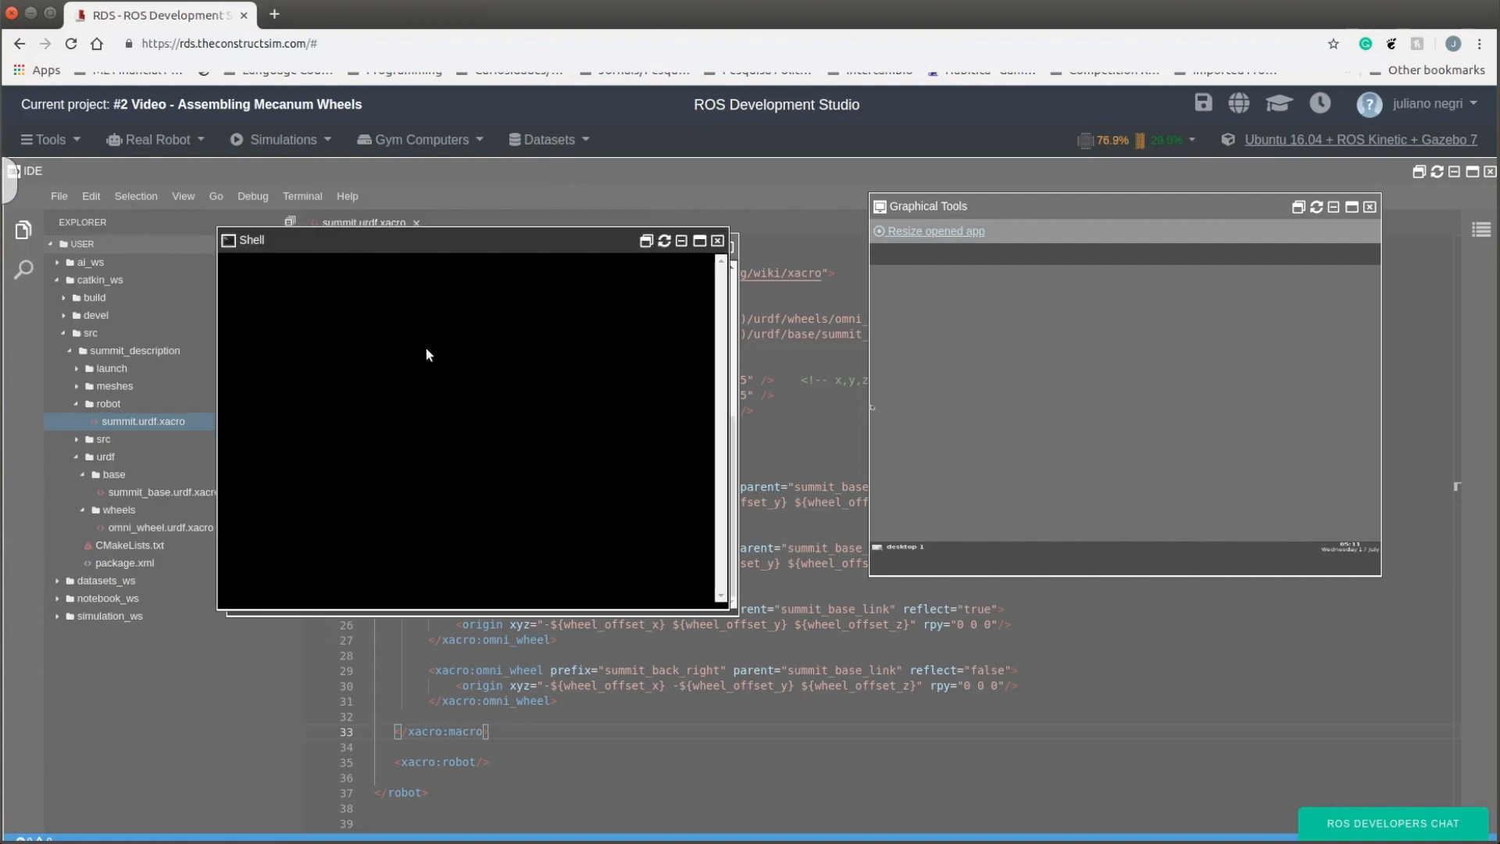
mouse_move(316, 319)
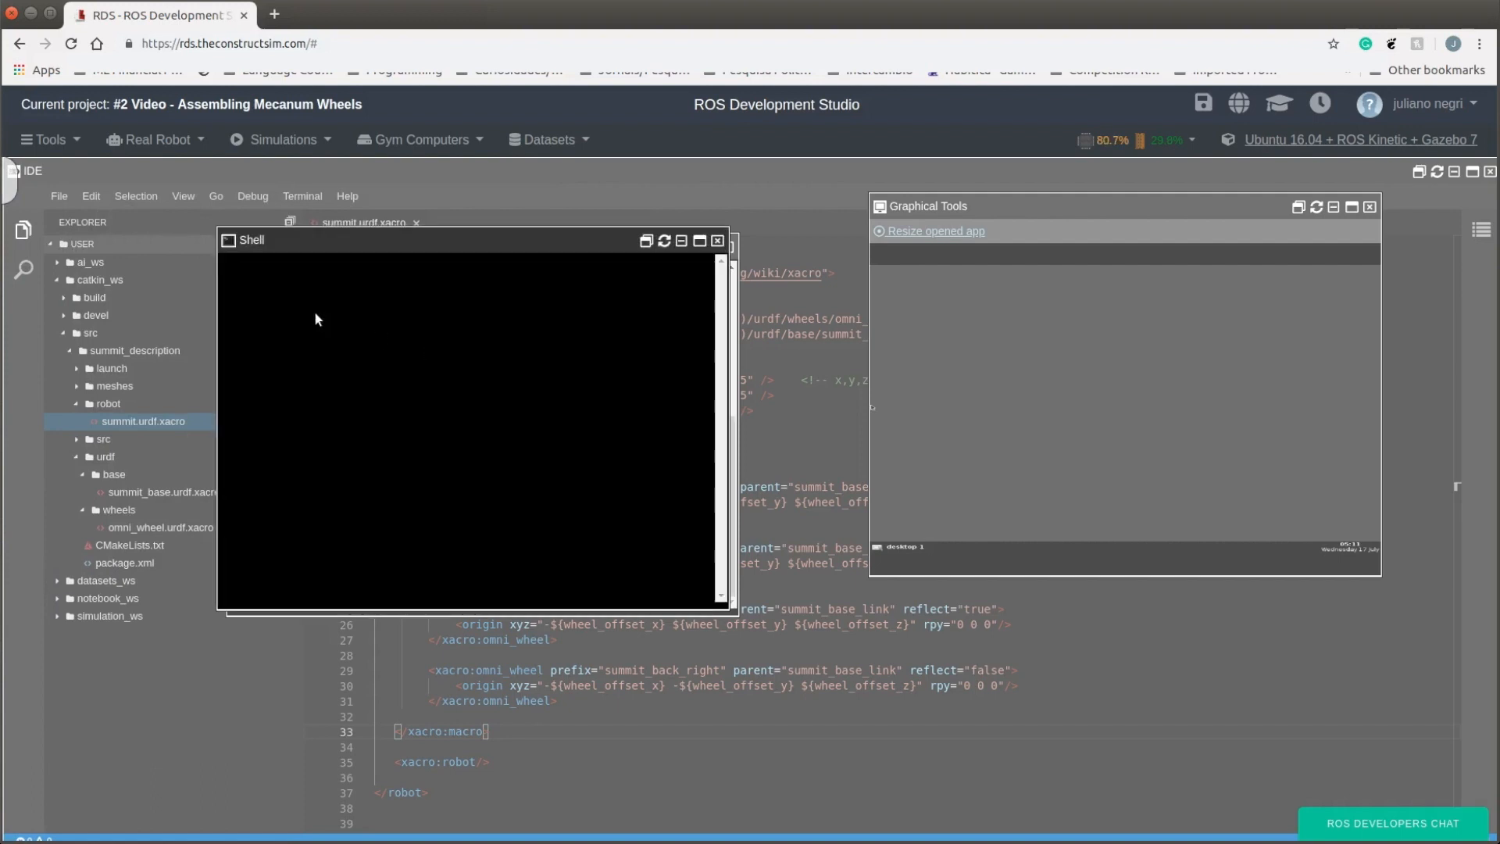
Step: Run rviz in the new shell and cancel the failed master connection dialog
type("rviz")
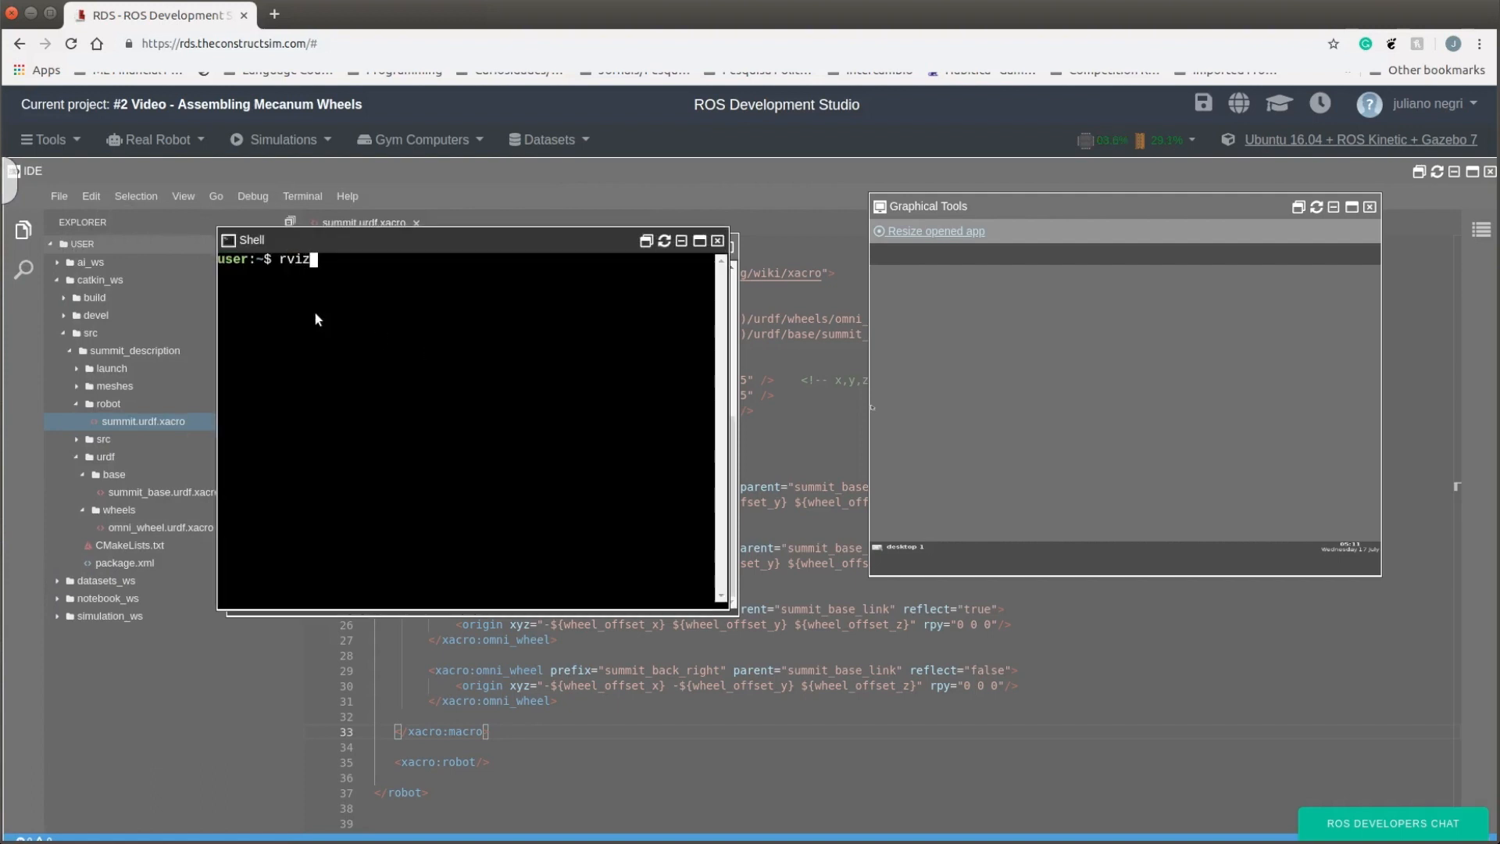
key("Return")
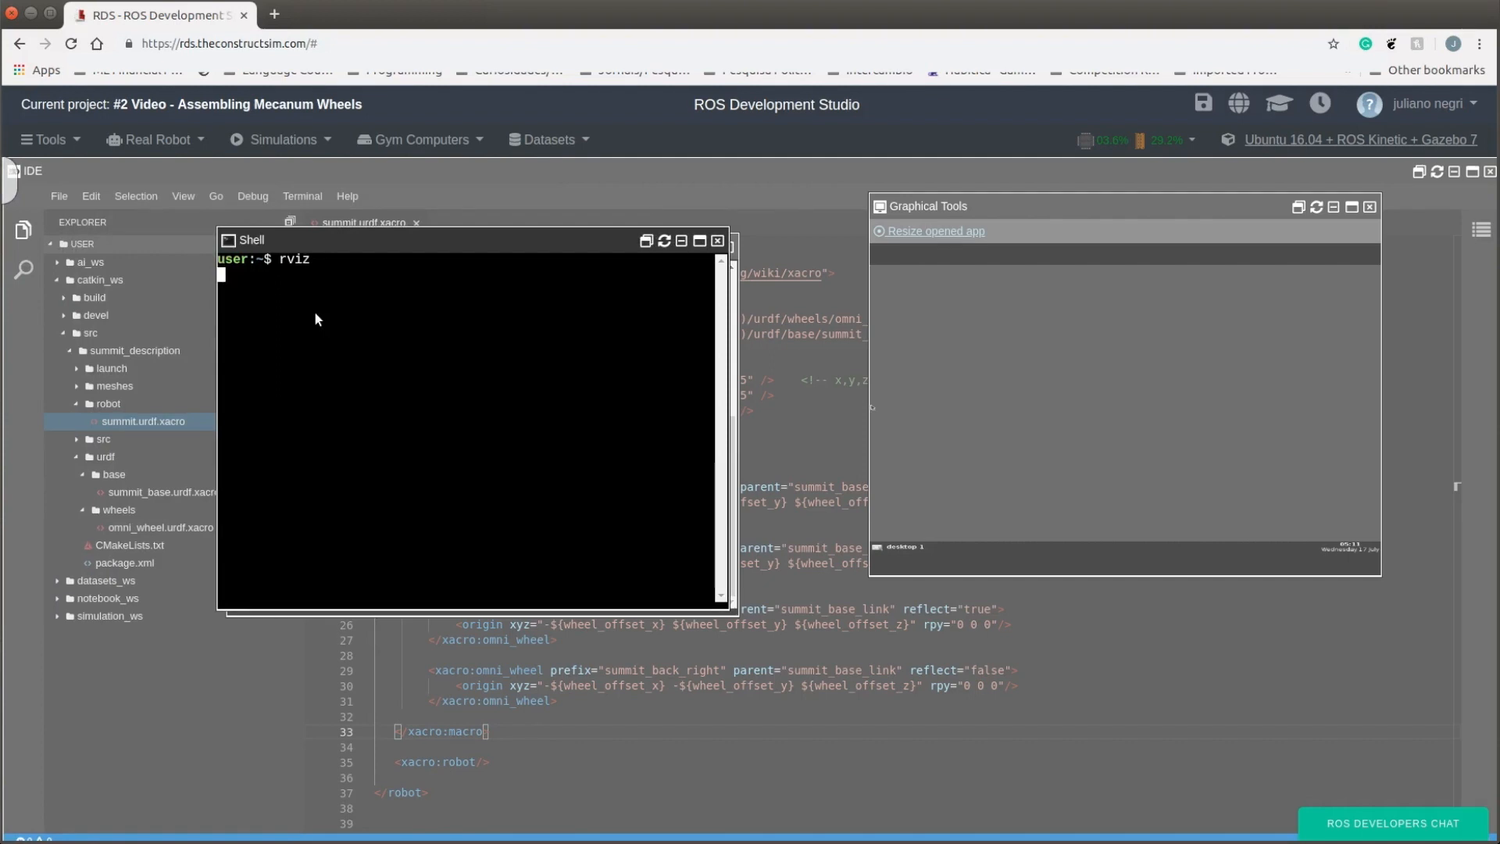
key("Return")
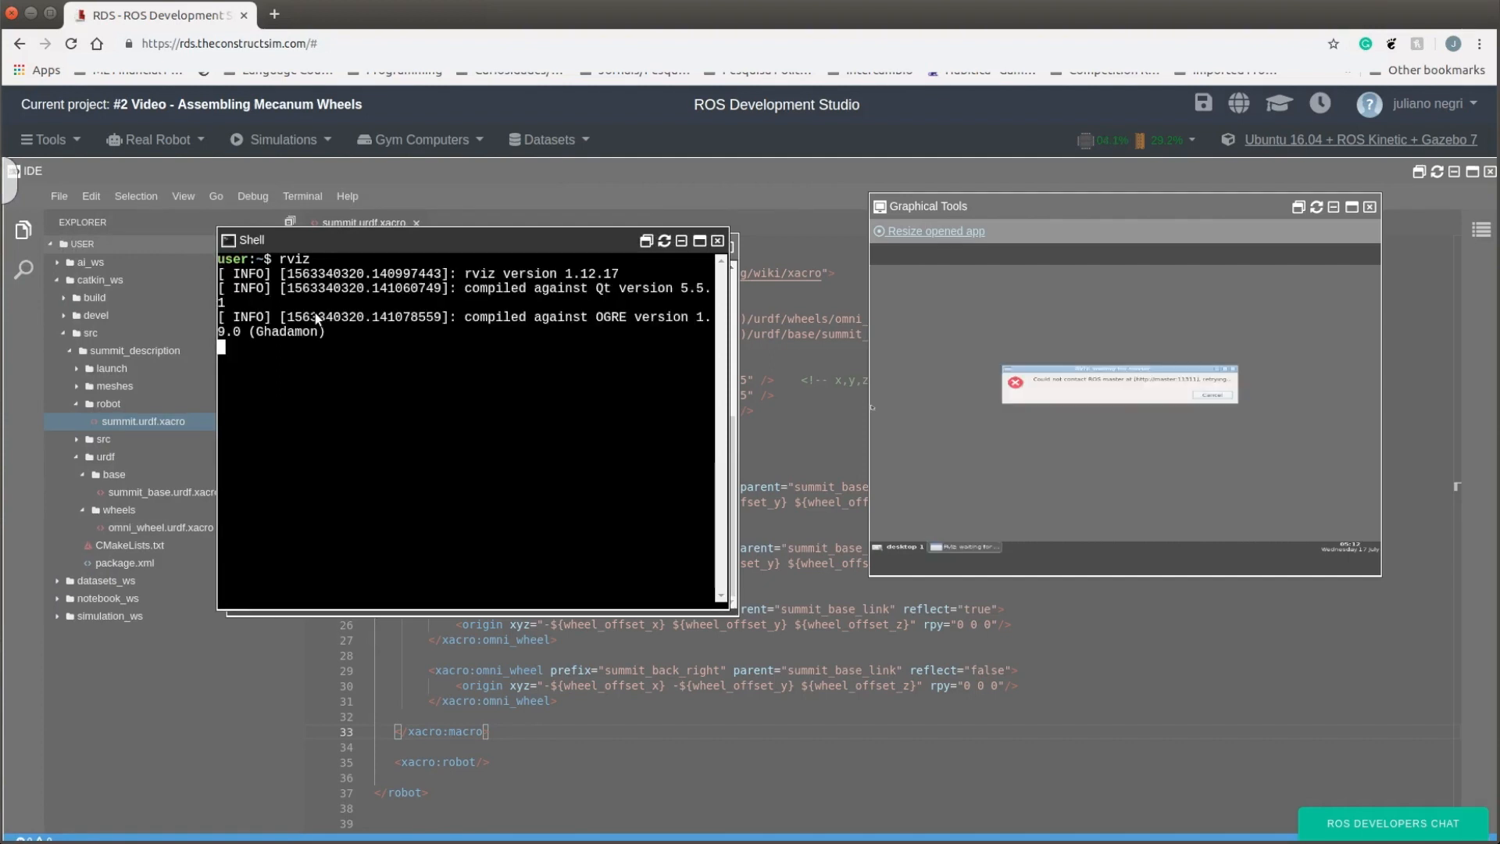
mouse_move(1325, 414)
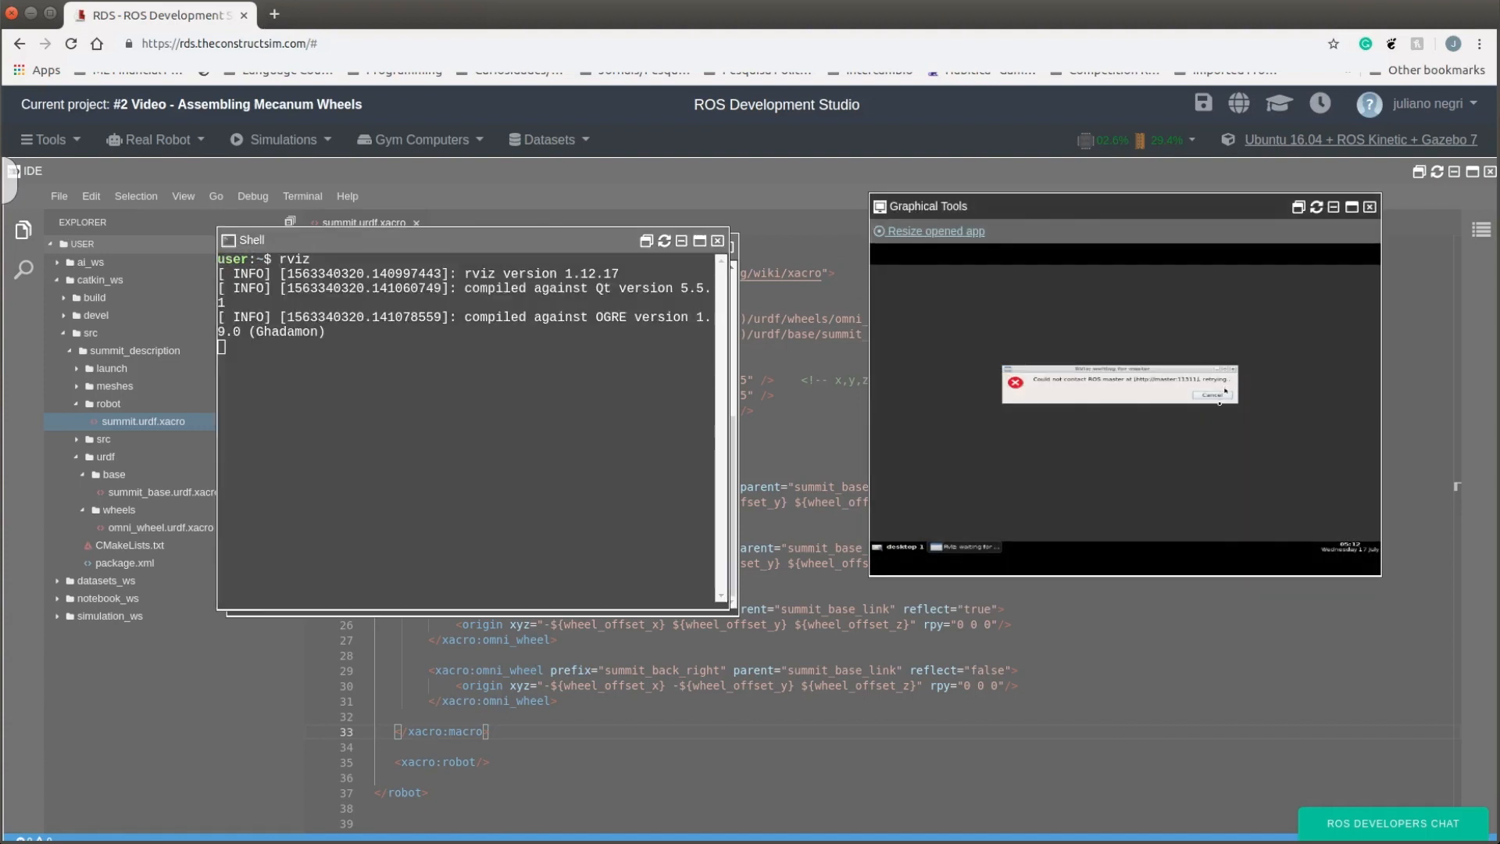
left_click(1210, 394)
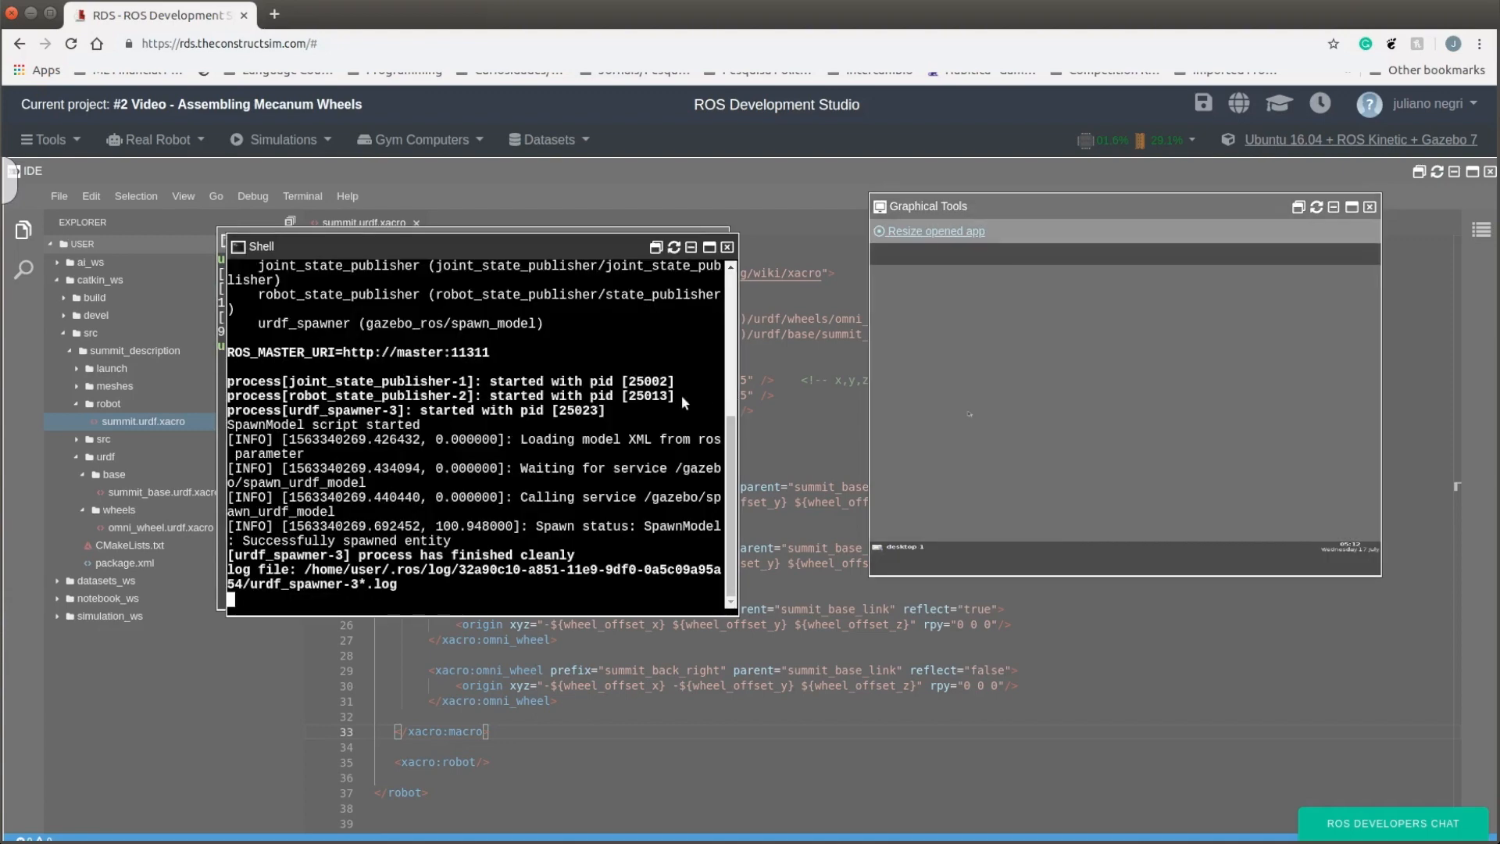
Step: Rerun roslaunch summit_description summit.launch in the first shell
type("roslaunch summit_description summit.launch")
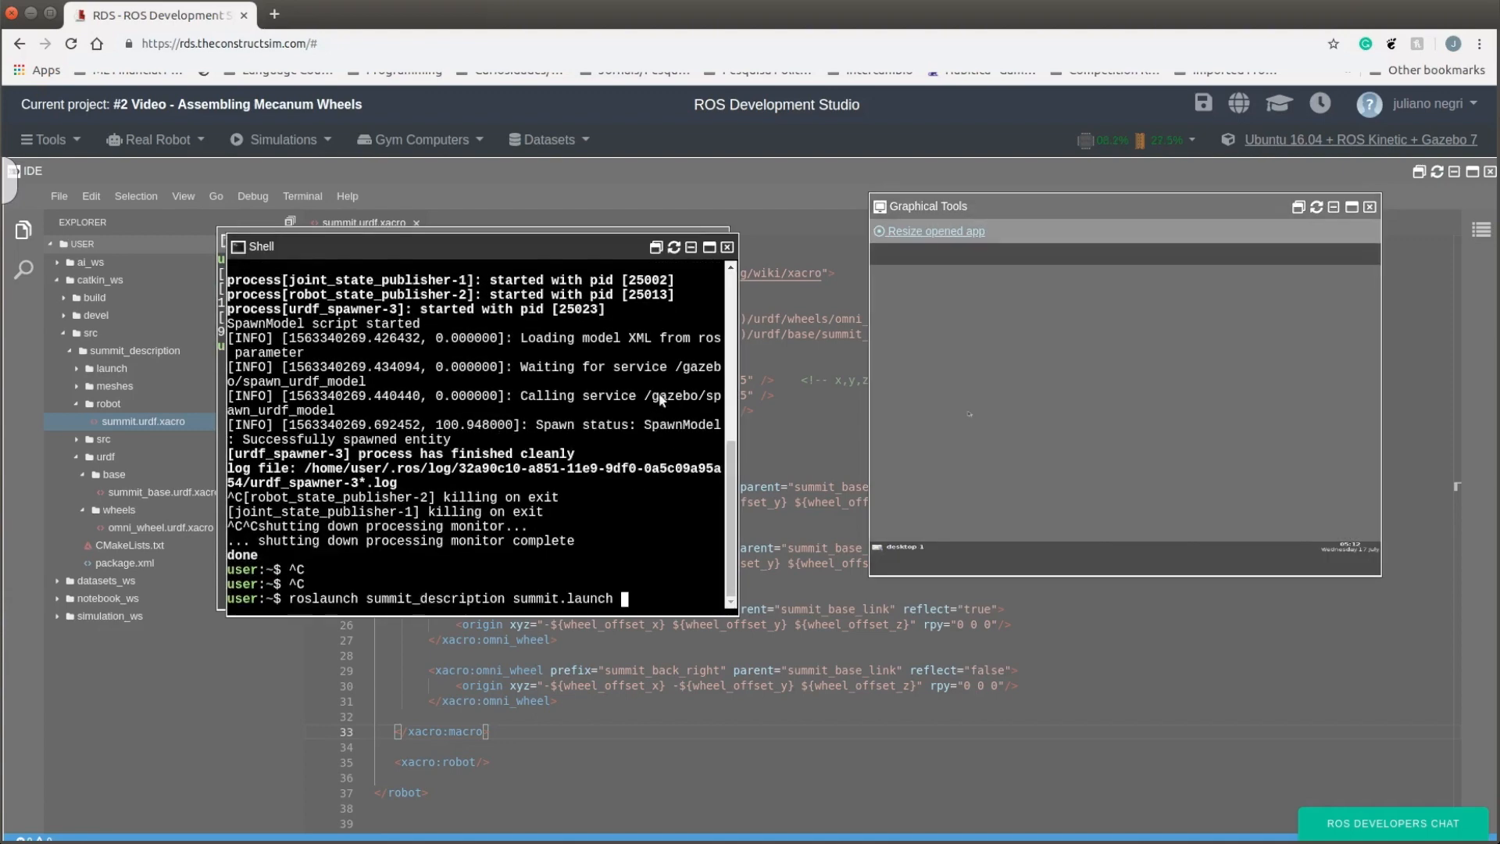
key("Return")
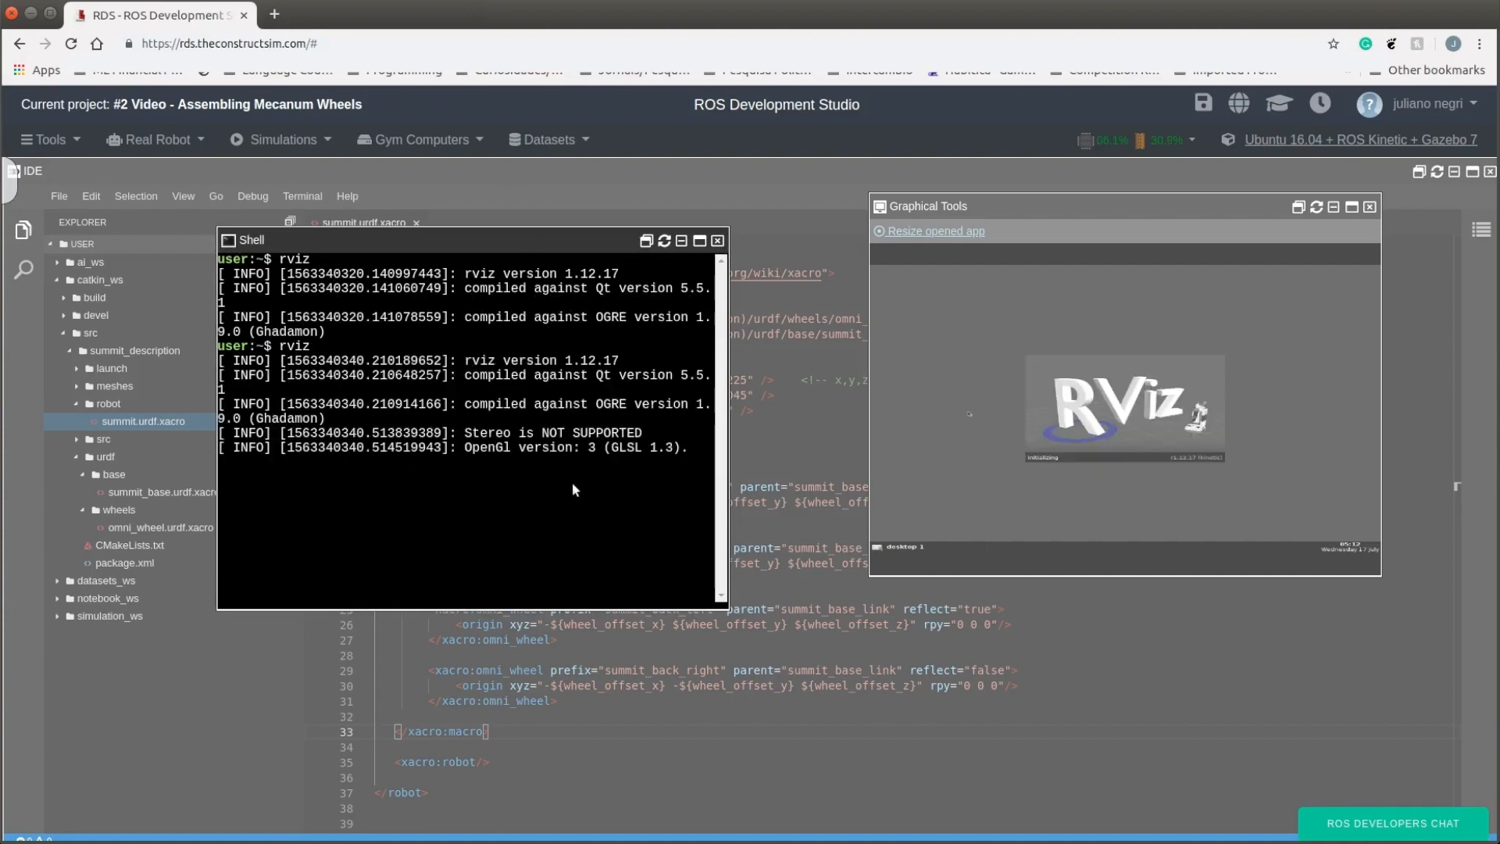
mouse_move(1352, 213)
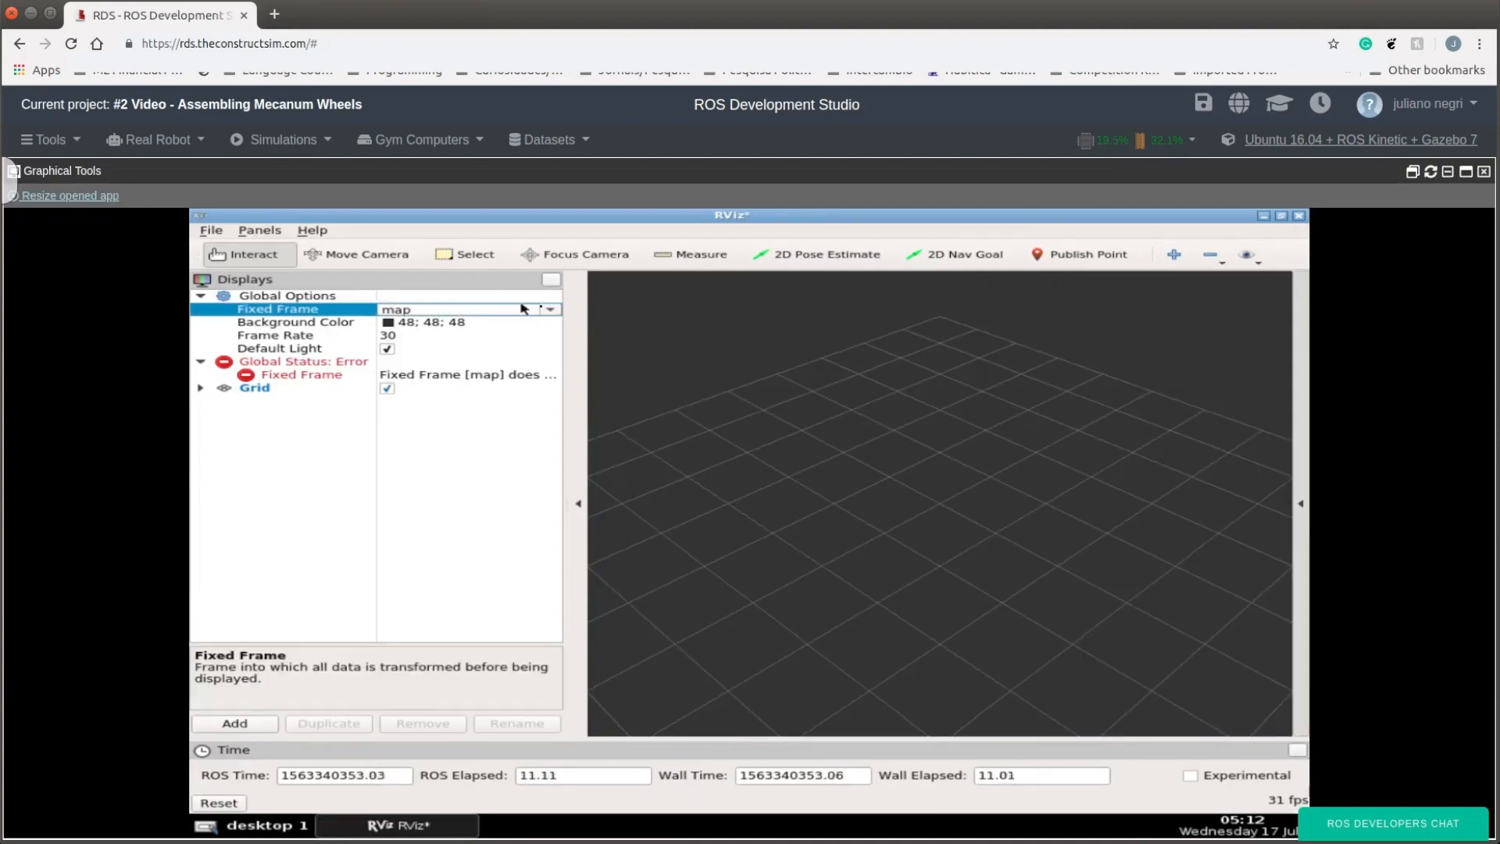
Step: Choose summit_base_footprint as RViz's Fixed Frame and add a RobotModel display
left_click(551, 309)
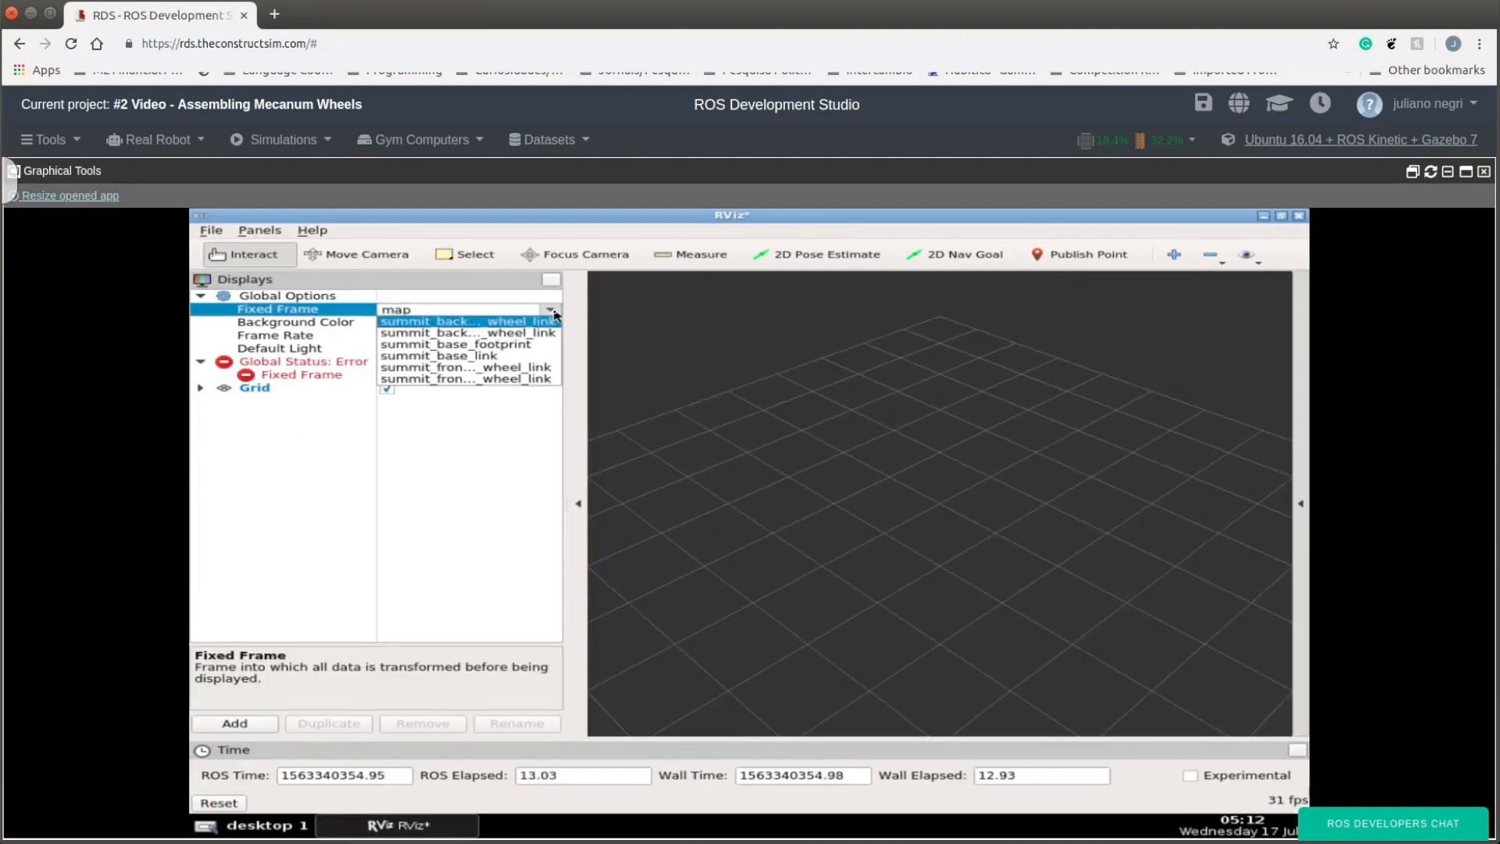
left_click(455, 344)
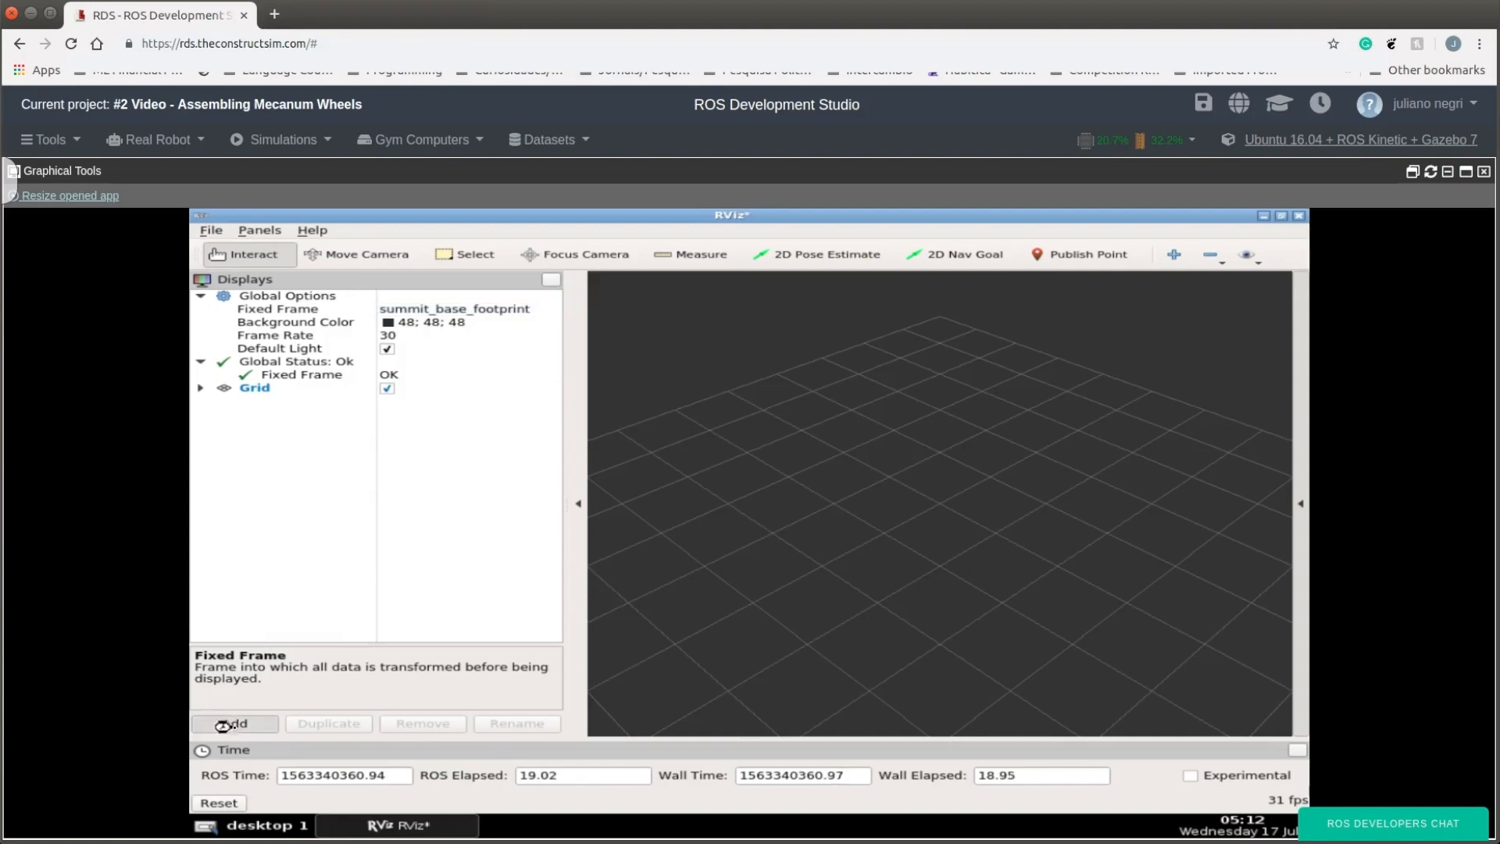
left_click(234, 722)
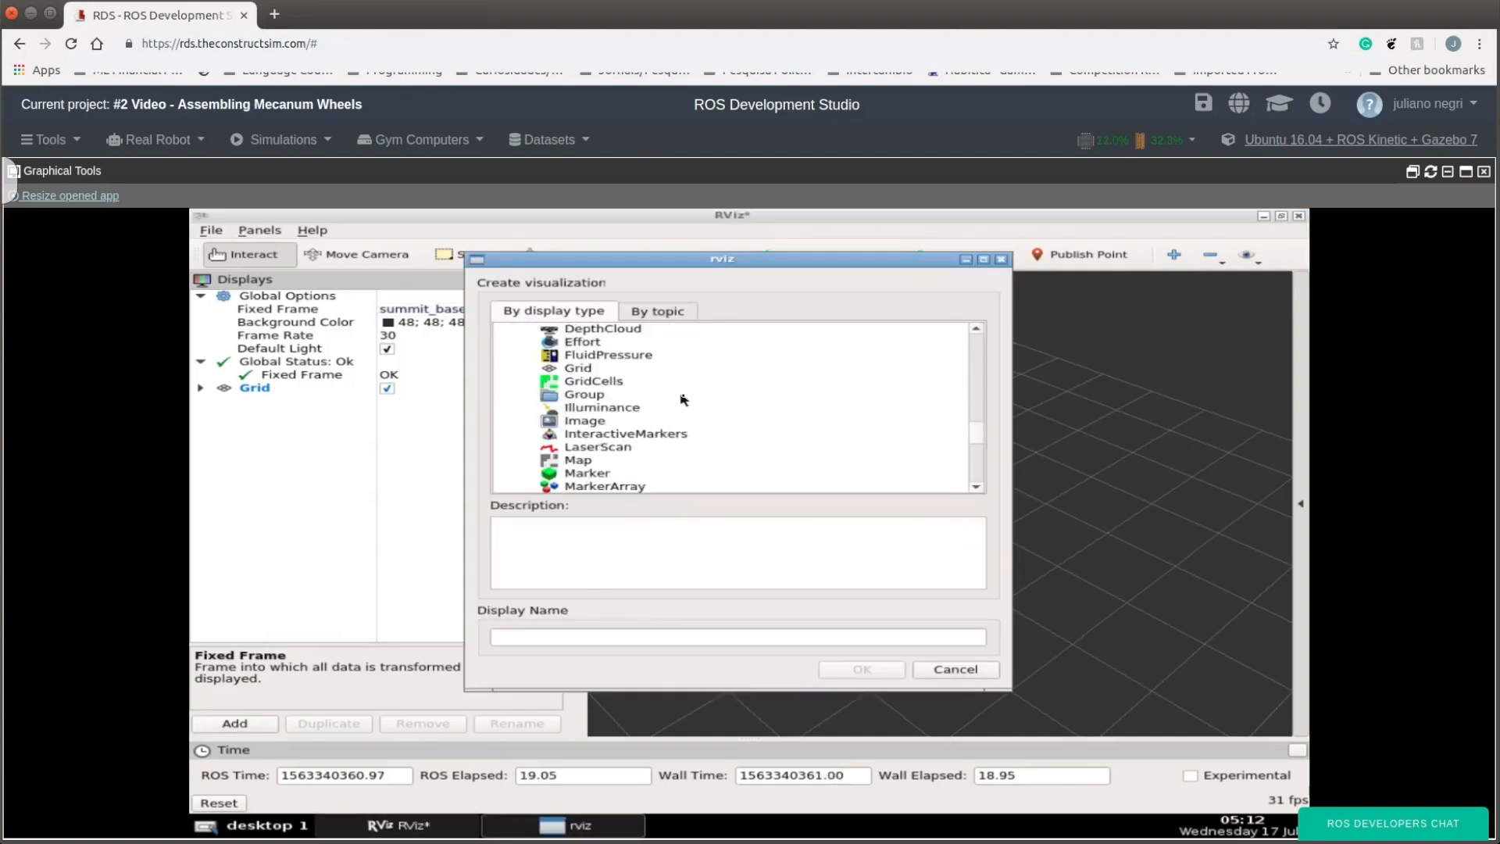
scroll("down", 3)
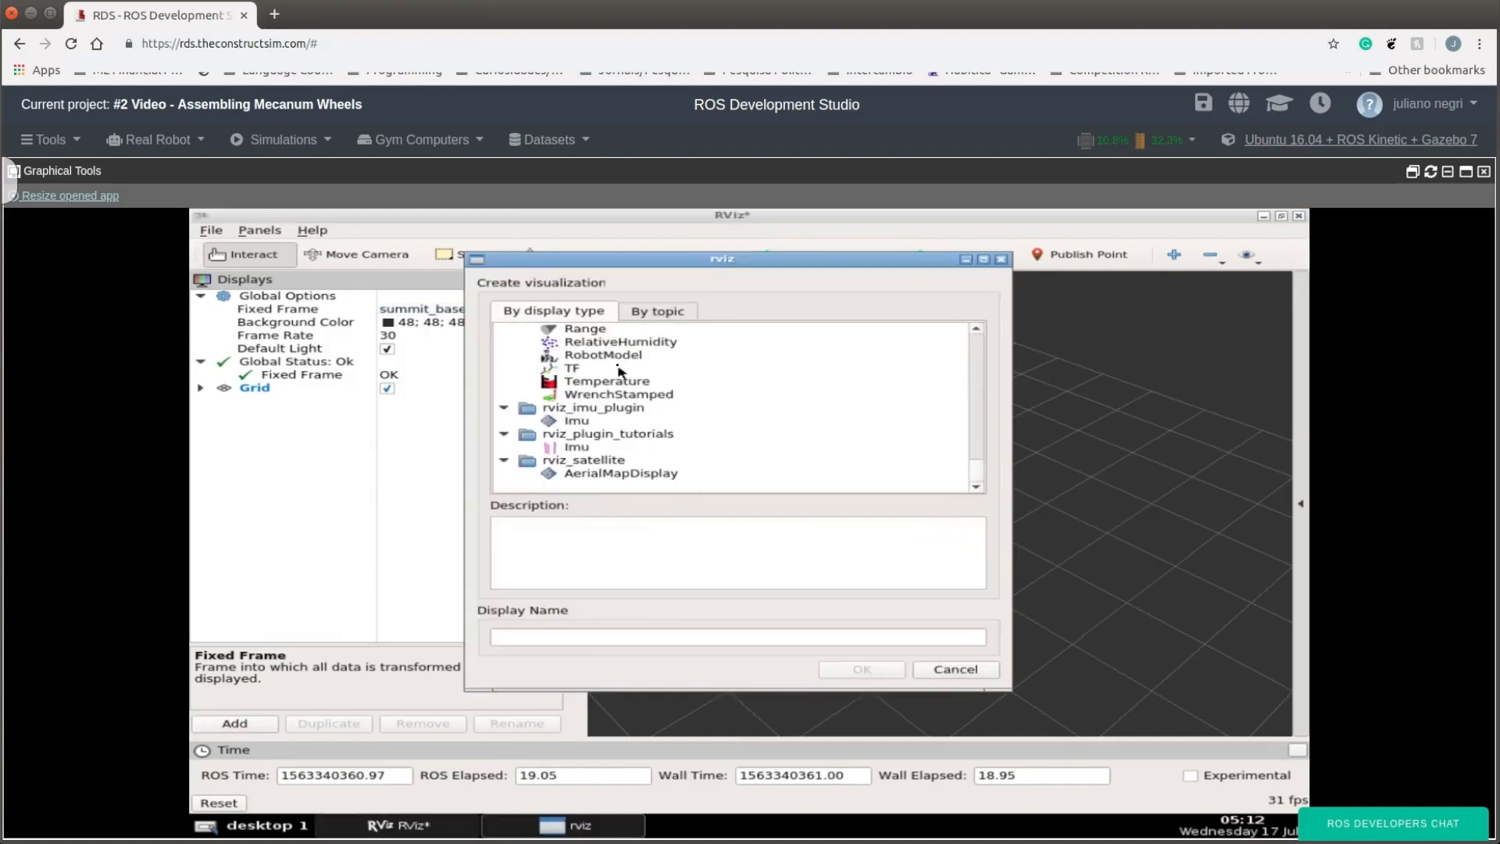
left_click(859, 668)
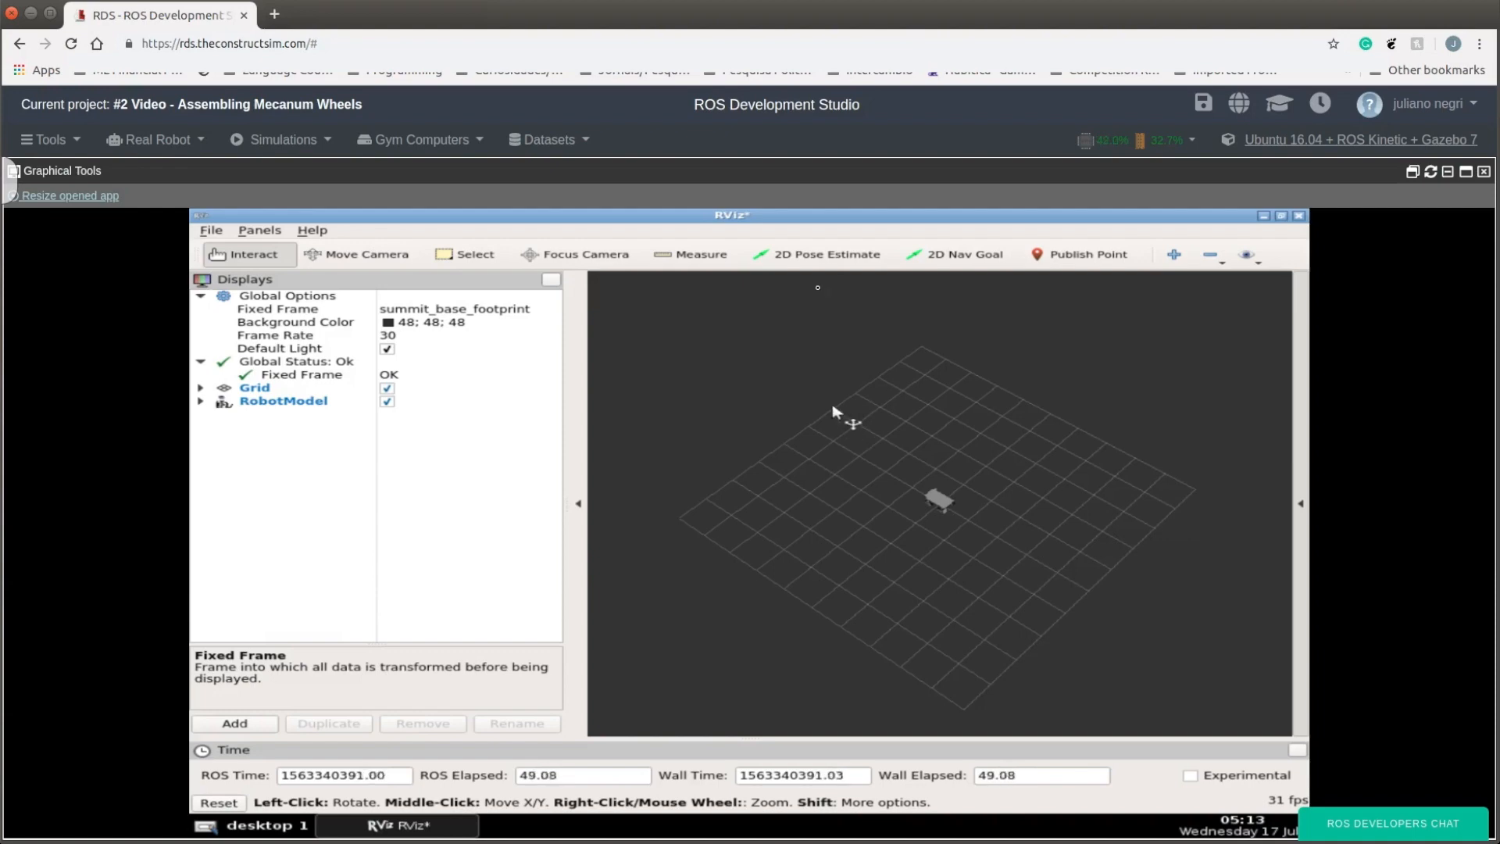
mouse_move(1055, 346)
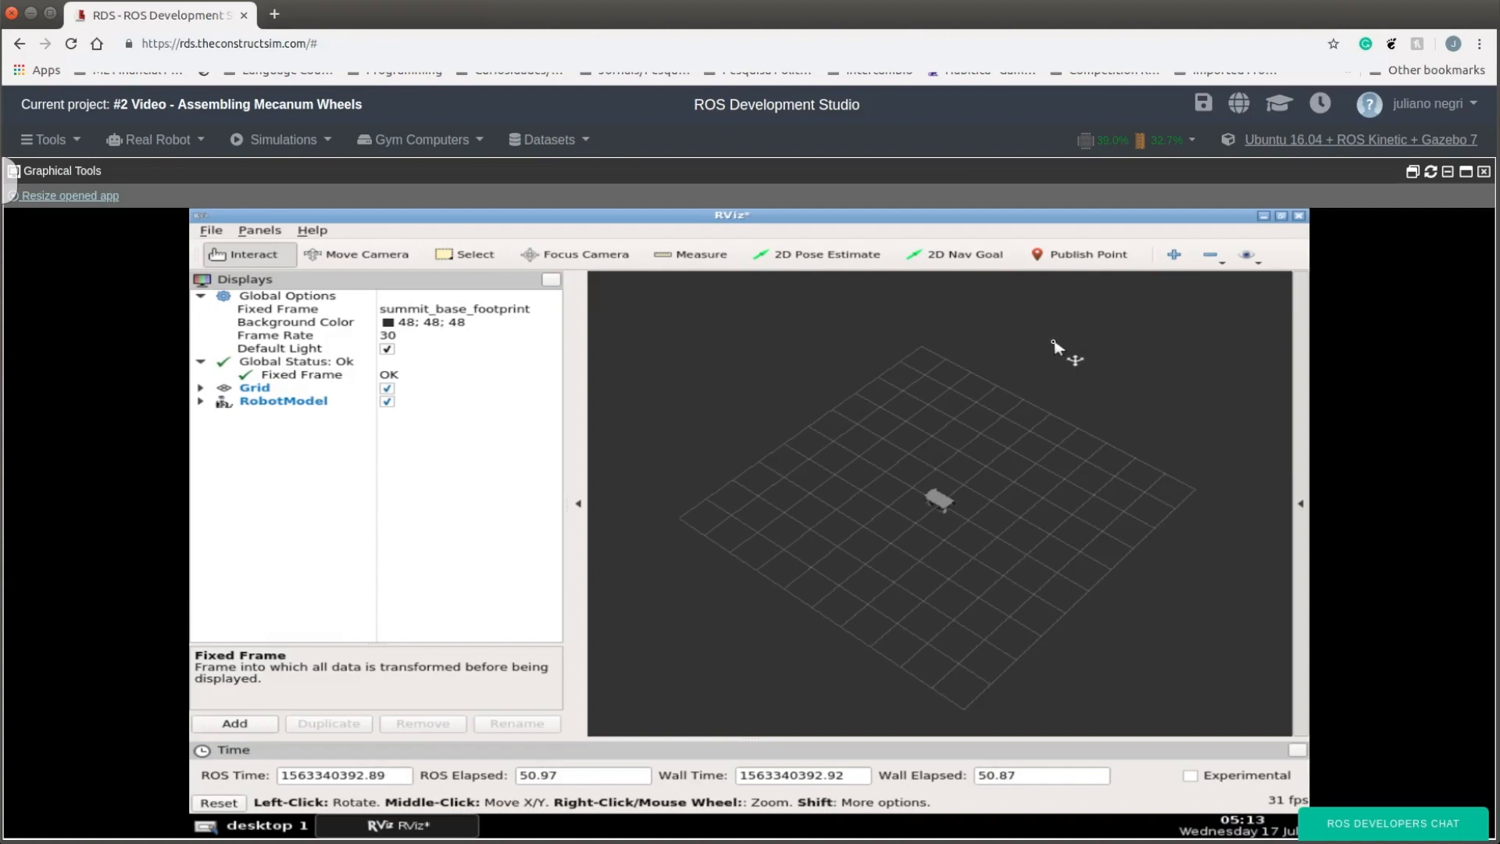
mouse_move(1201, 274)
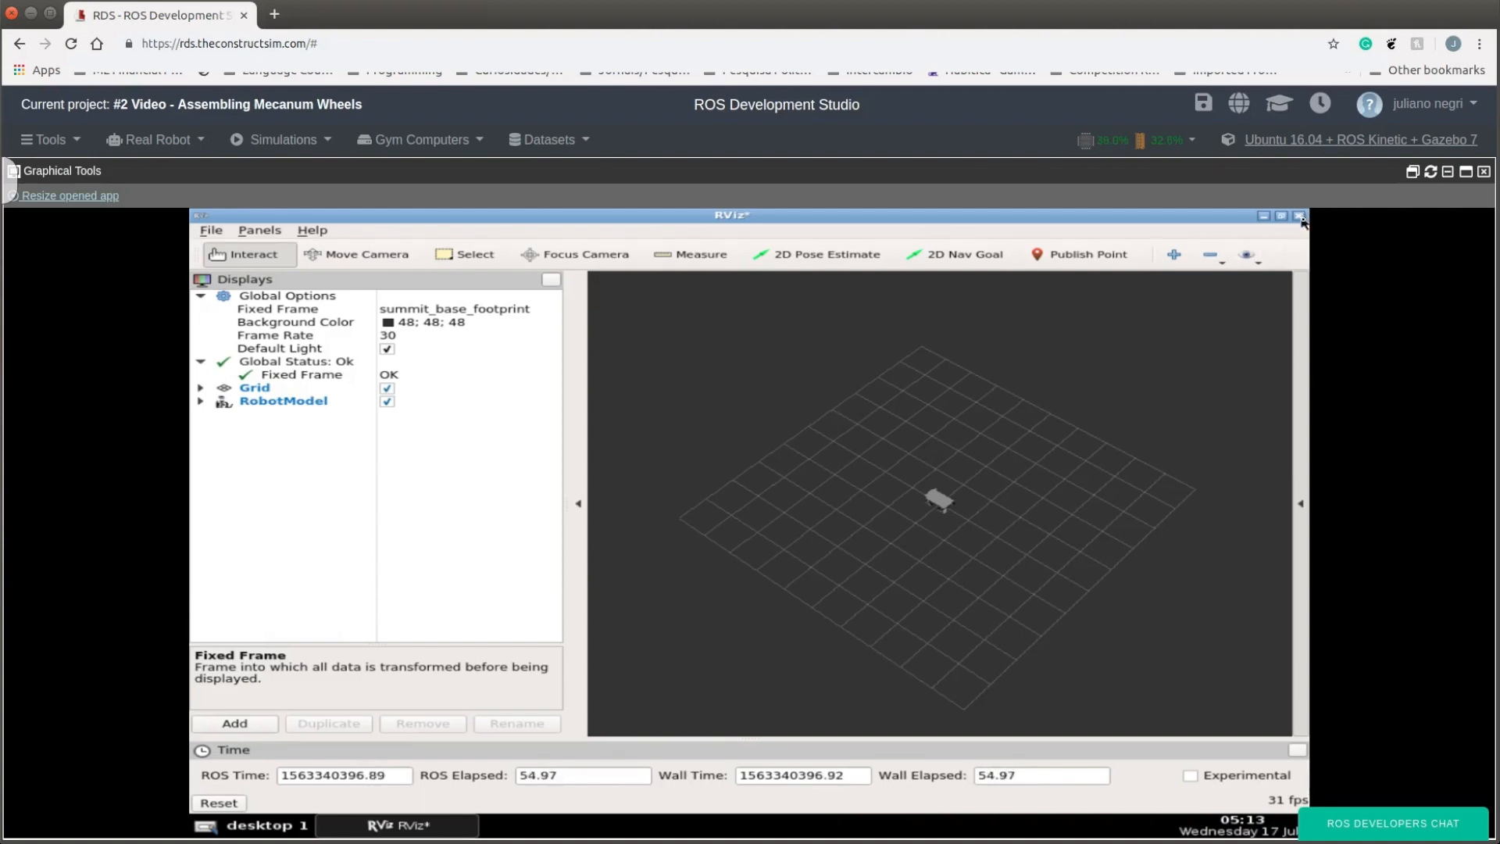
Step: Close RViz with its configuration changes saved, then enter rqt in the Shell
left_click(1298, 216)
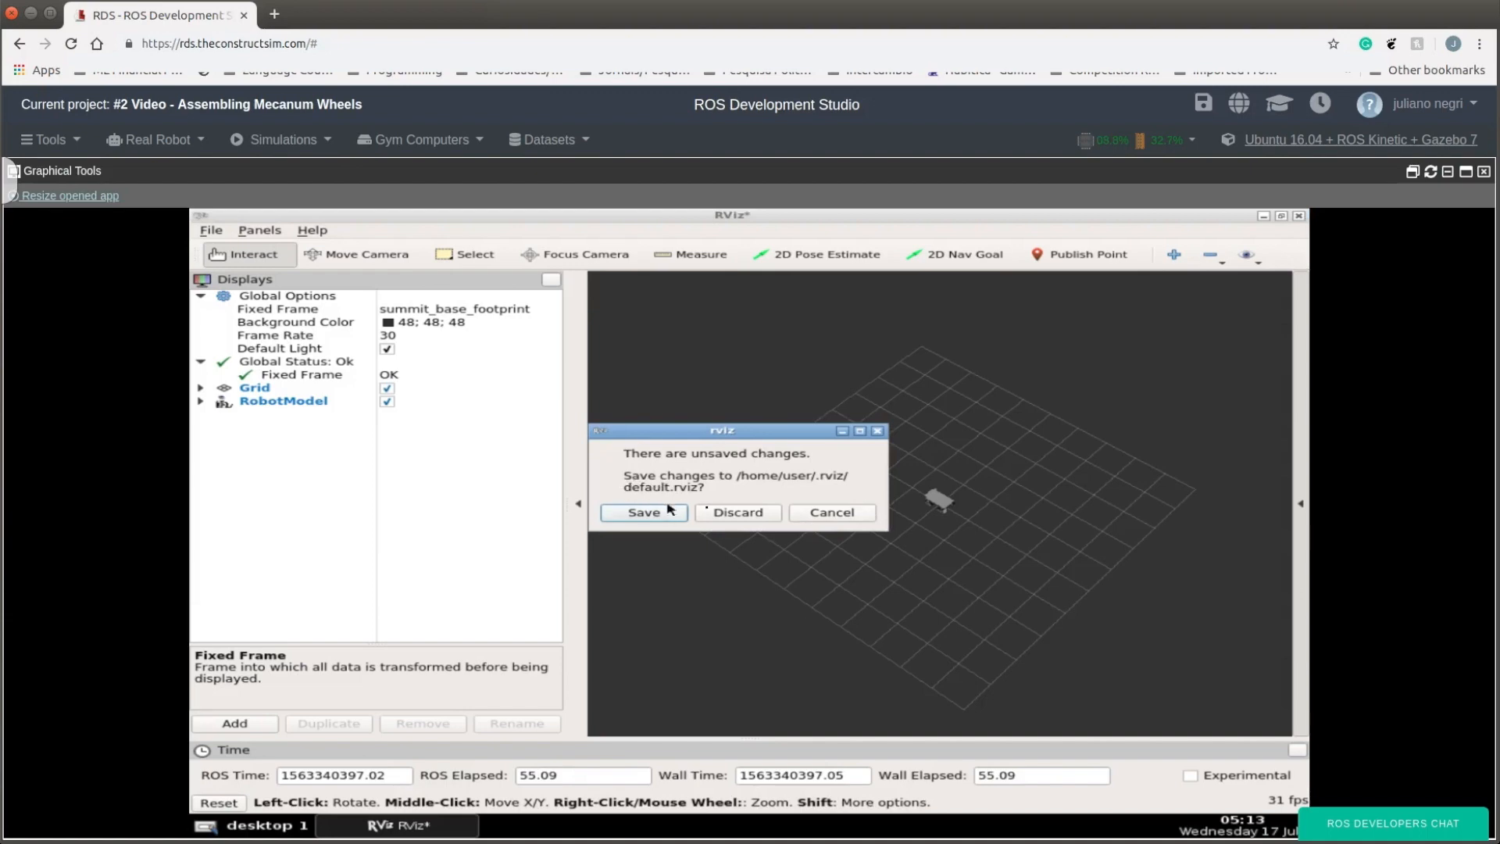
left_click(644, 512)
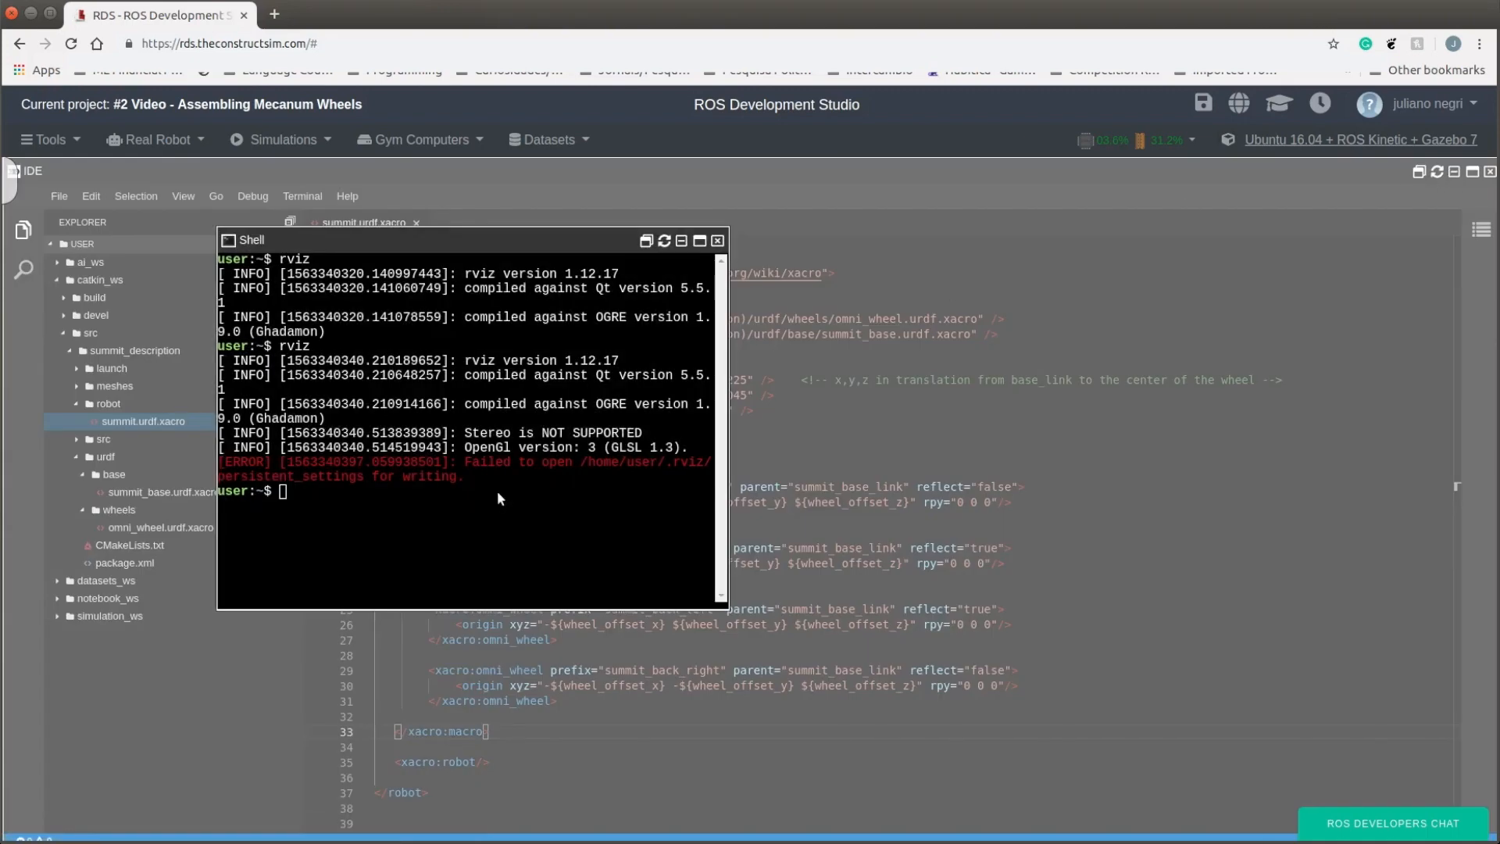
type("rq")
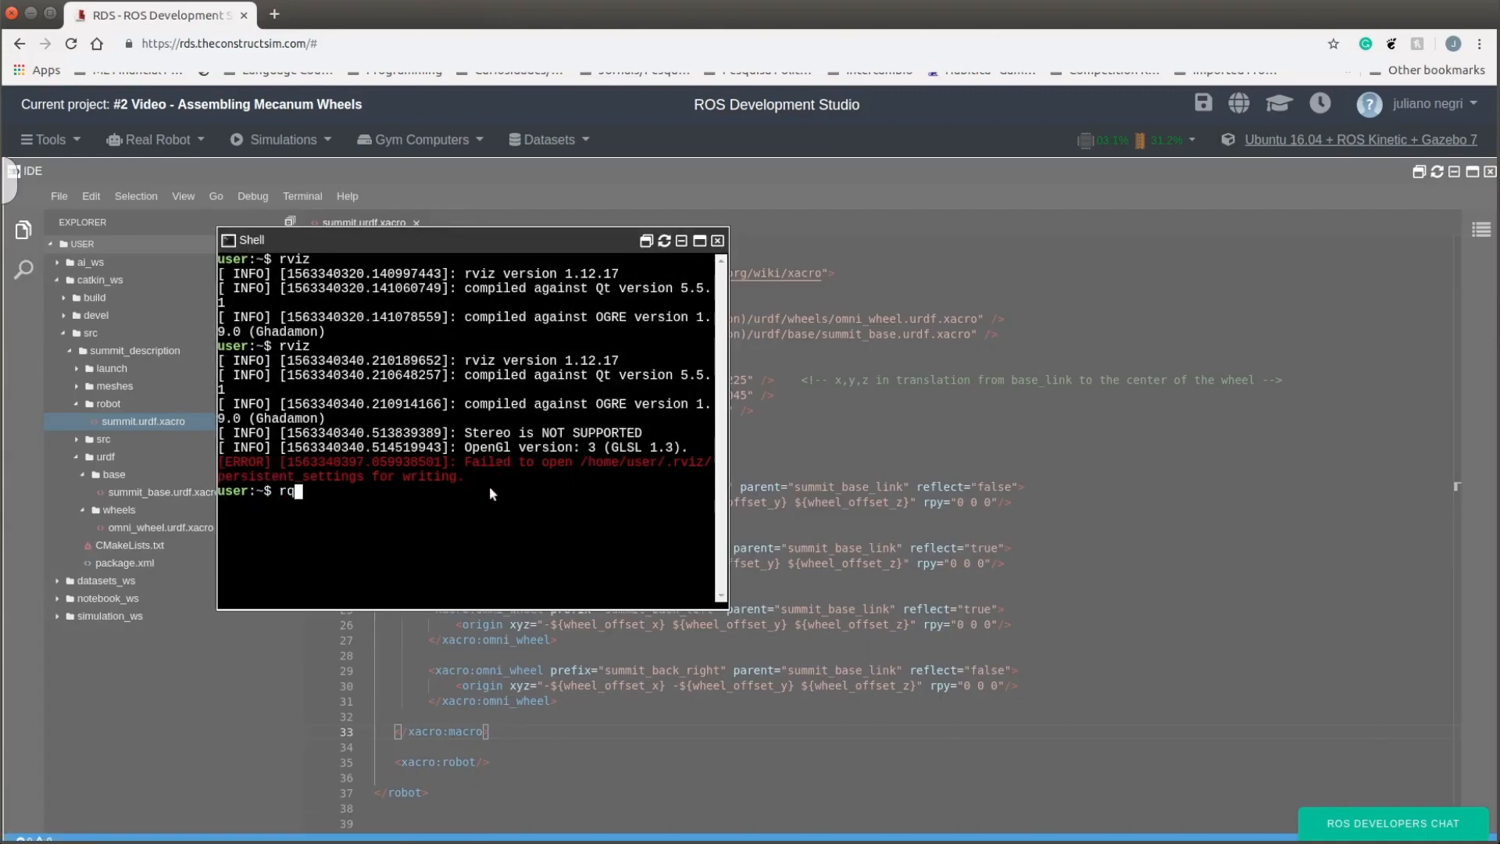
type("t")
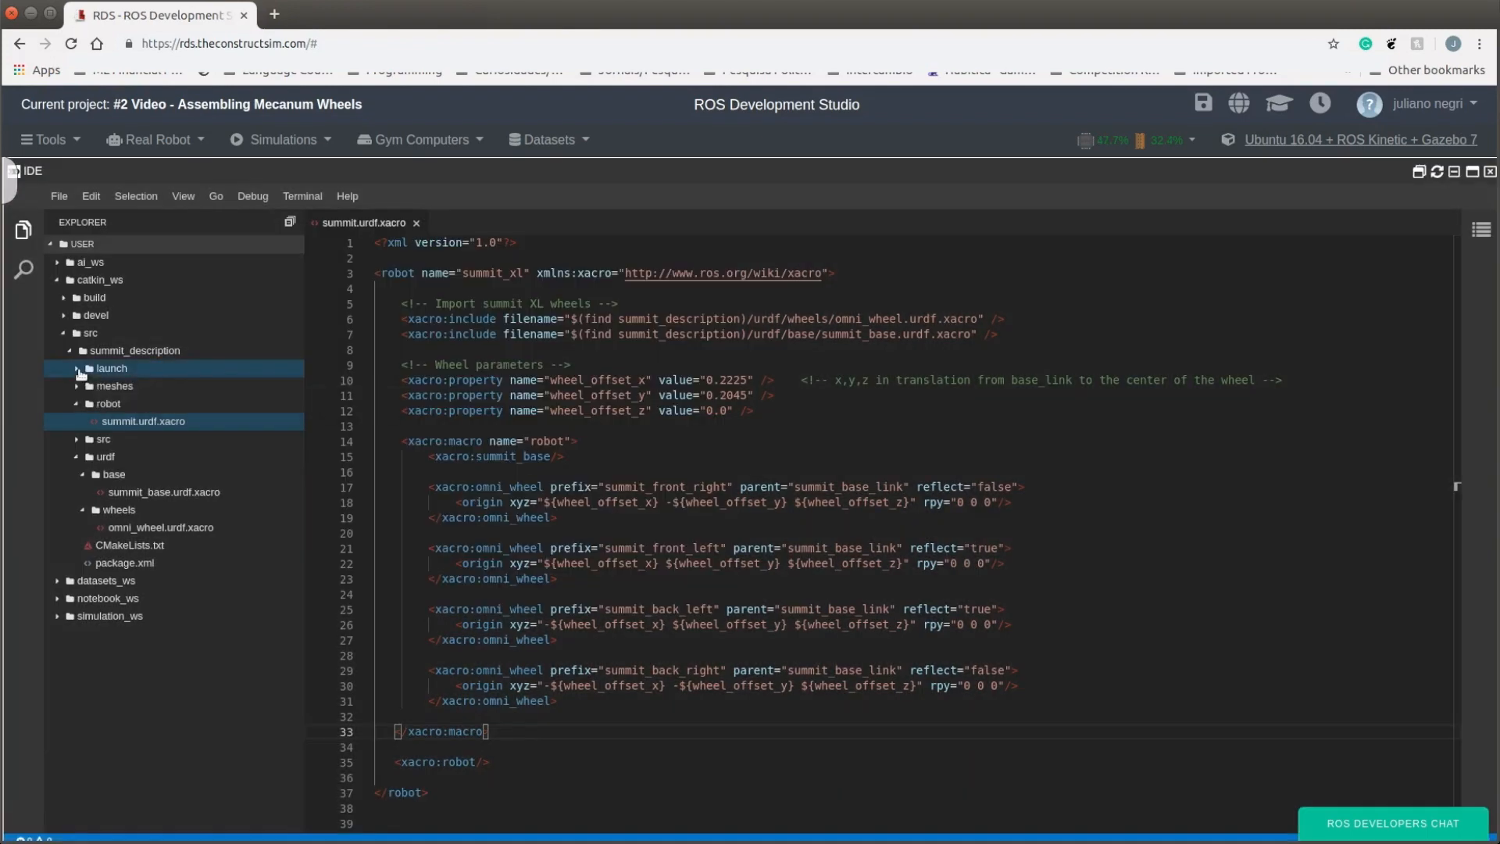
Step: Show rqt's TF Tree plugin and refresh it to display summit_base_footprint and wheel links
left_click(111, 367)
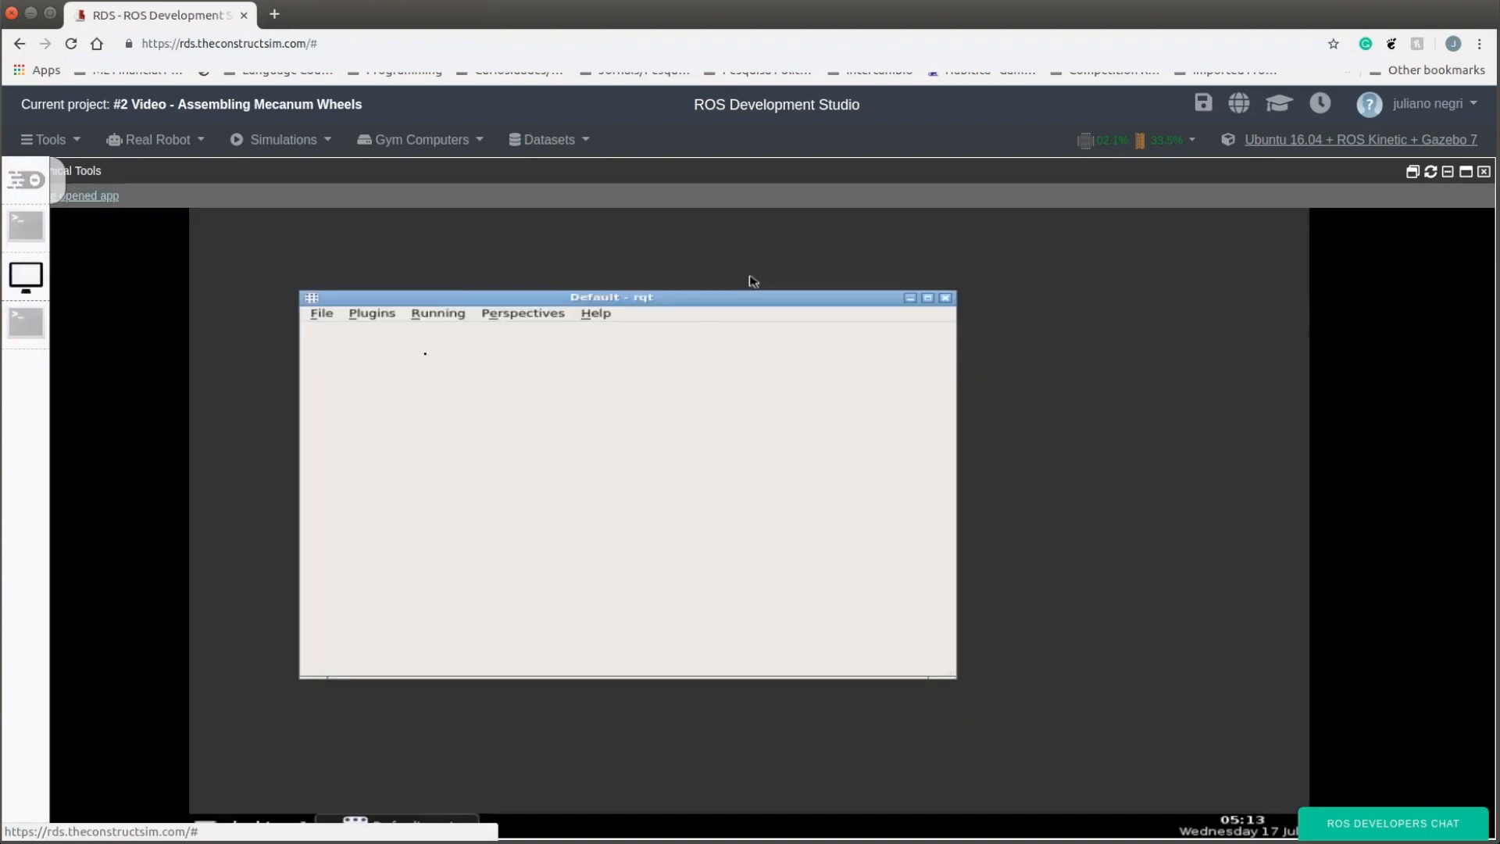
left_click(371, 313)
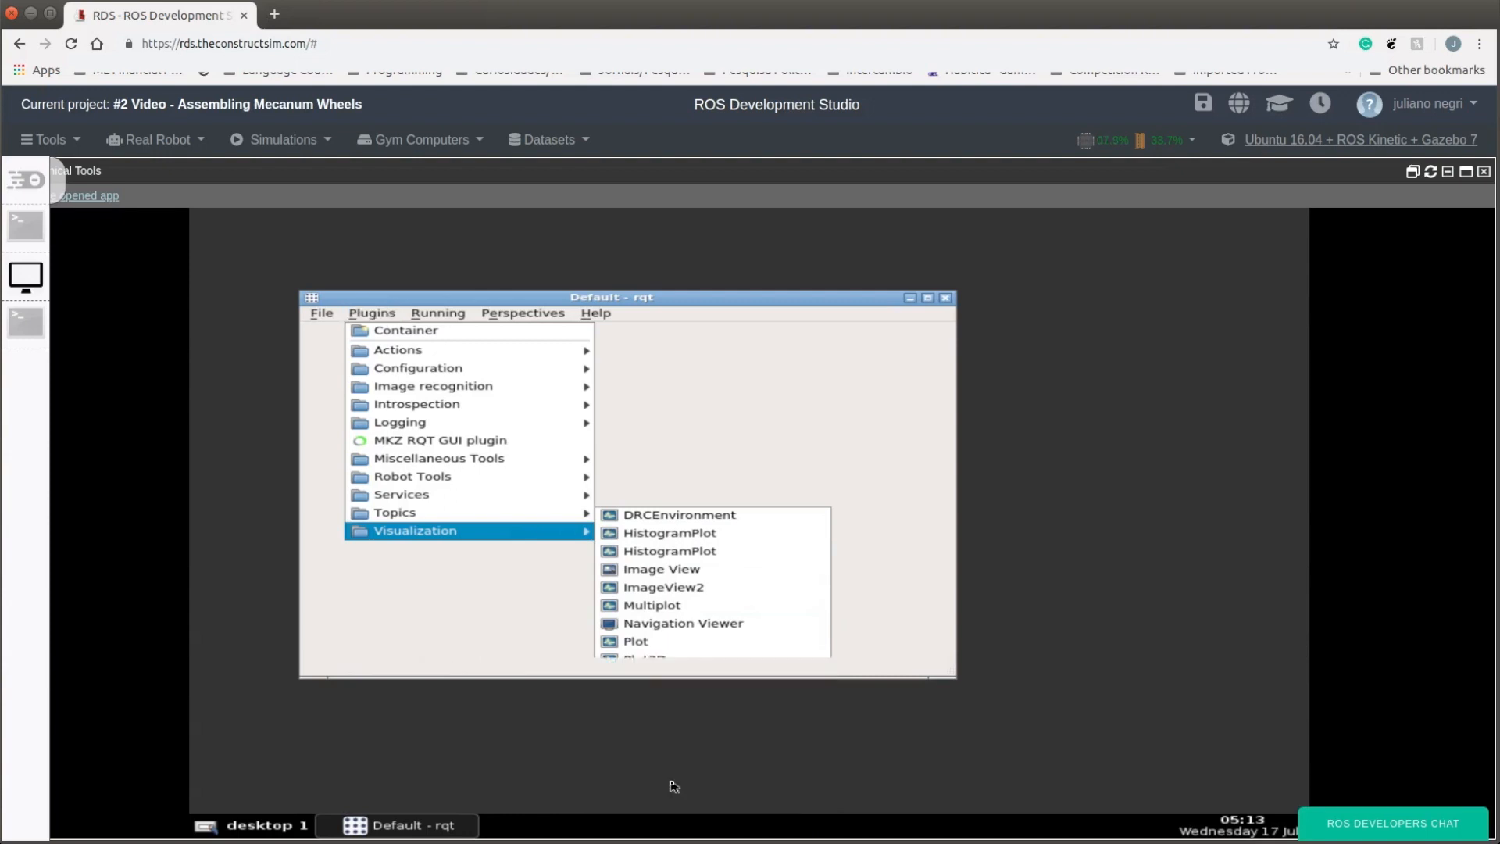
mouse_move(915, 327)
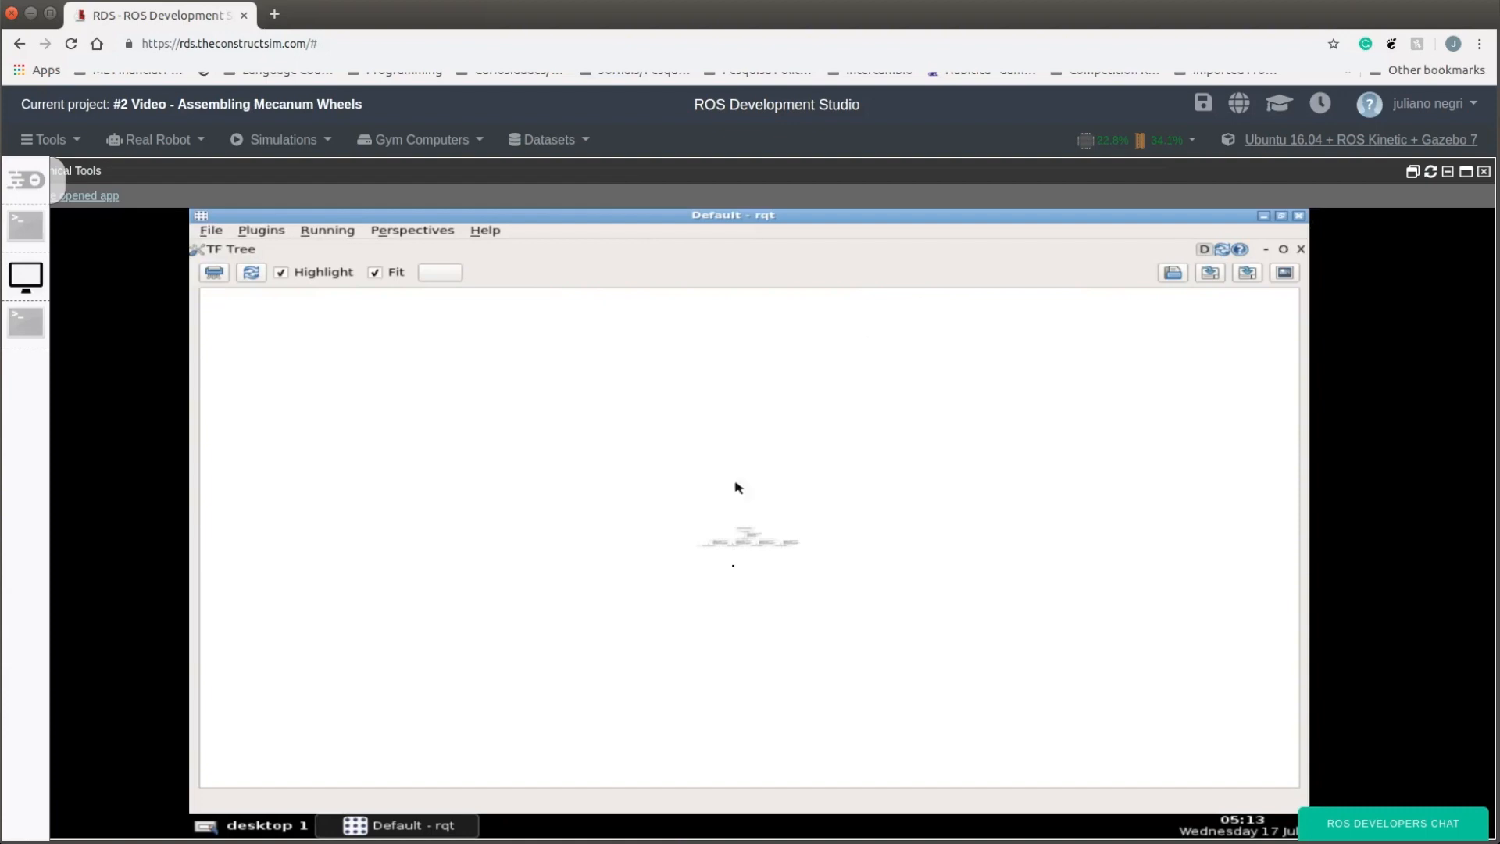
left_click(251, 272)
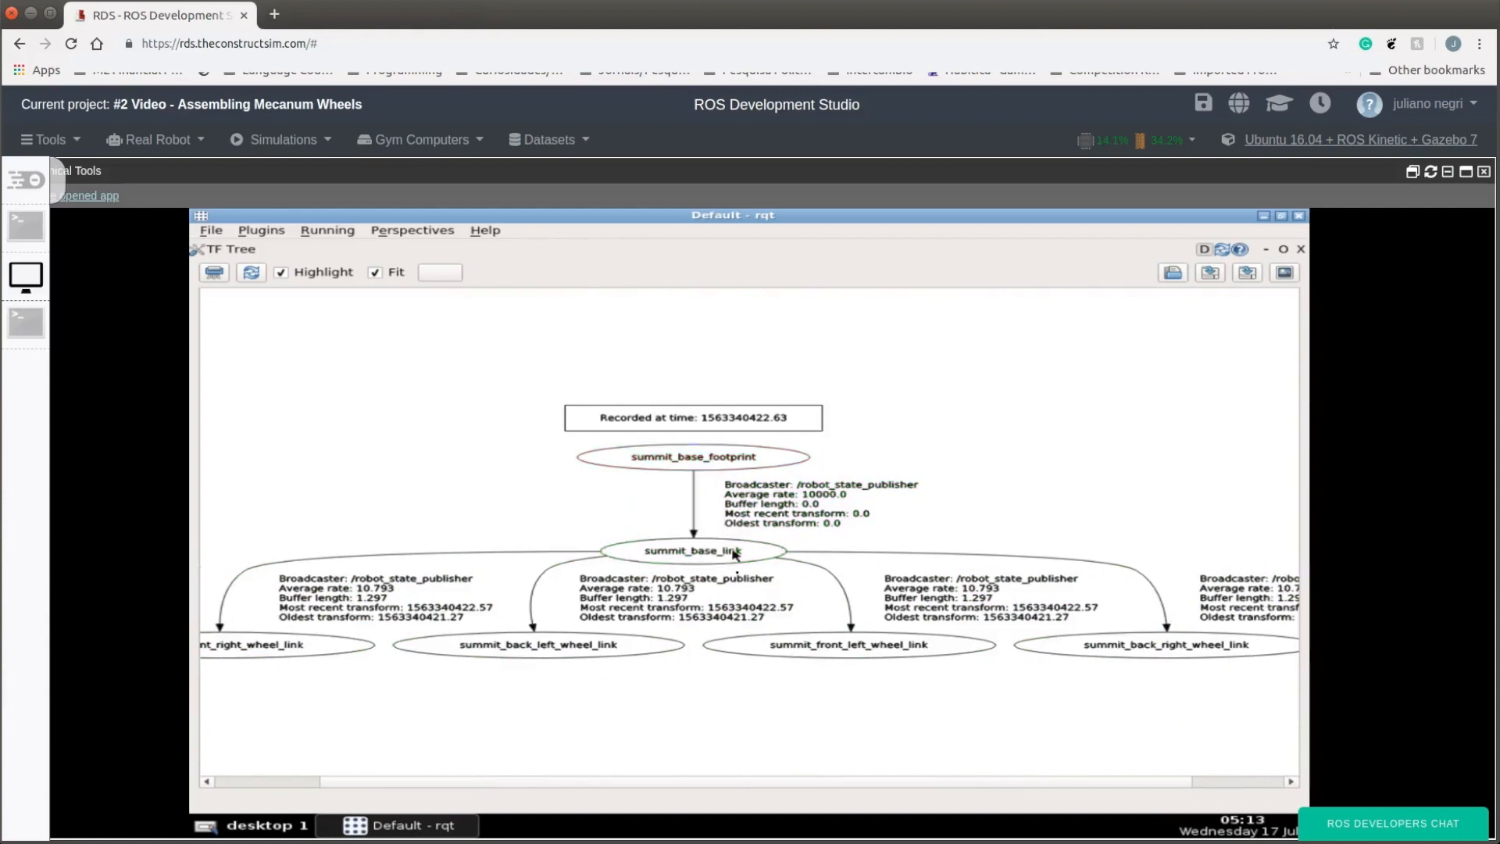
mouse_move(436, 633)
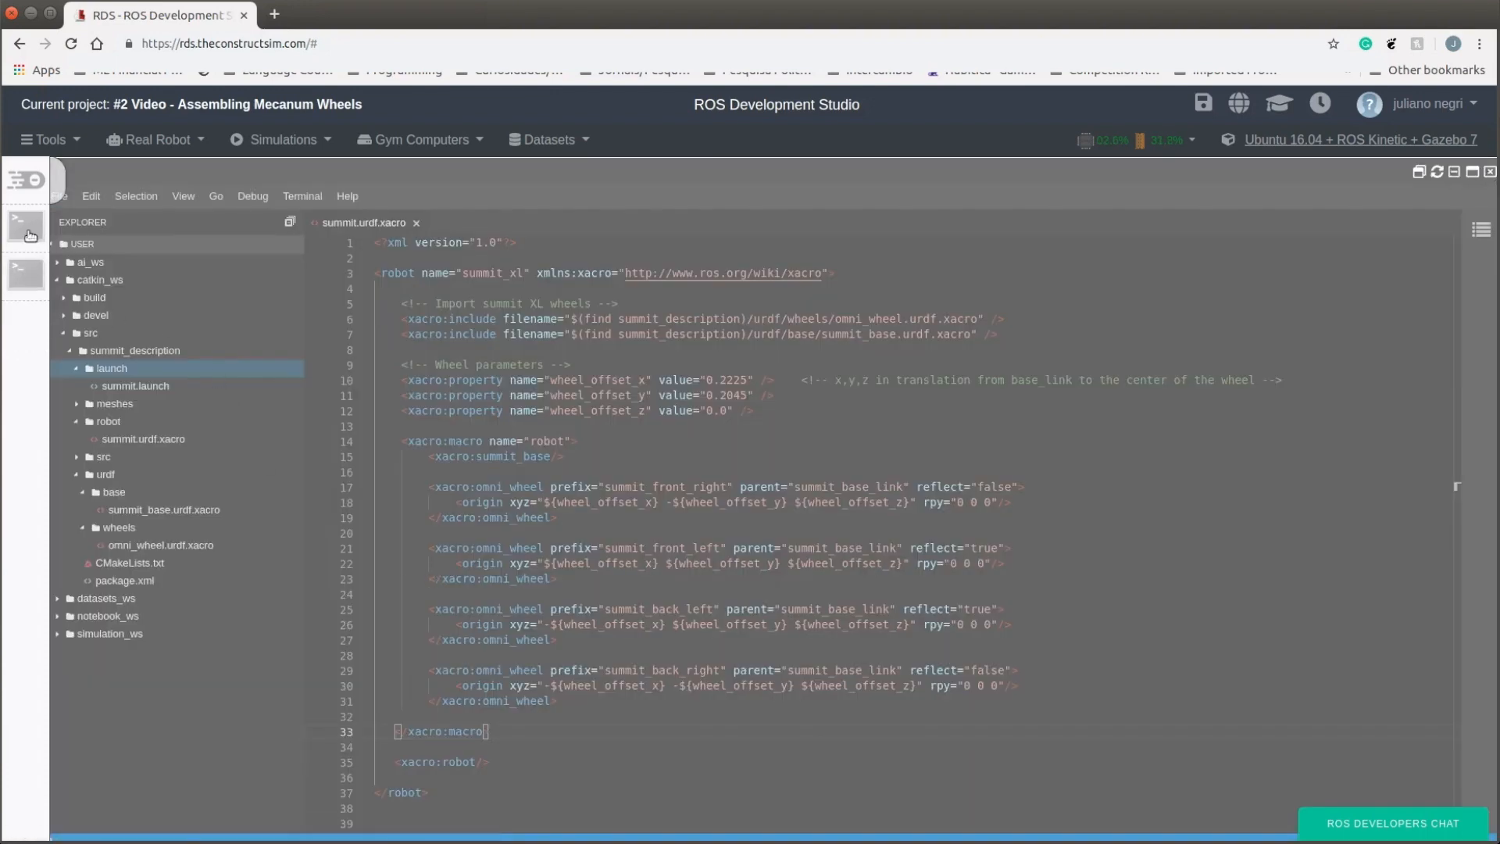
Step: Run rostopic list in the shell to list the active topics
left_click(24, 274)
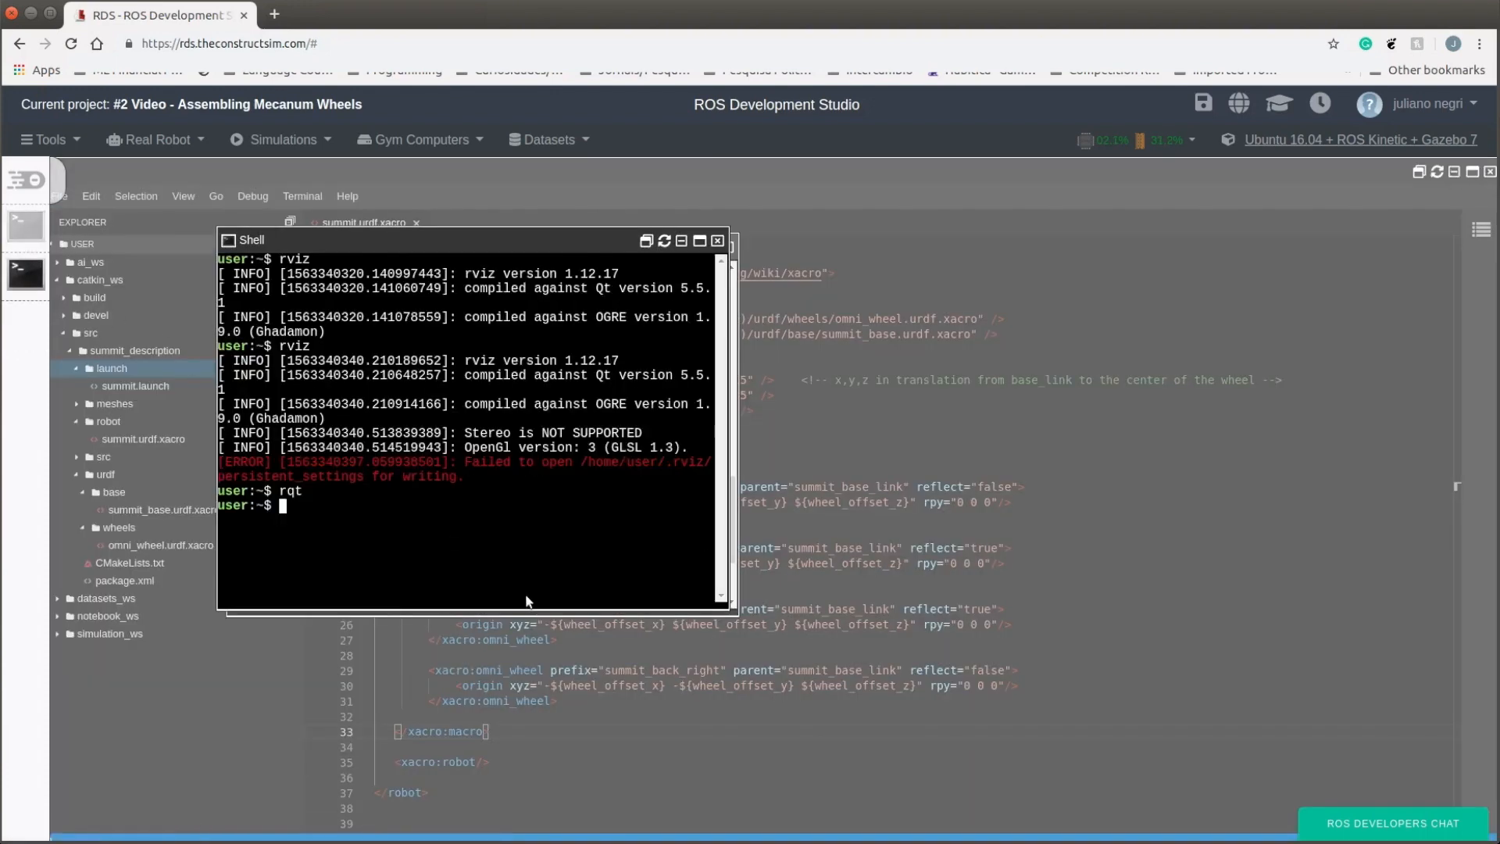
type("rostopic list")
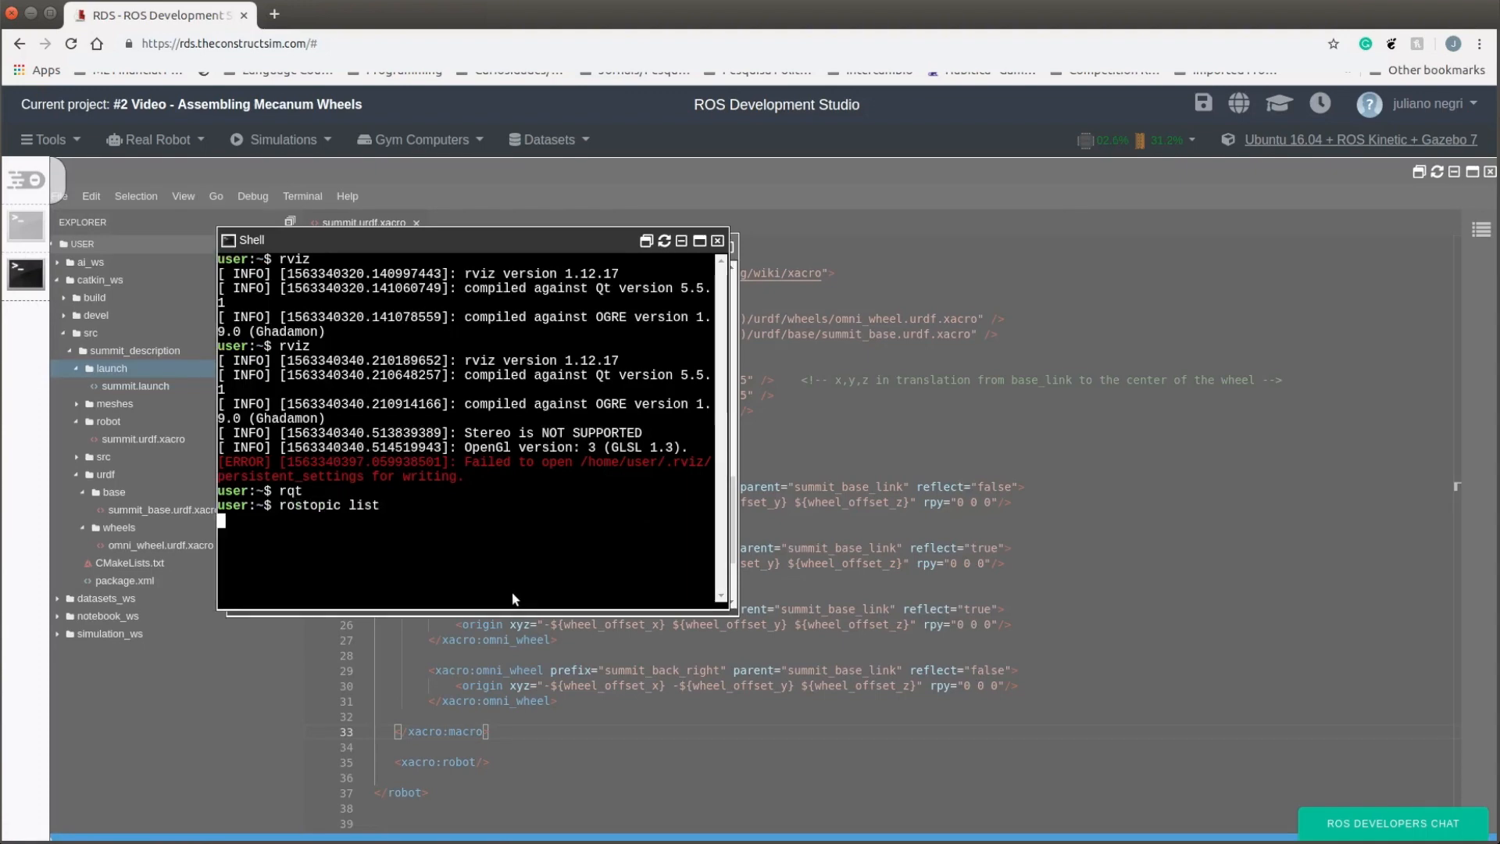
key("Return")
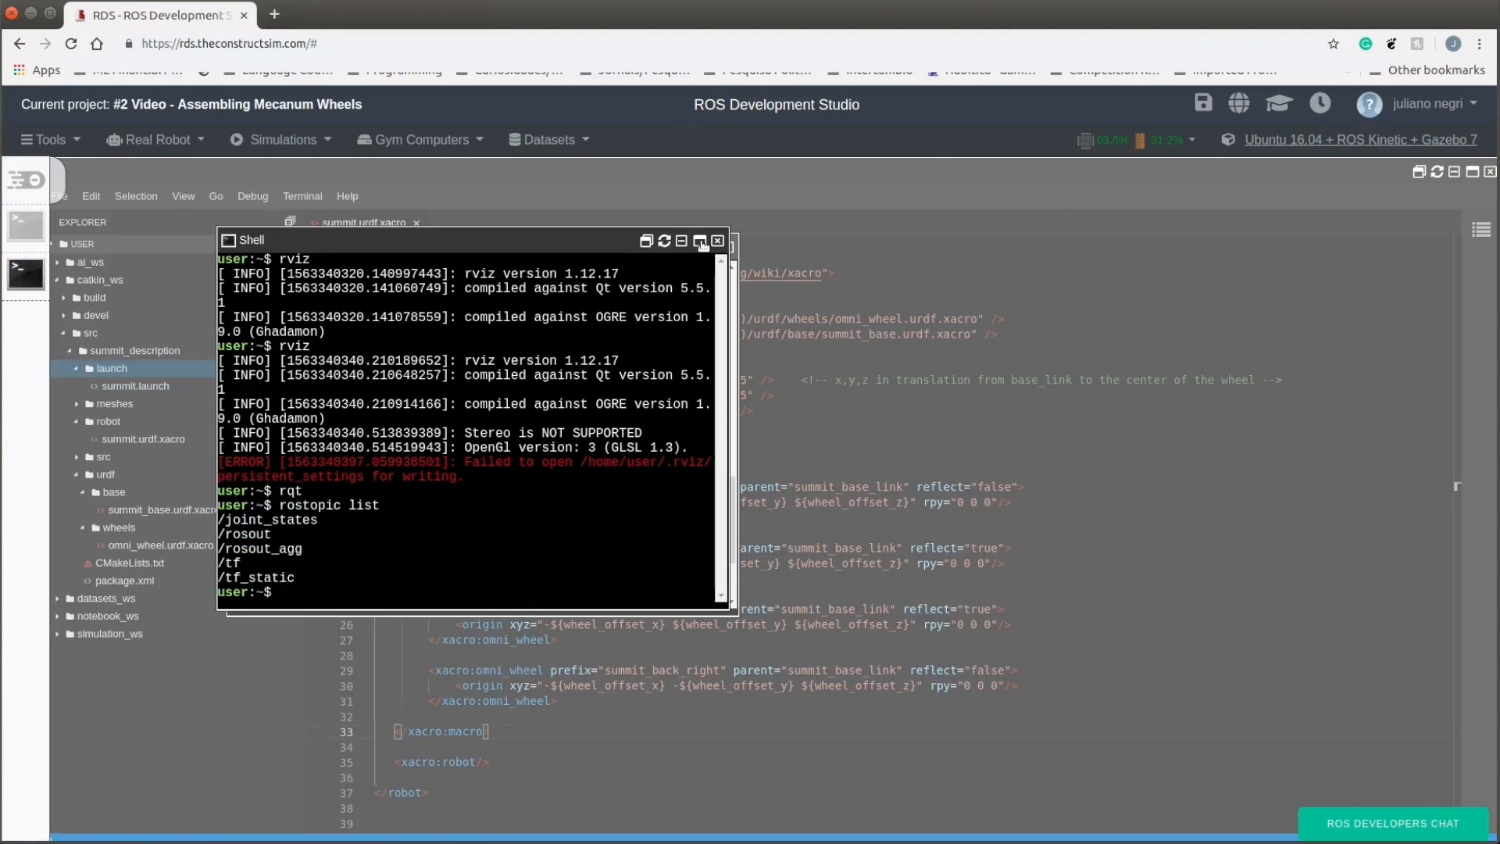
Step: Maximize the shell and enter rostopic echo /joint_states, then dismiss the launch output shell
left_click(699, 240)
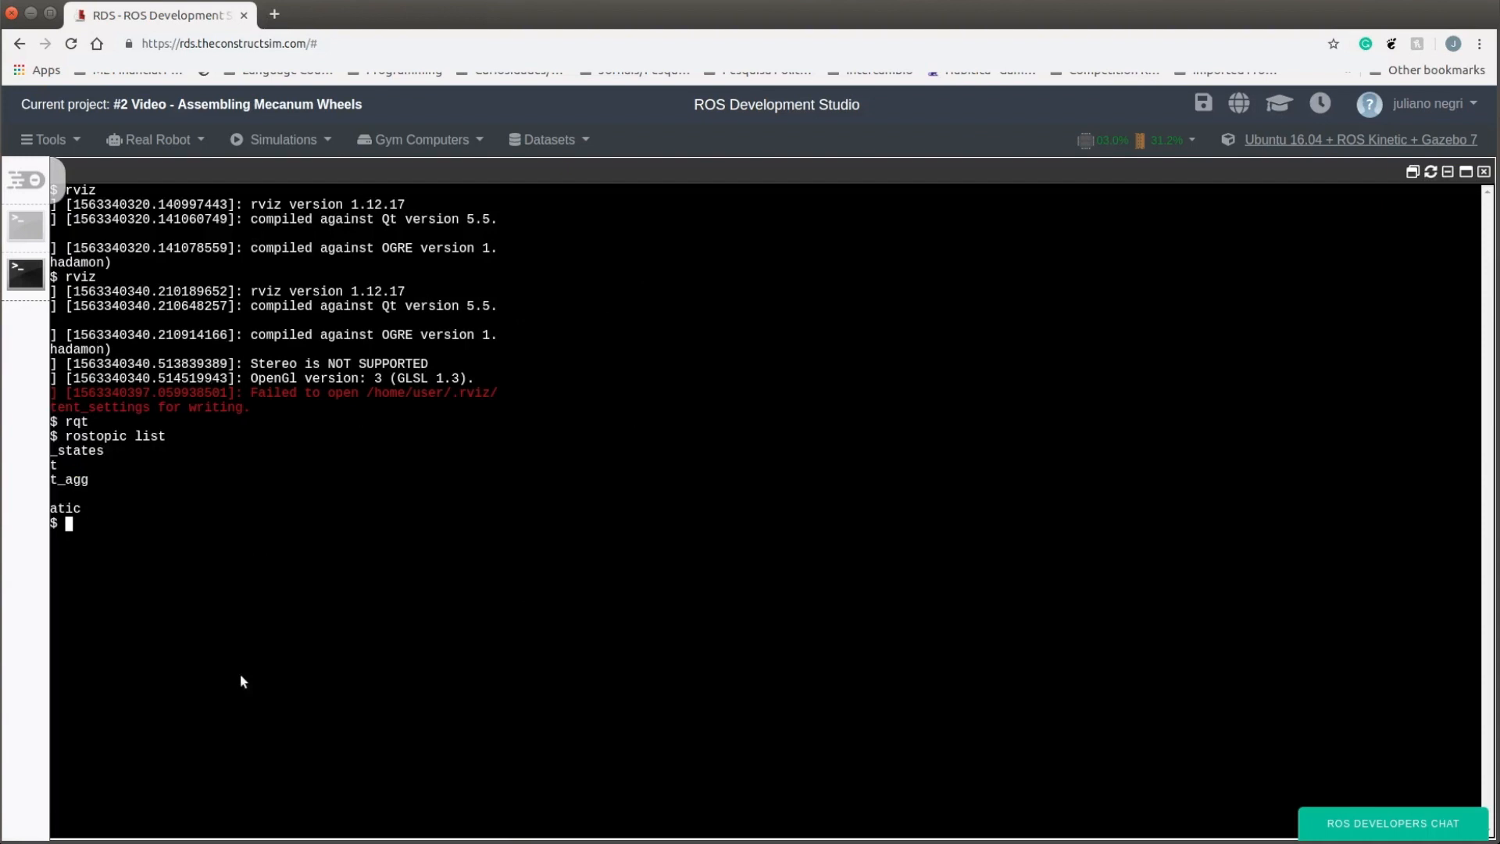
type("rostopic echo")
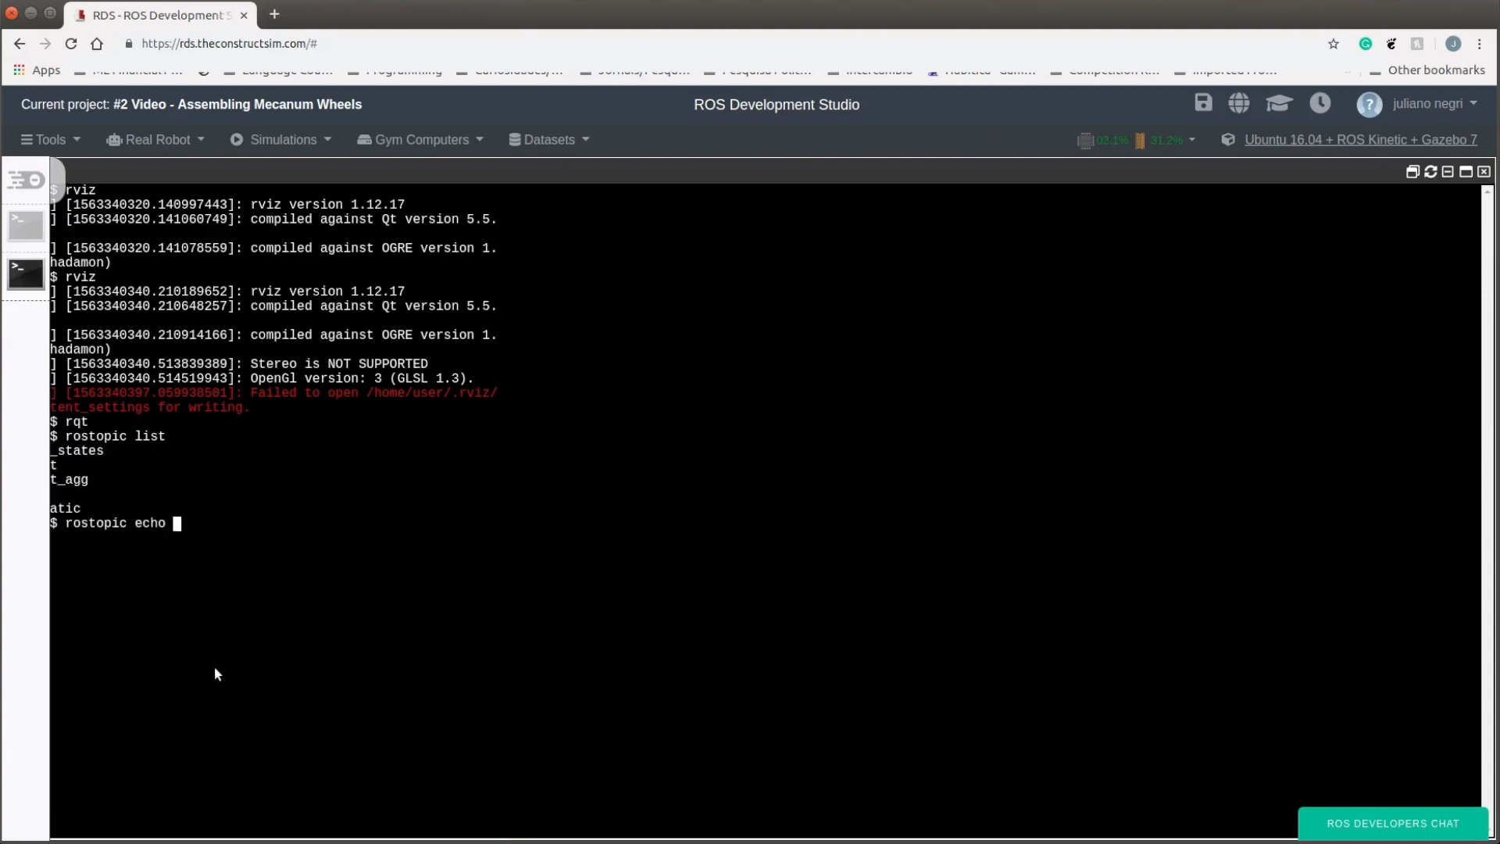
type("/joint_states")
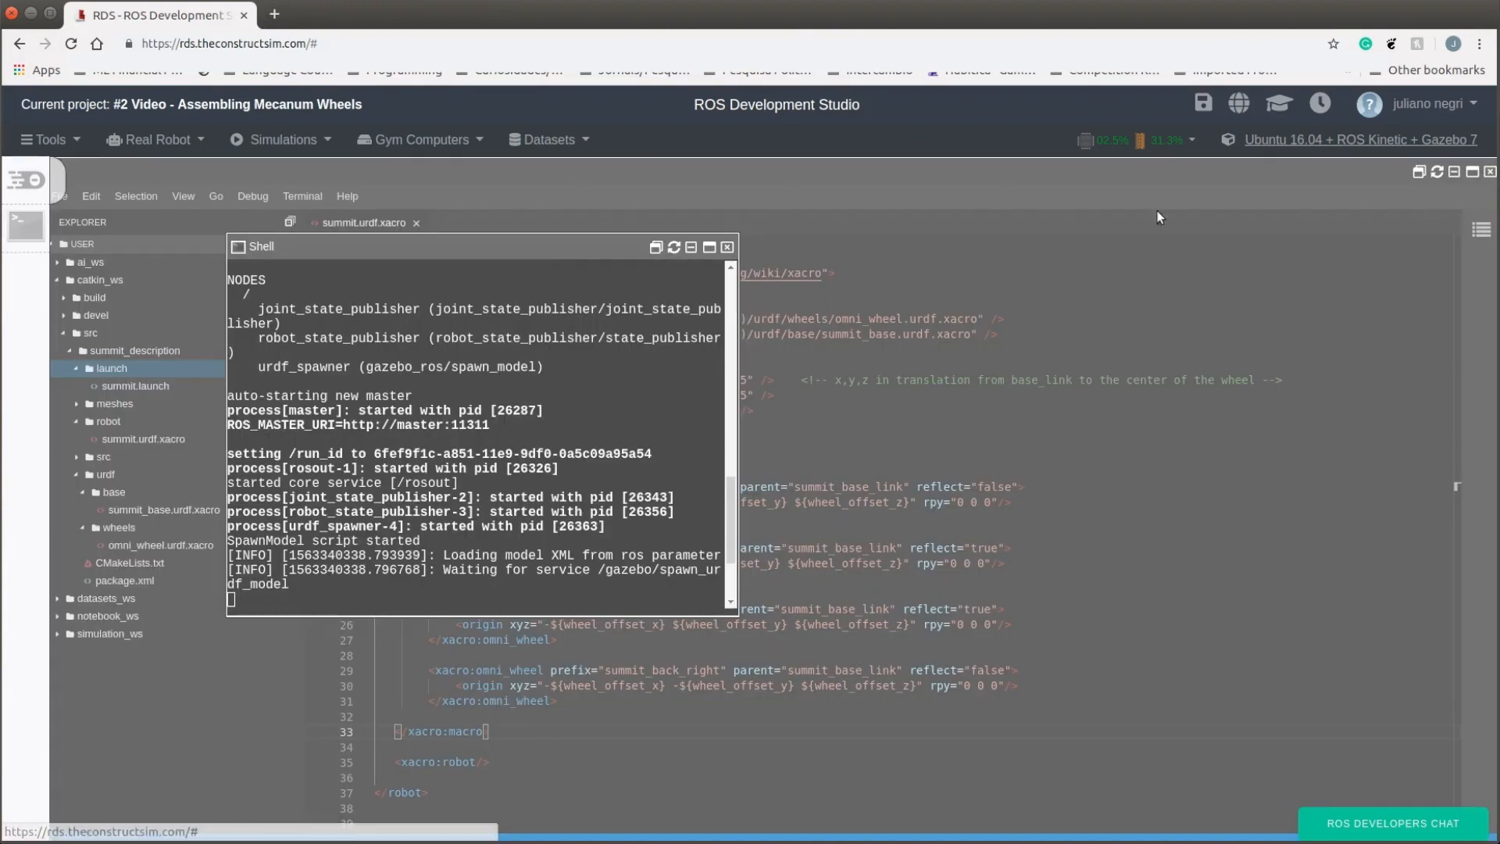
left_click(725, 247)
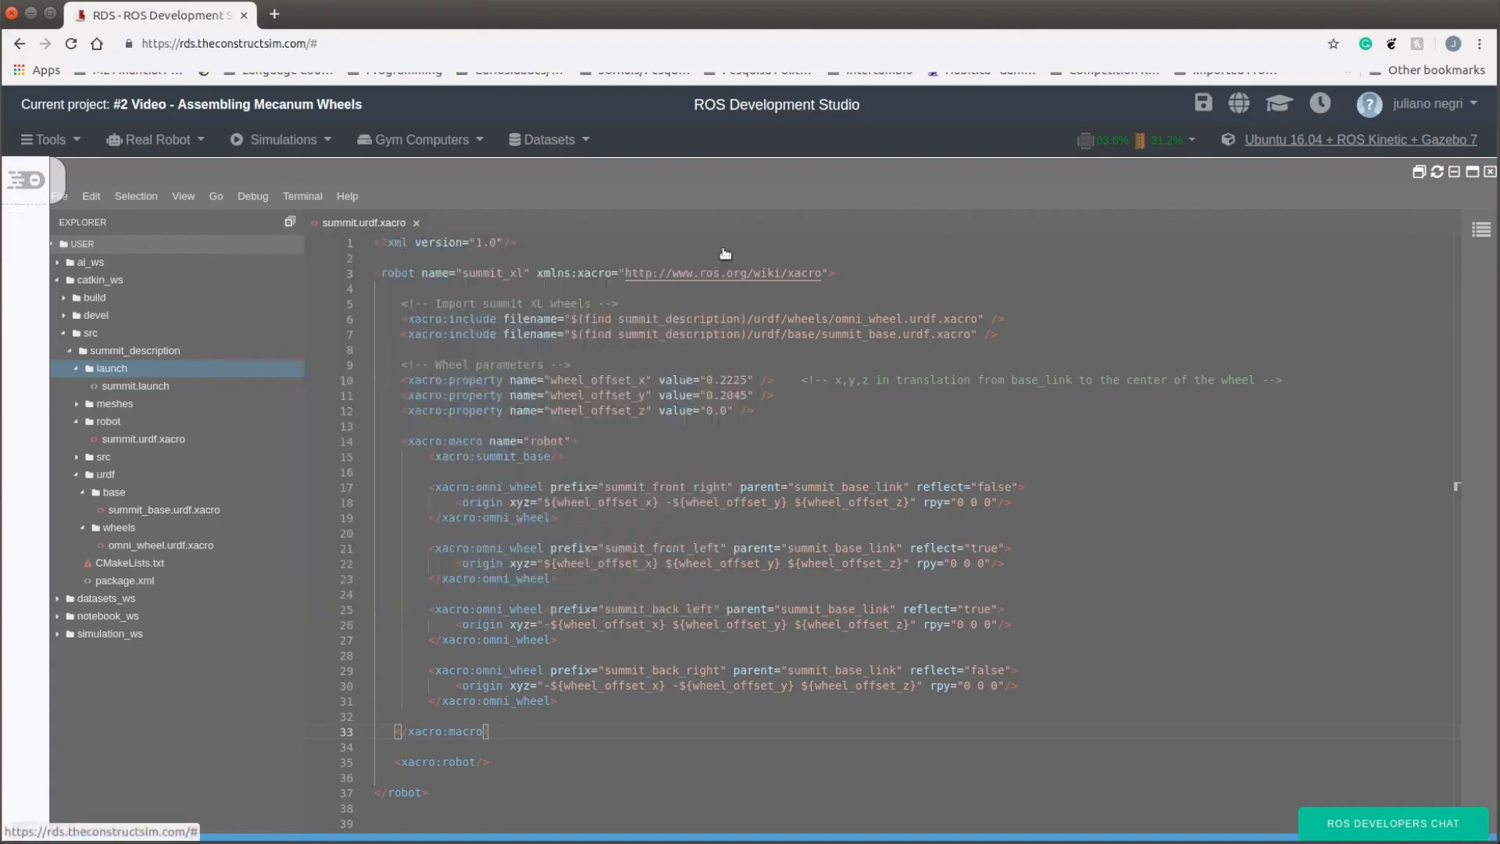